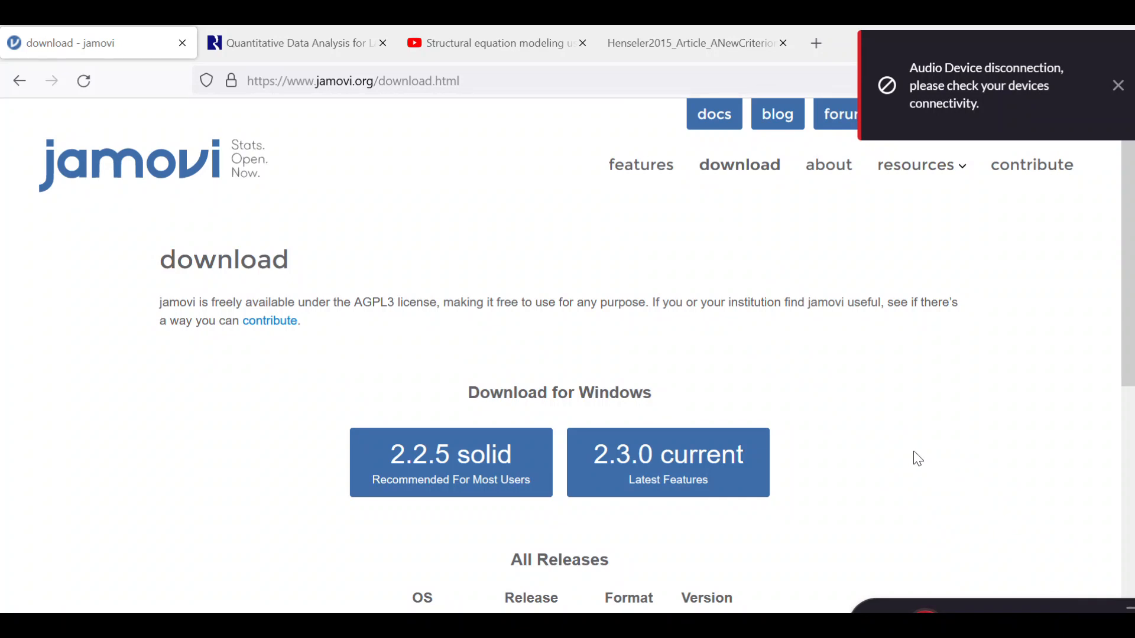
pyautogui.moveTo(648, 319)
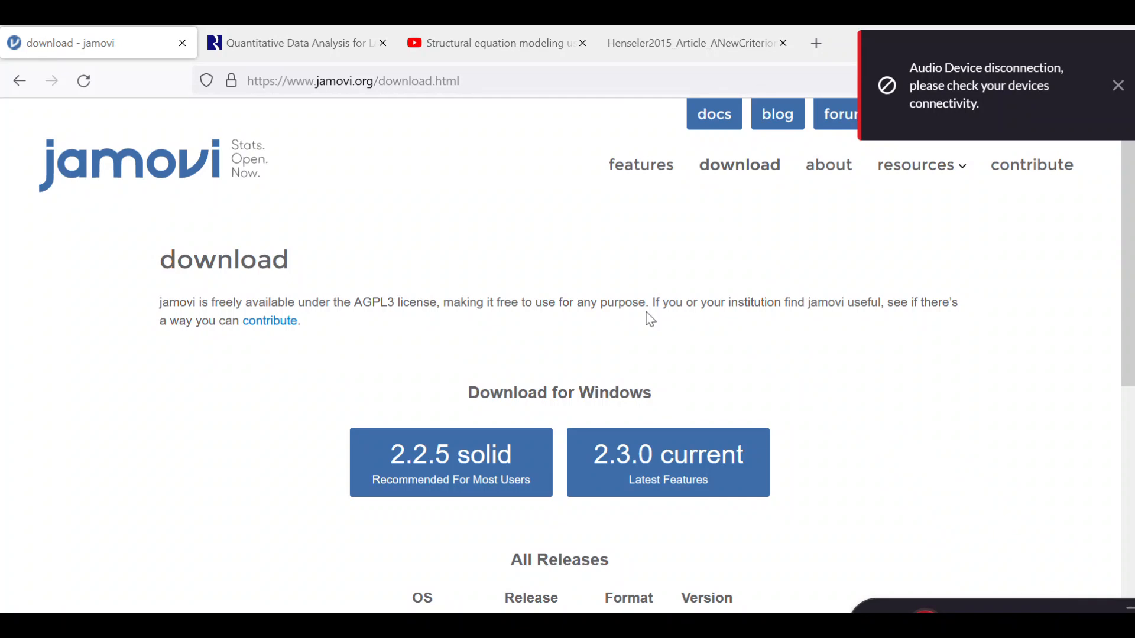
pyautogui.moveTo(504, 208)
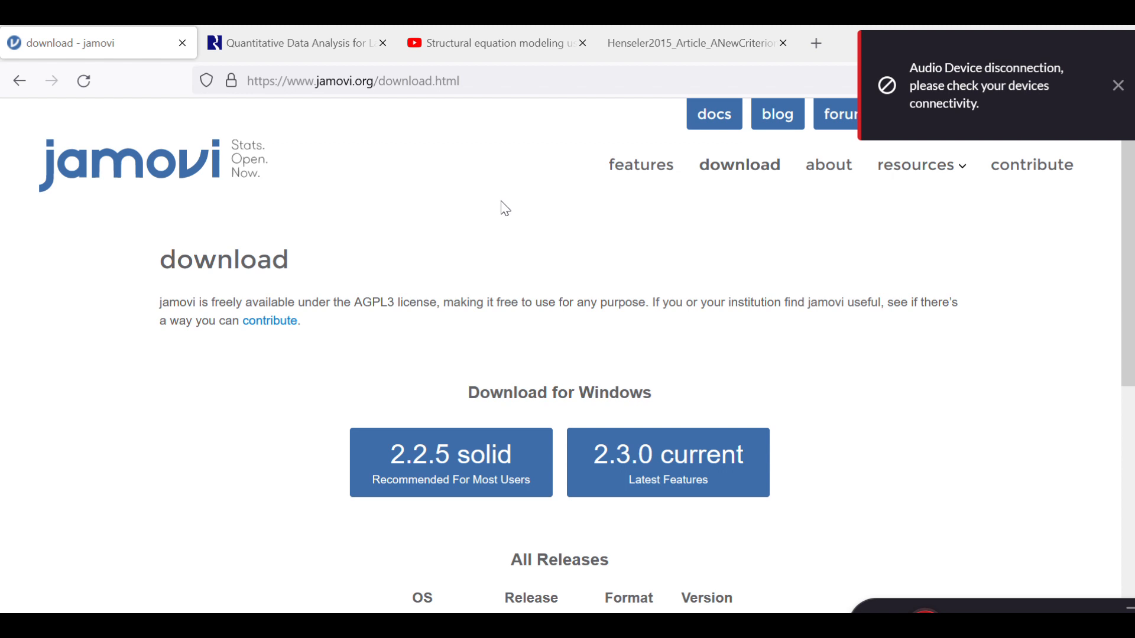
pyautogui.moveTo(512, 210)
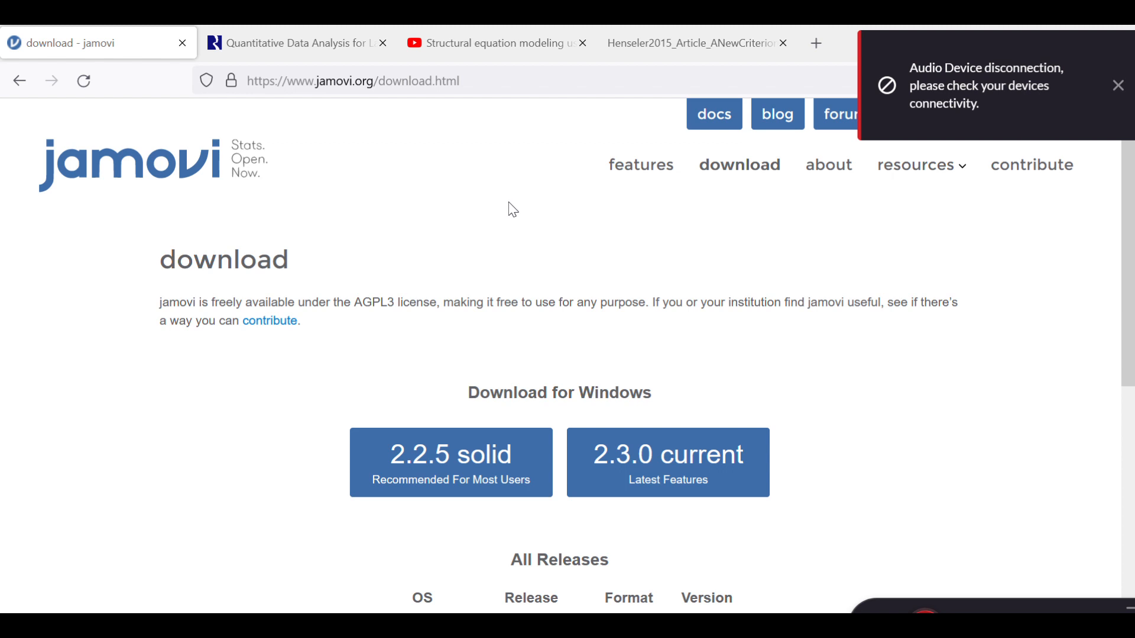
pyautogui.moveTo(270, 221)
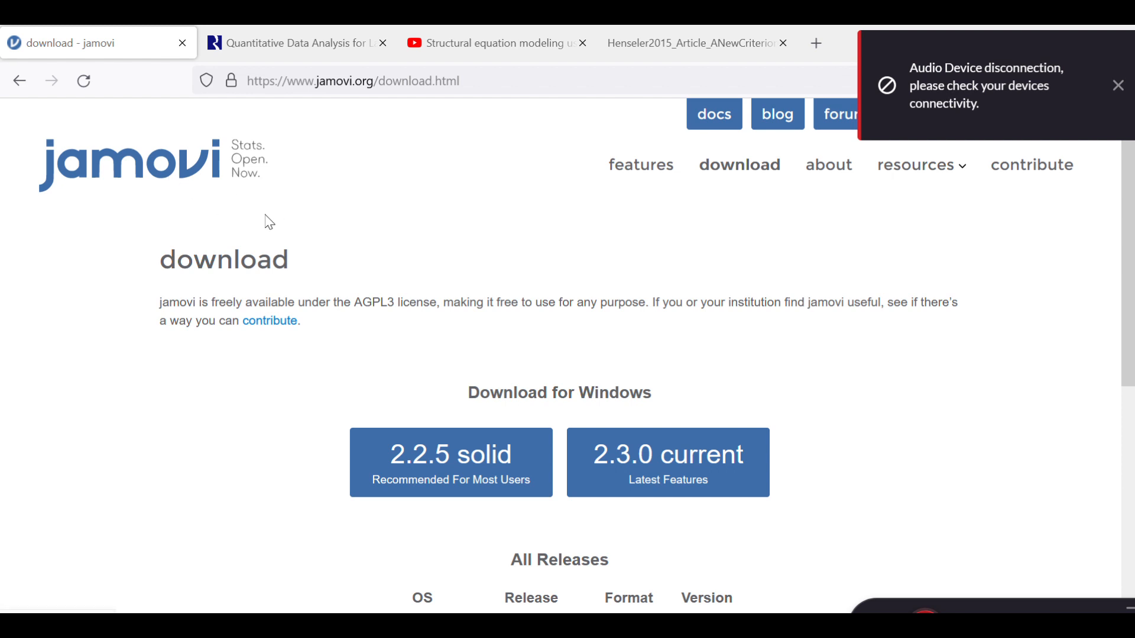
pyautogui.moveTo(366, 221)
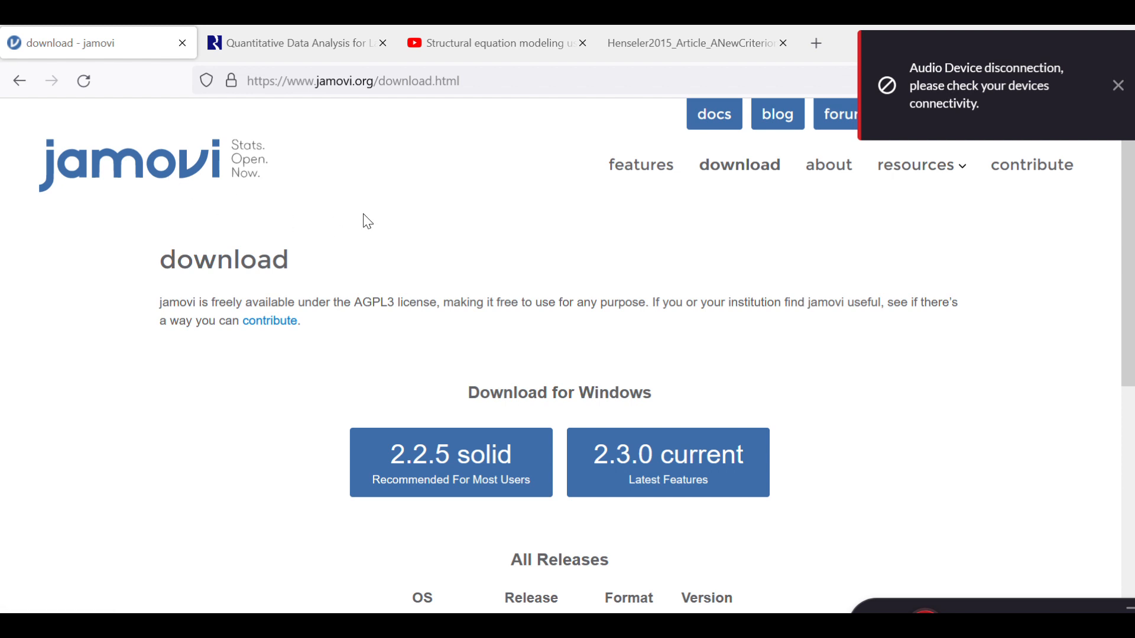
pyautogui.moveTo(370, 219)
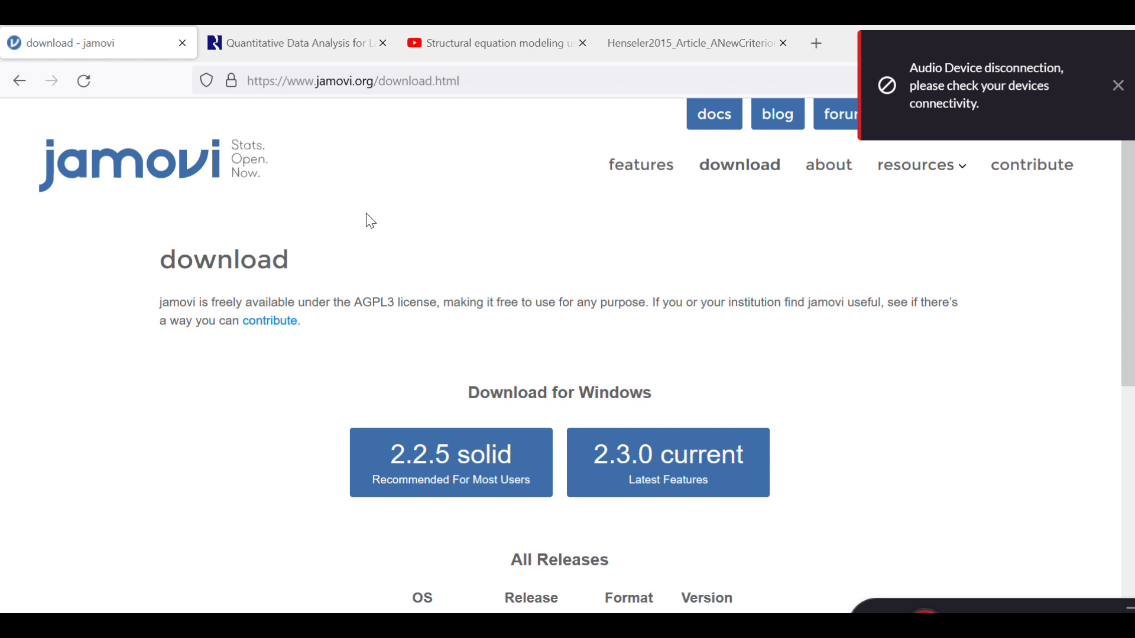
pyautogui.moveTo(334, 205)
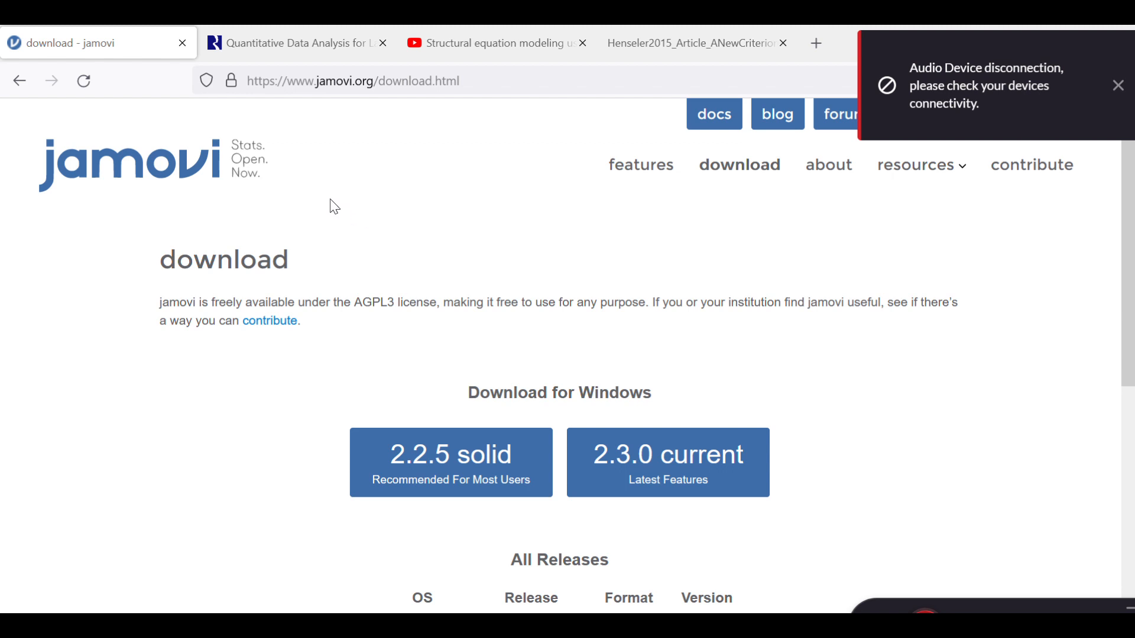
pyautogui.moveTo(402, 225)
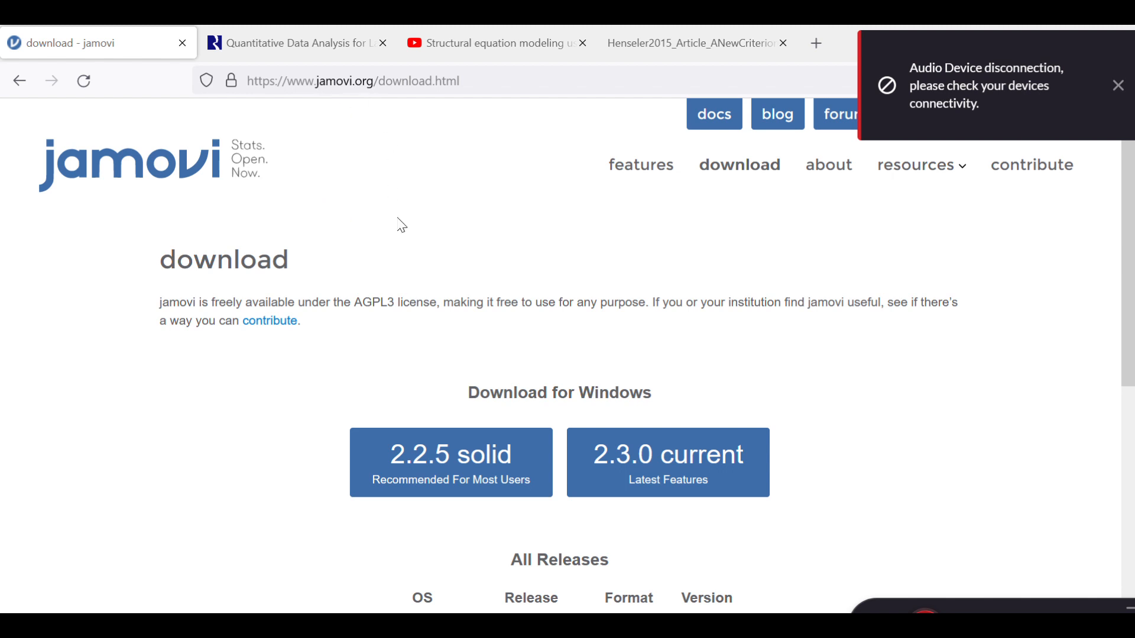
# - Switch to the Routledge book page and scroll to the contents with chapter 5 on SEM
pyautogui.scroll(-3)
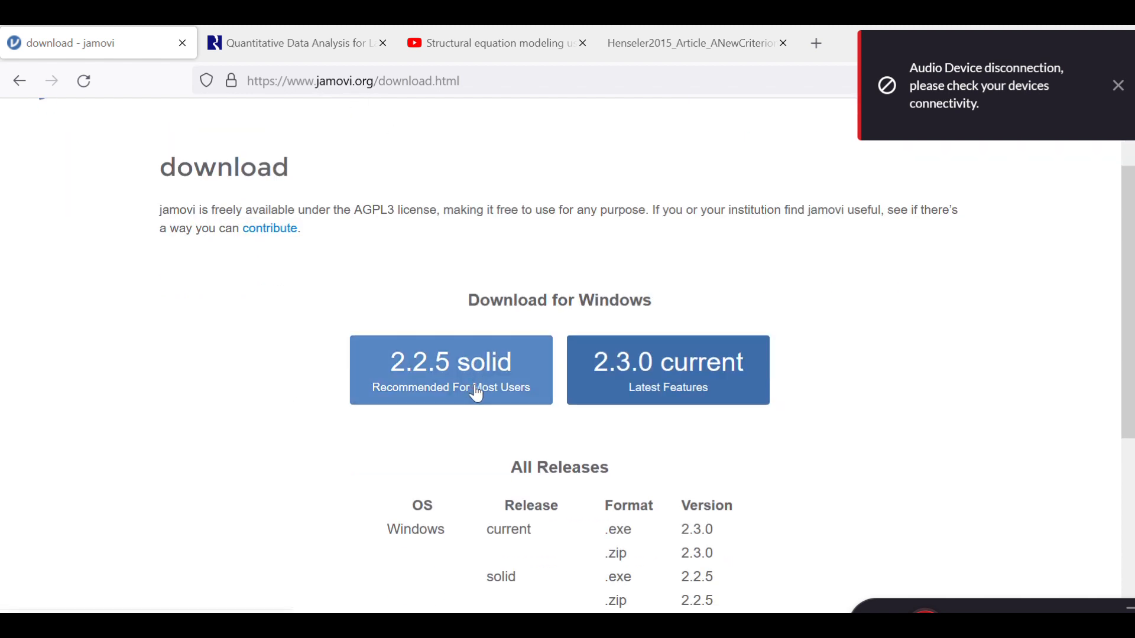
pyautogui.moveTo(637, 379)
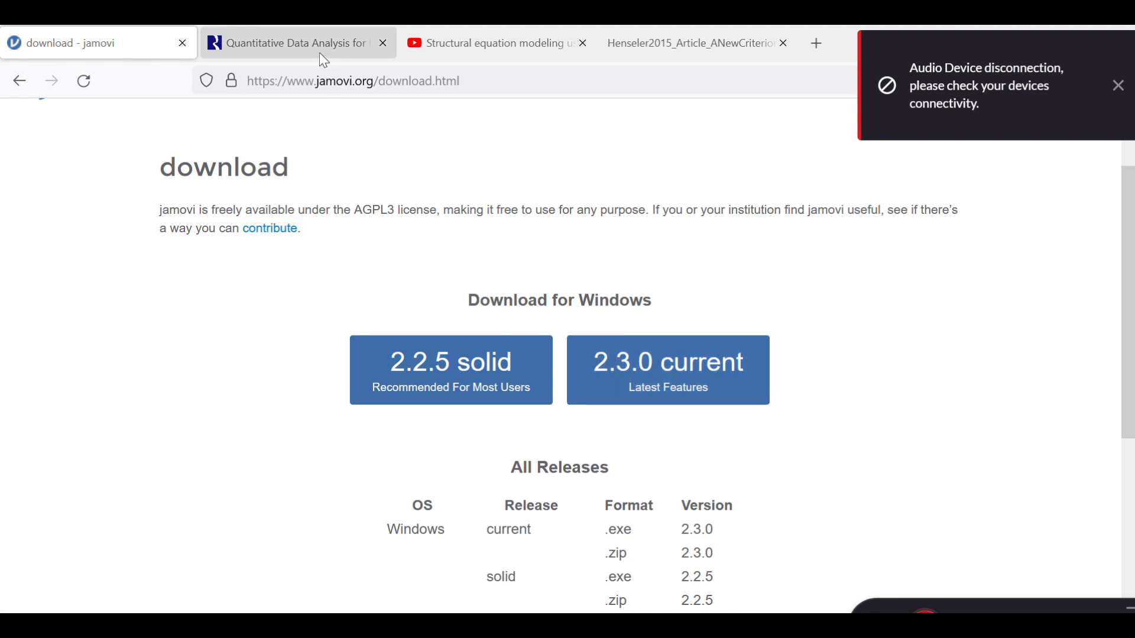
pyautogui.moveTo(297, 42)
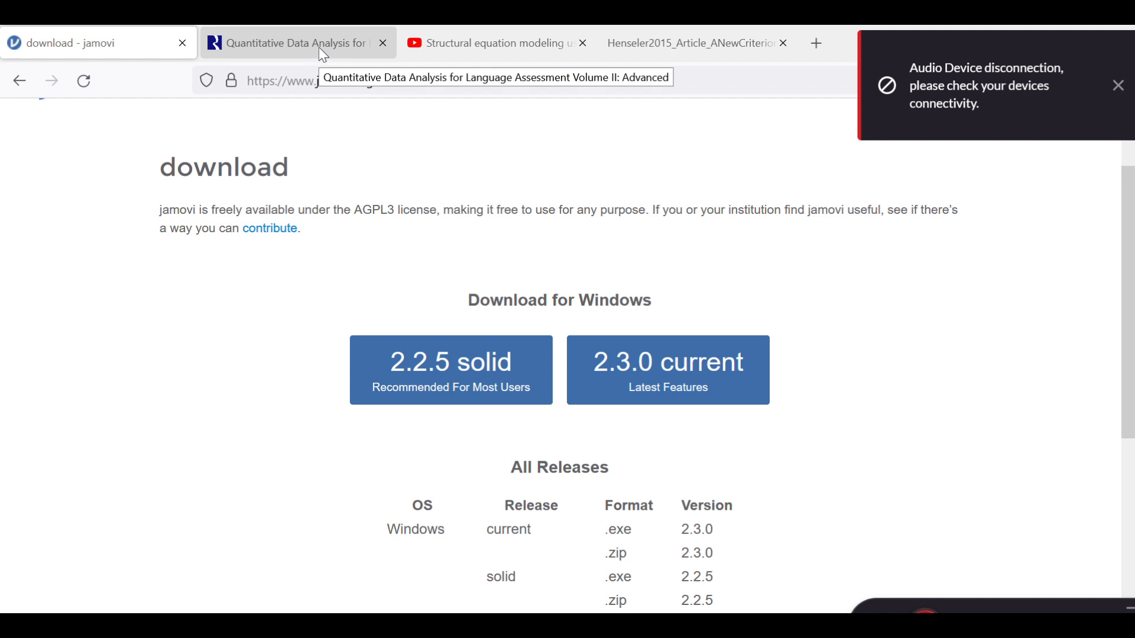
pyautogui.click(289, 43)
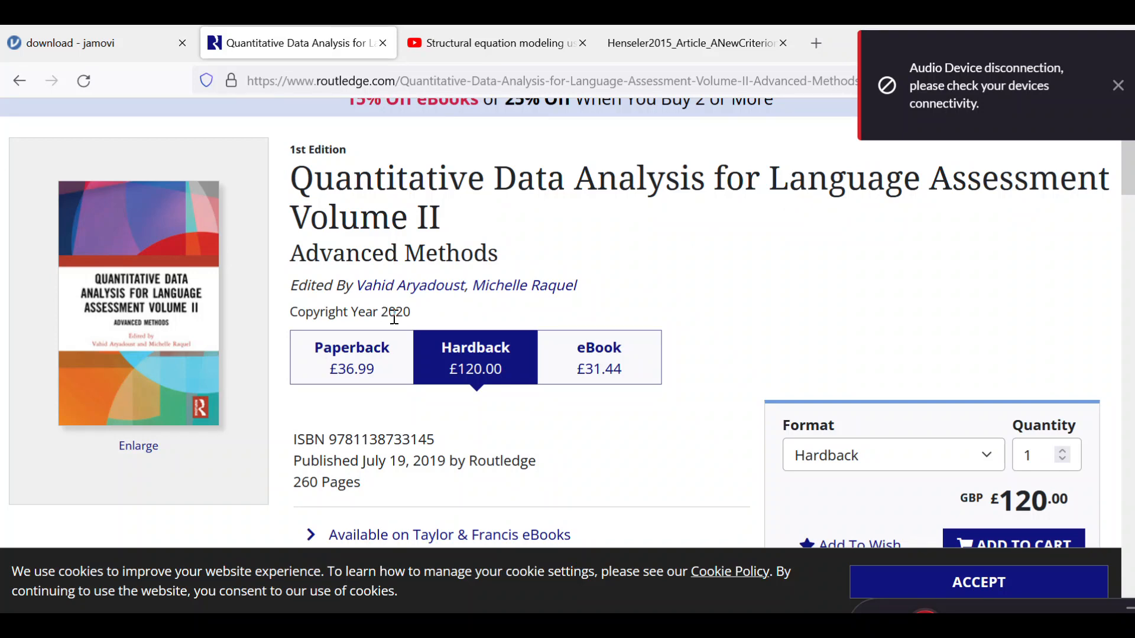
pyautogui.scroll(-3)
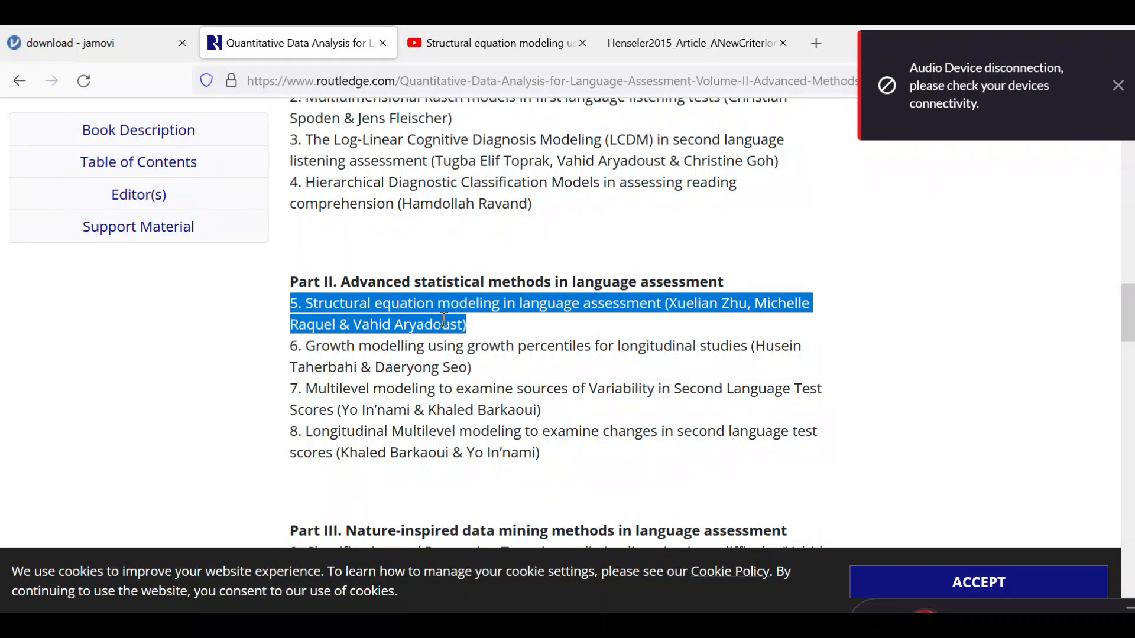
pyautogui.moveTo(590, 337)
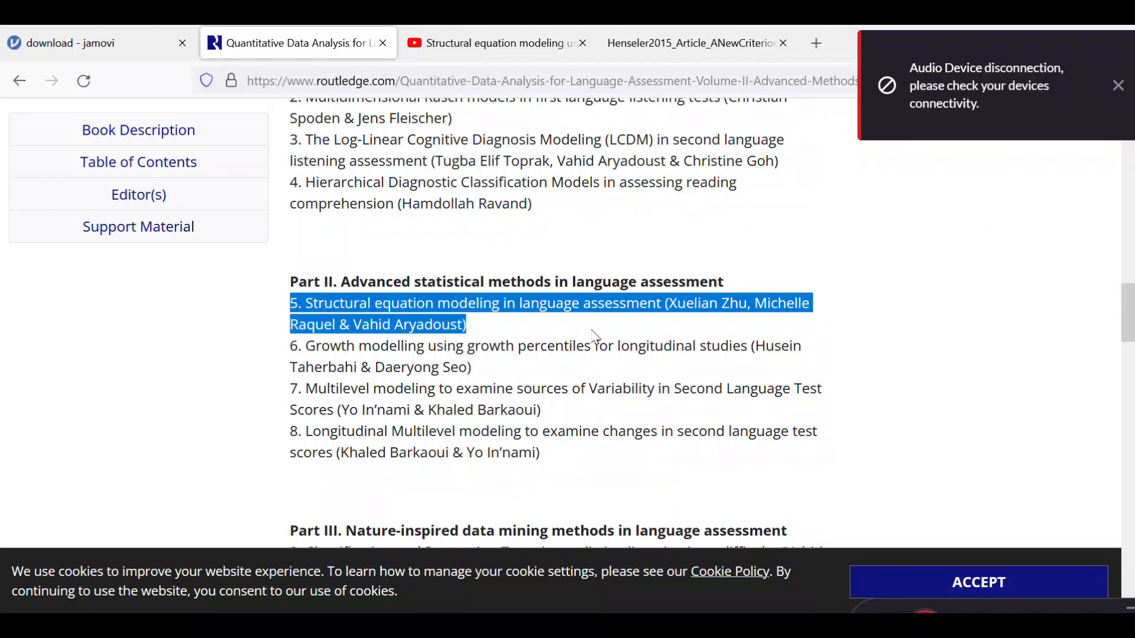
pyautogui.moveTo(550, 340)
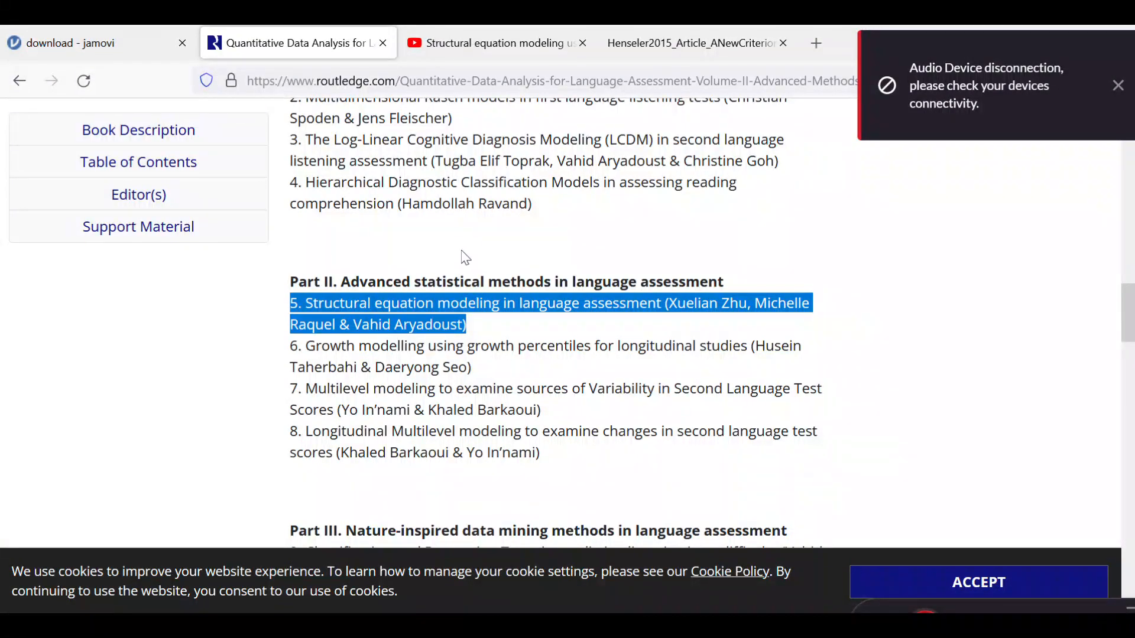
pyautogui.scroll(-3)
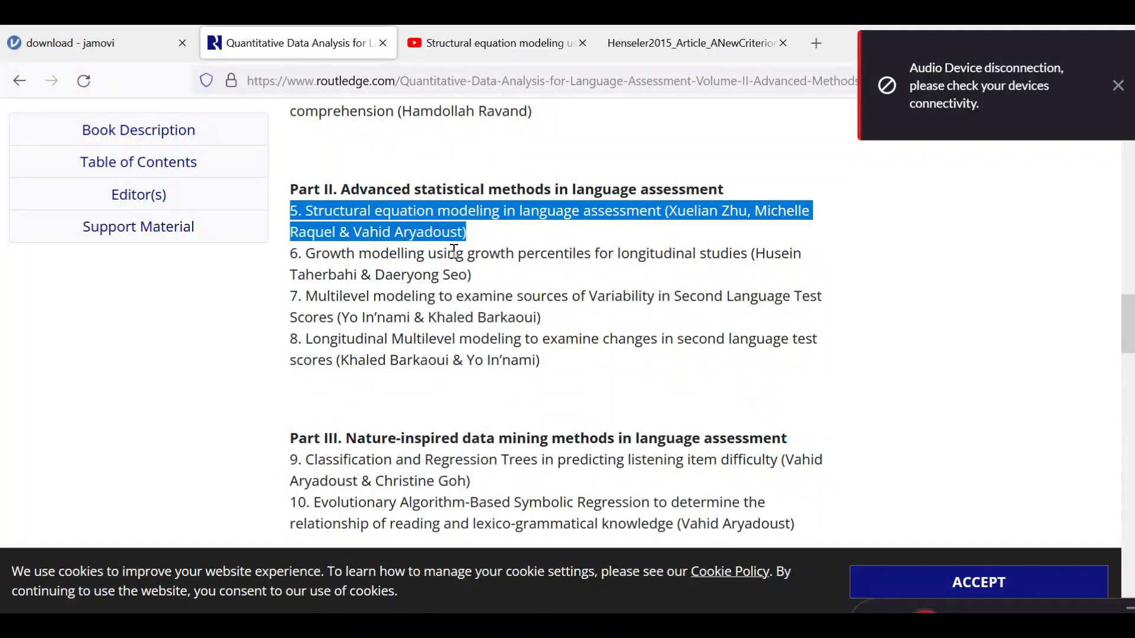
pyautogui.moveTo(485, 235)
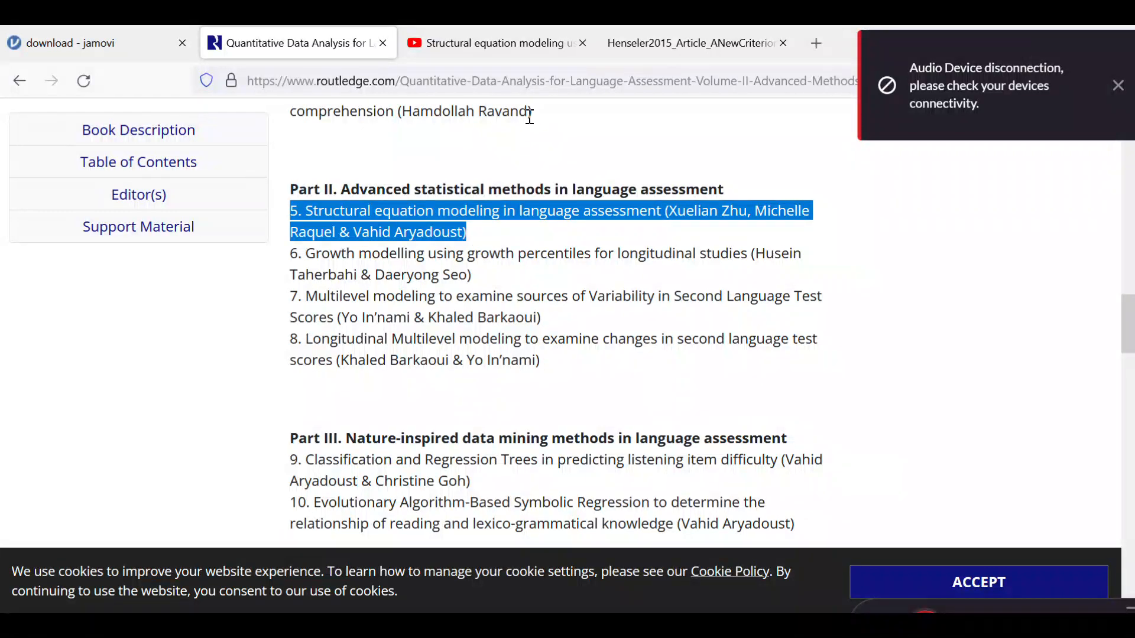
# - Switch to the AMOS SEM video and scroll its playlist to the Jamovi Part 1 and 2 entries
pyautogui.click(497, 43)
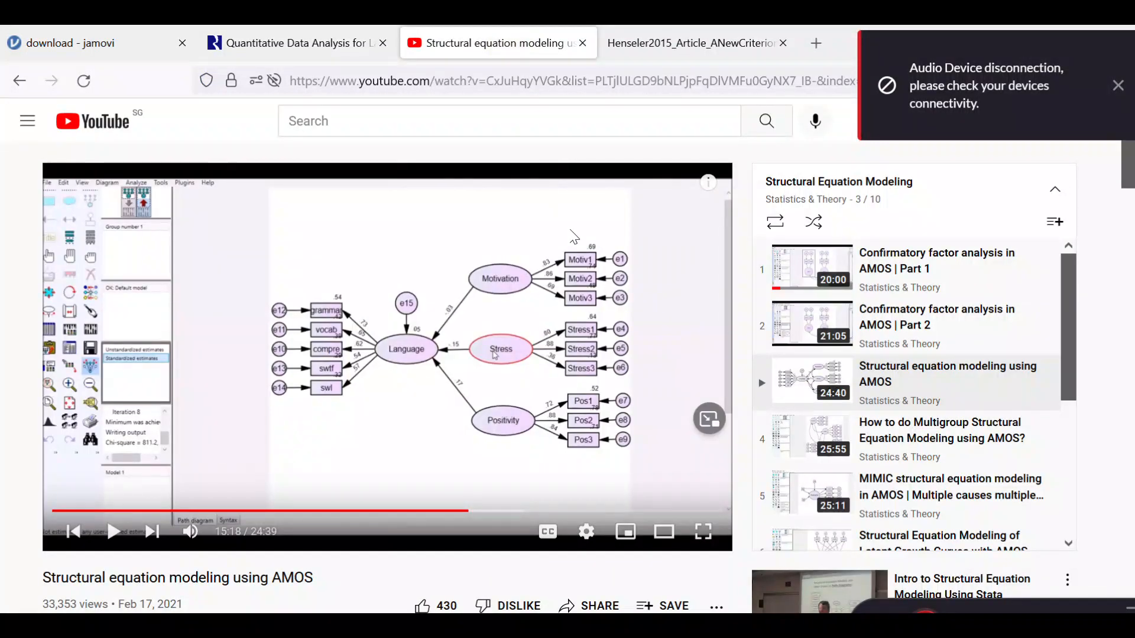
pyautogui.moveTo(640, 300)
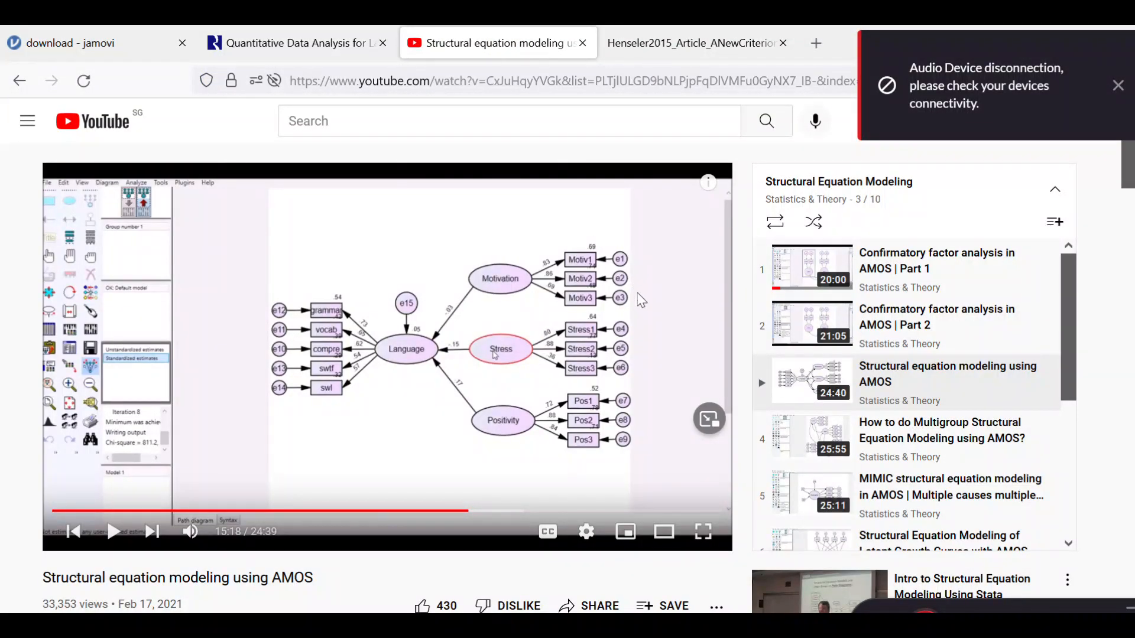
pyautogui.moveTo(624, 299)
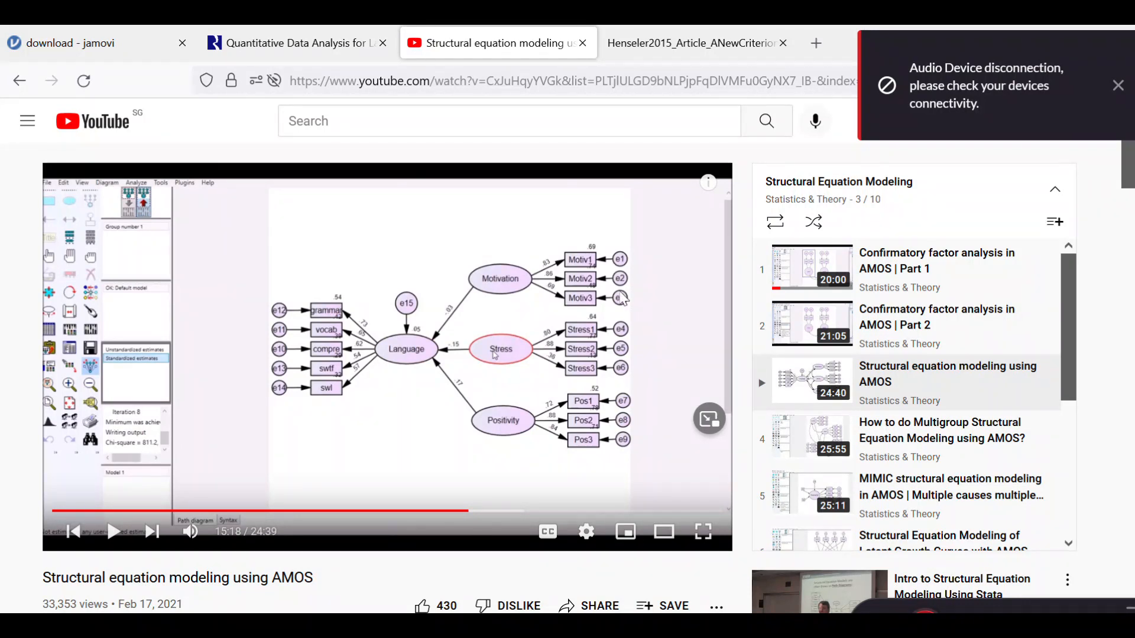
pyautogui.scroll(-3)
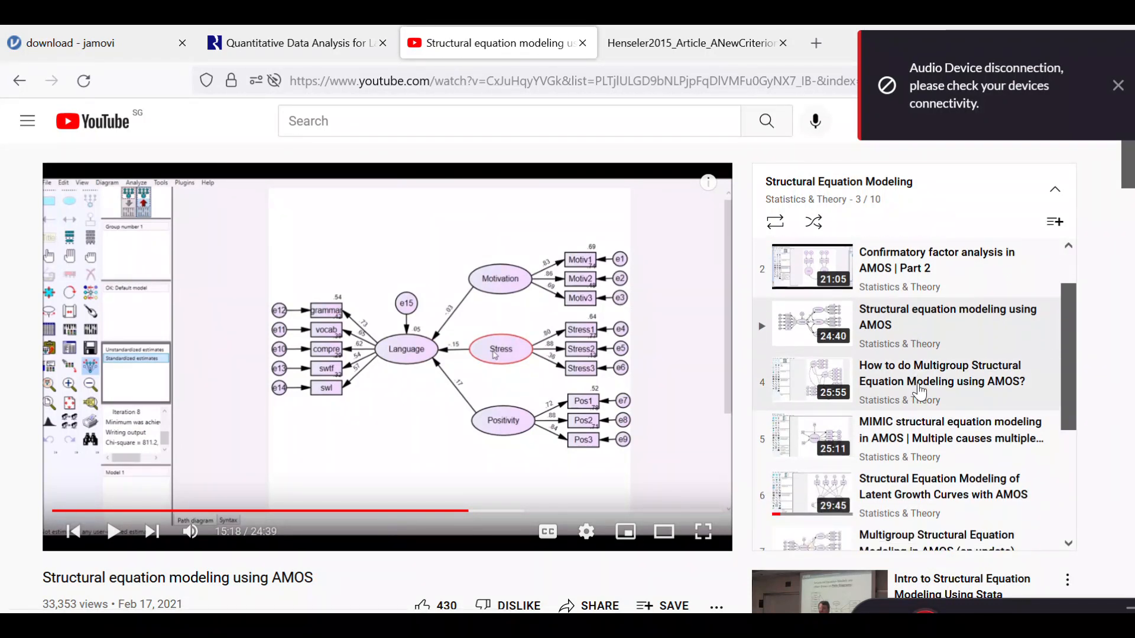
pyautogui.scroll(-3)
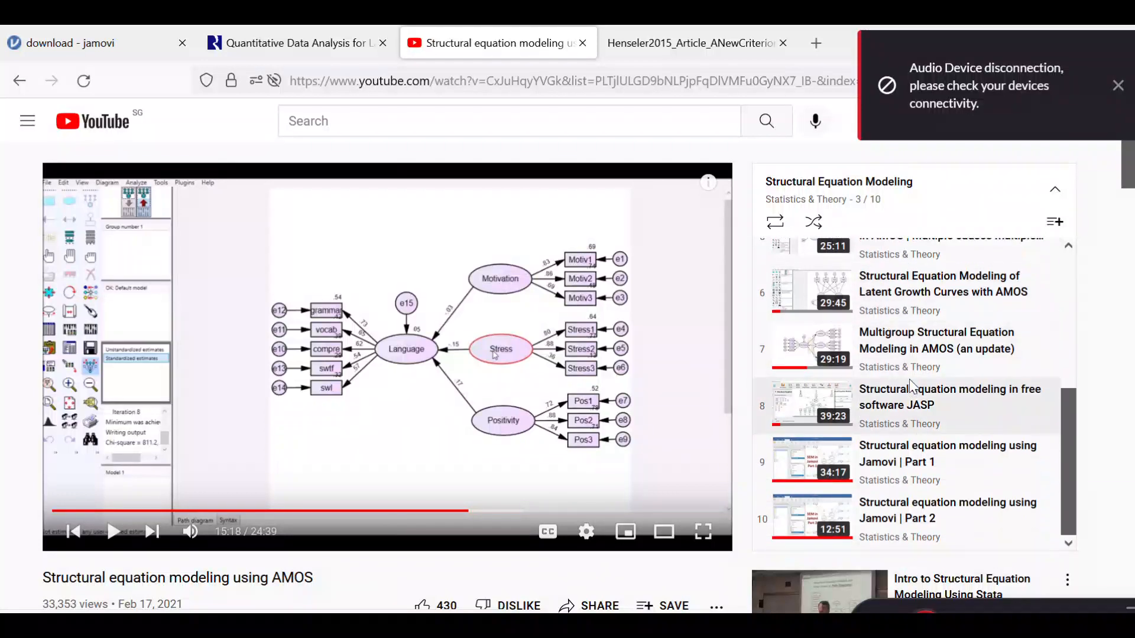
pyautogui.moveTo(907, 454)
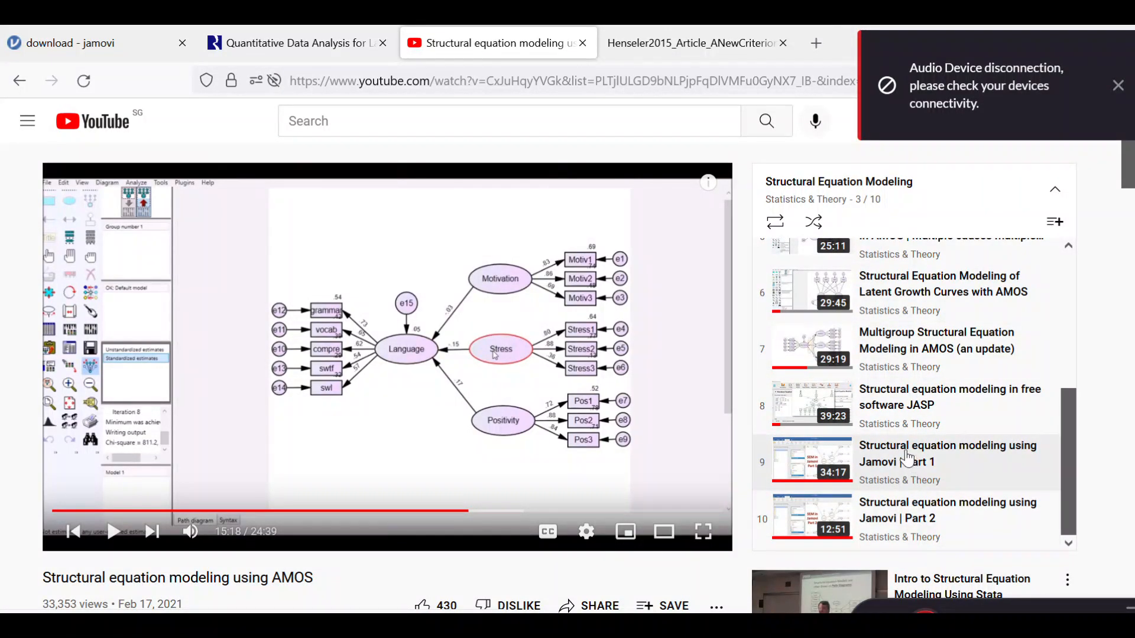
pyautogui.moveTo(882, 454)
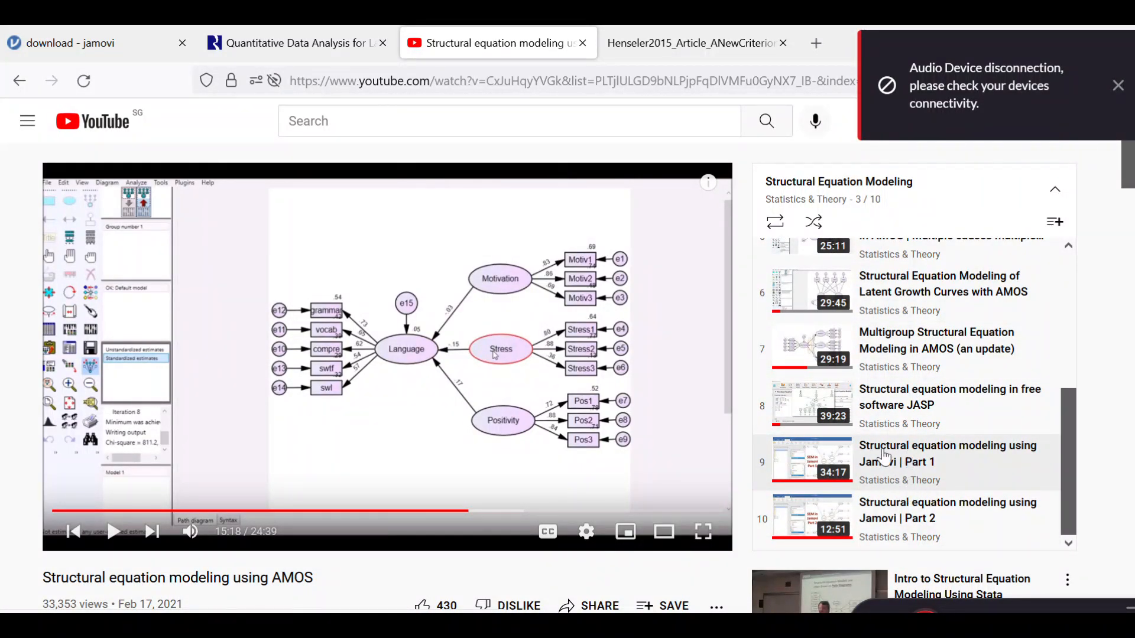
pyautogui.moveTo(902, 487)
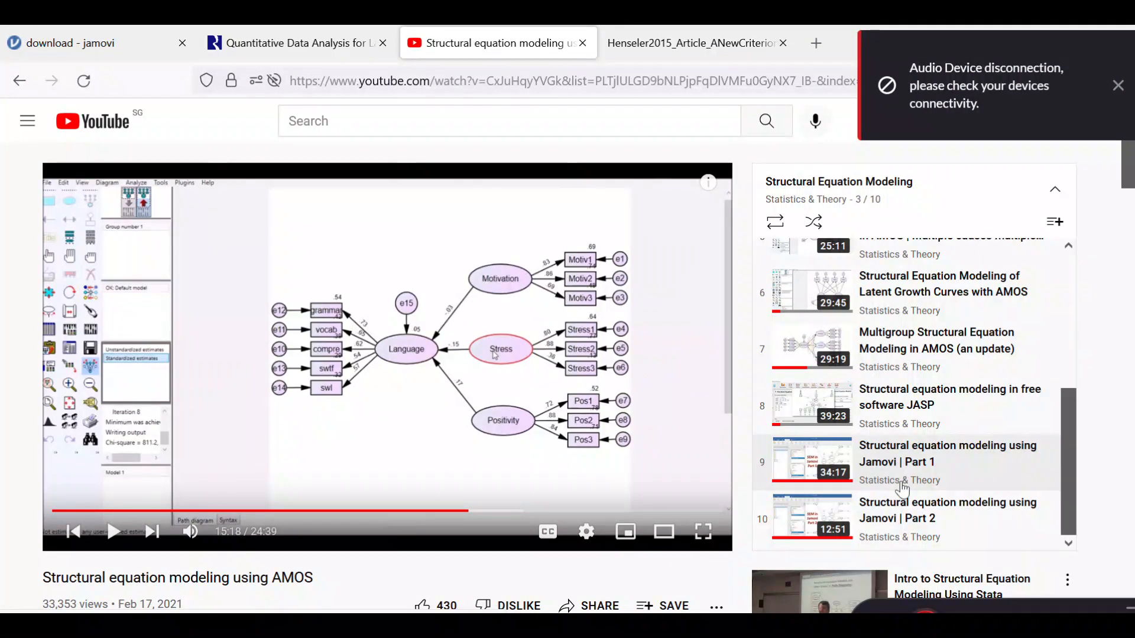
pyautogui.moveTo(902, 439)
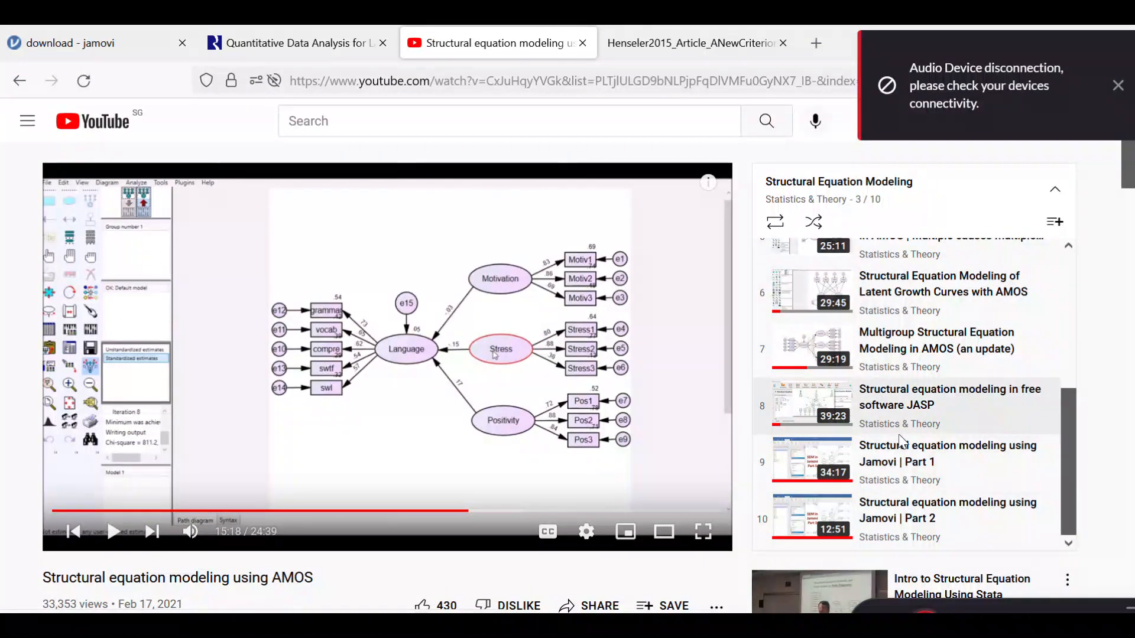
pyautogui.click(427, 605)
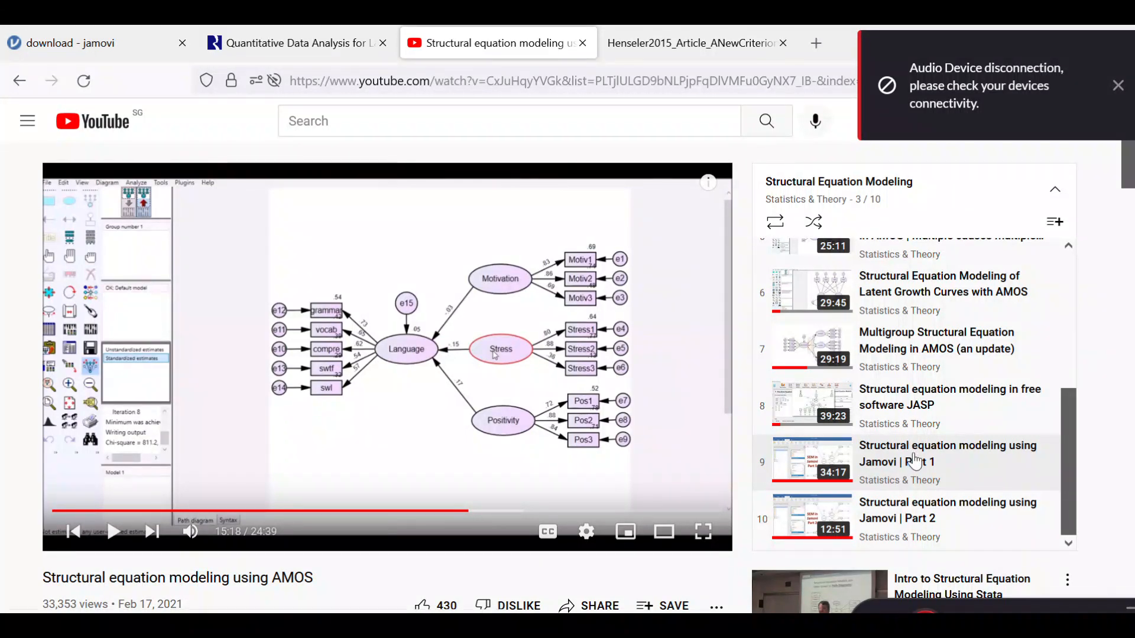
pyautogui.moveTo(916, 461)
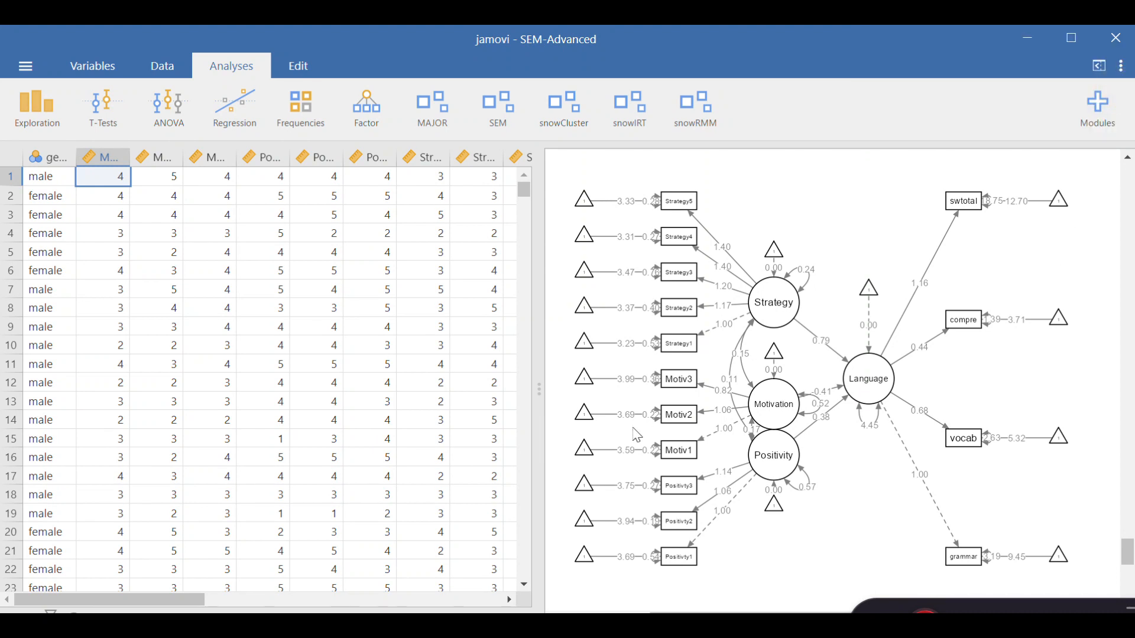
pyautogui.moveTo(680, 326)
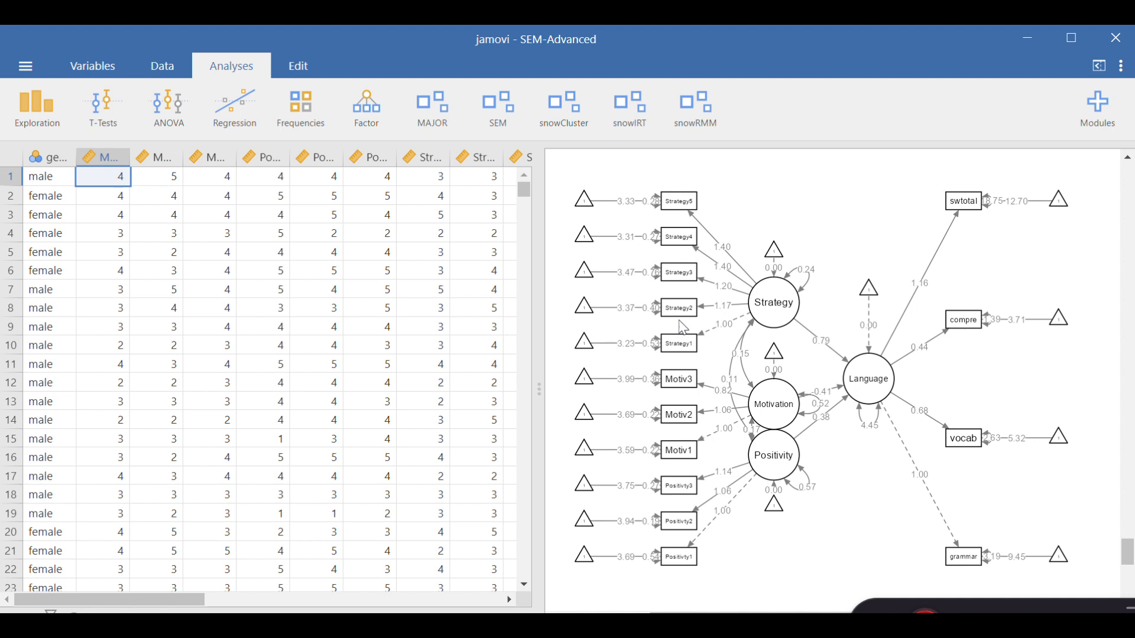
pyautogui.moveTo(656, 288)
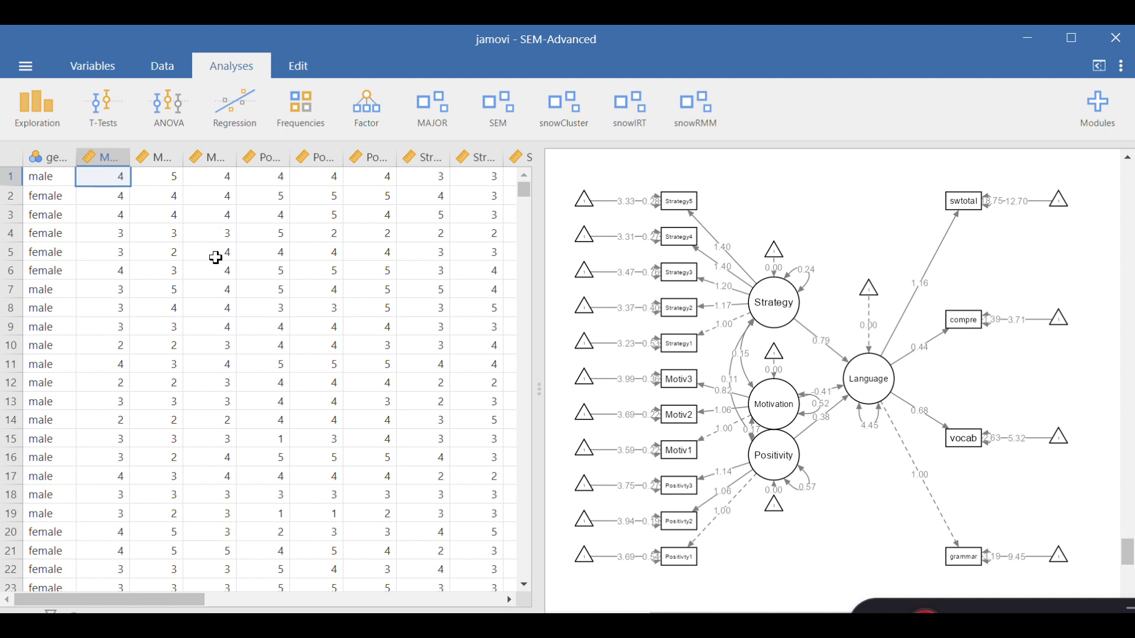
# - Open jamovi's hamburger File menu listing recent files
pyautogui.click(25, 66)
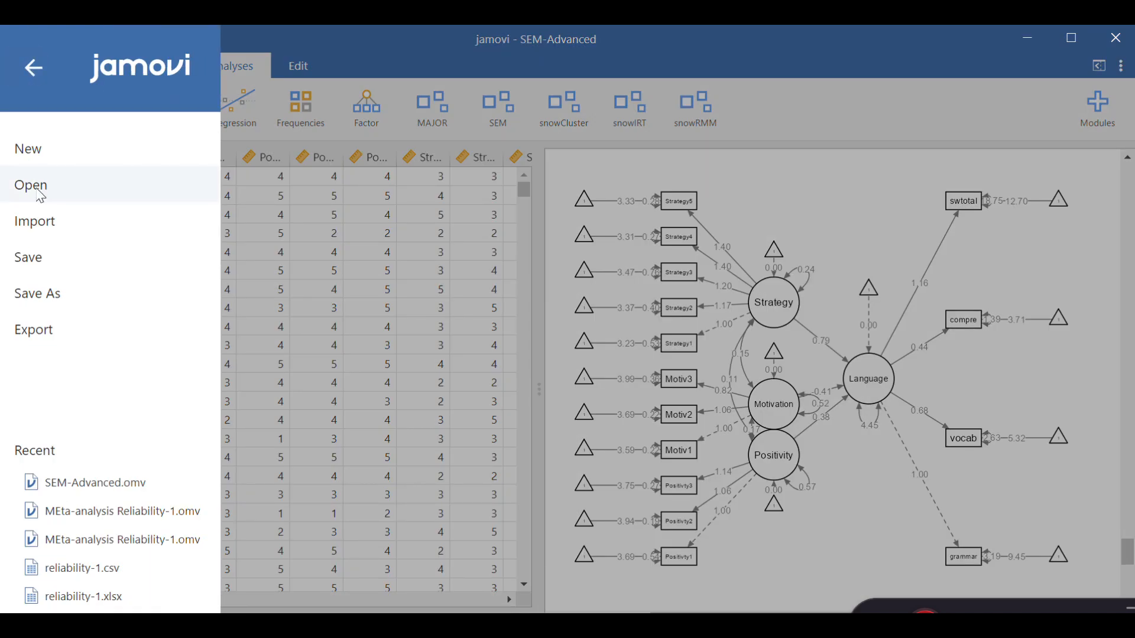
# - Show the Open pane listing files on this PC, including SEM-Advanced and SEM.sav
pyautogui.click(31, 184)
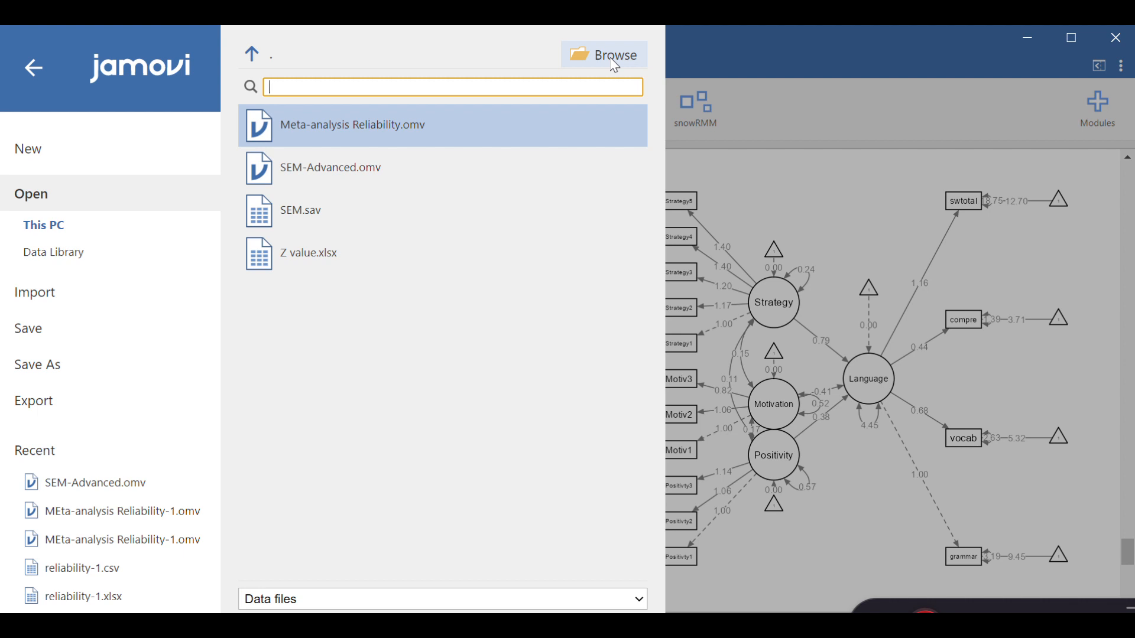
pyautogui.moveTo(820, 121)
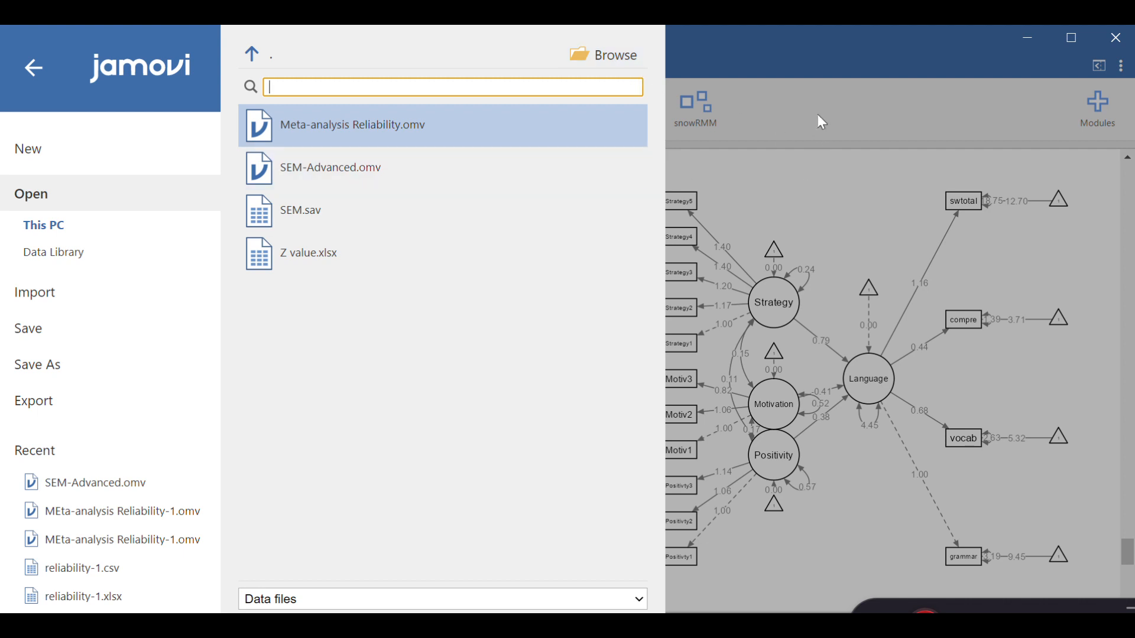
pyautogui.moveTo(820, 63)
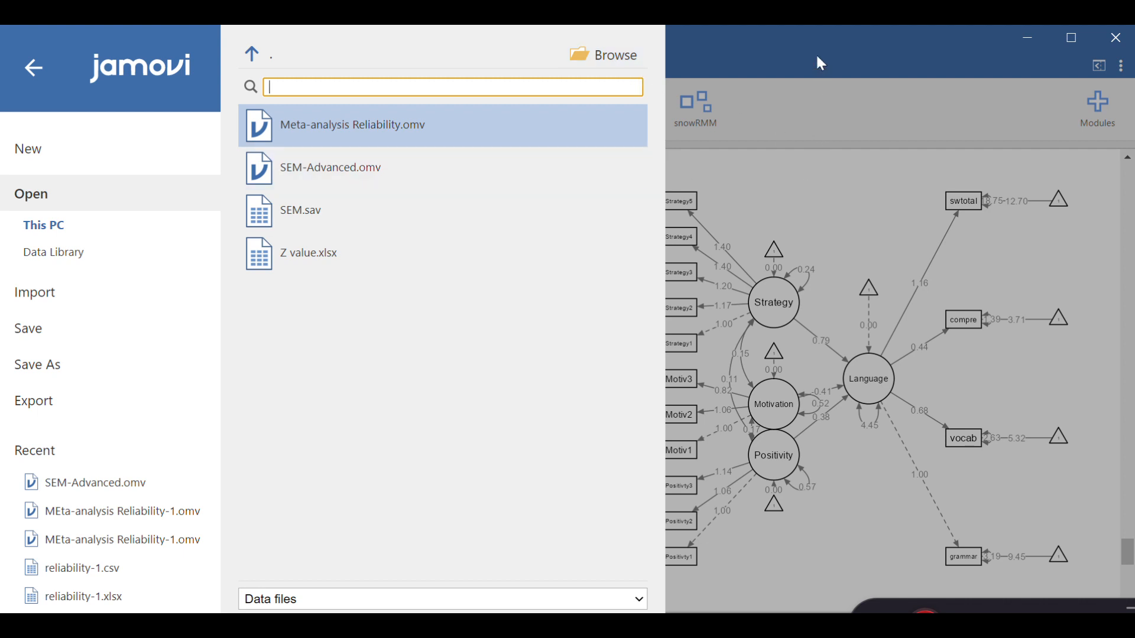
# - Open SEM-Advanced.omv with its path diagram and select the Motiv1 column
pyautogui.doubleClick(352, 124)
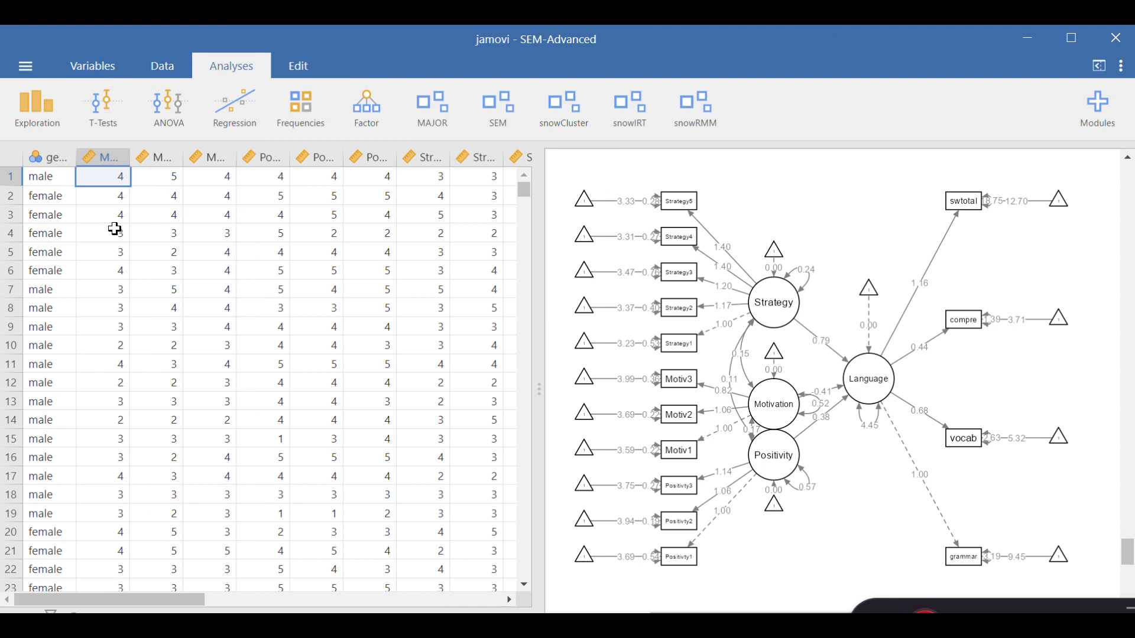
pyautogui.moveTo(765, 363)
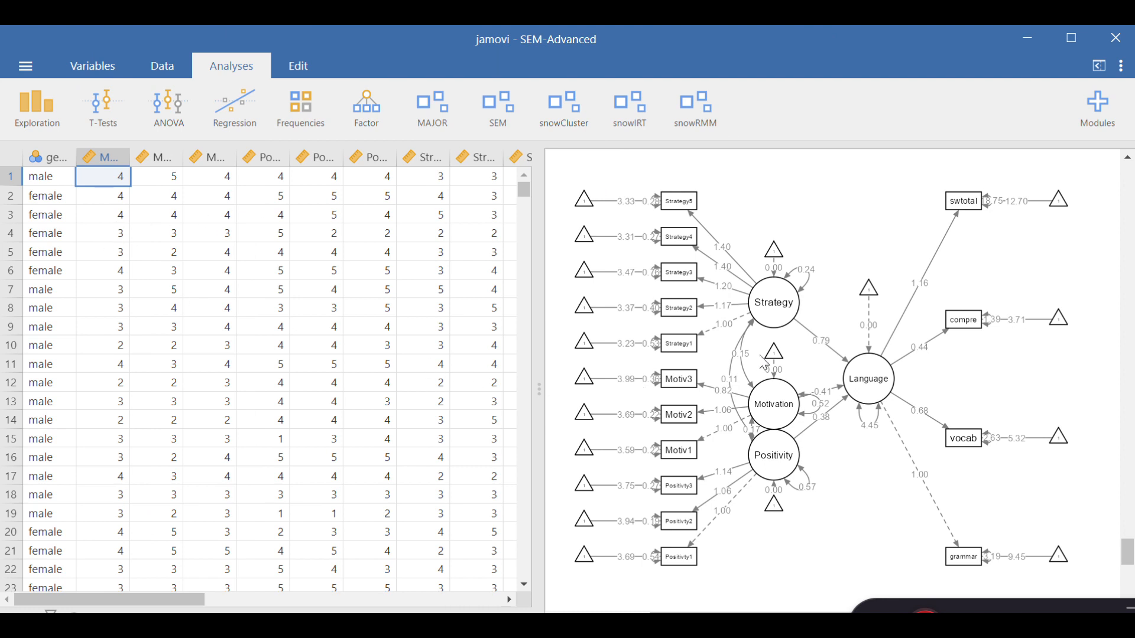
pyautogui.moveTo(359, 247)
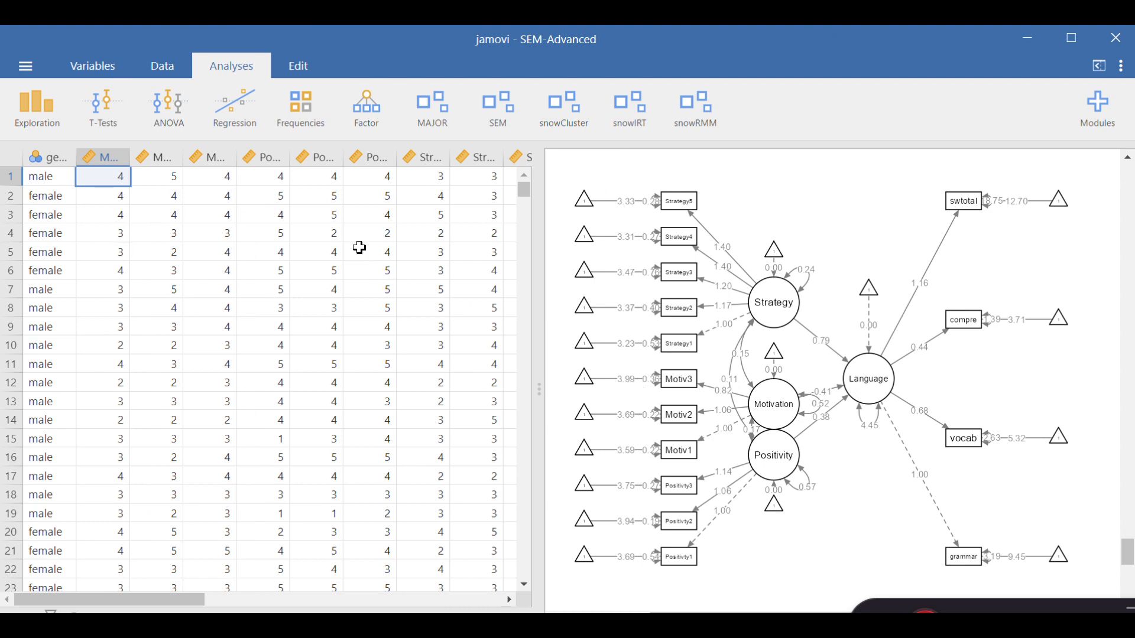
pyautogui.moveTo(752, 249)
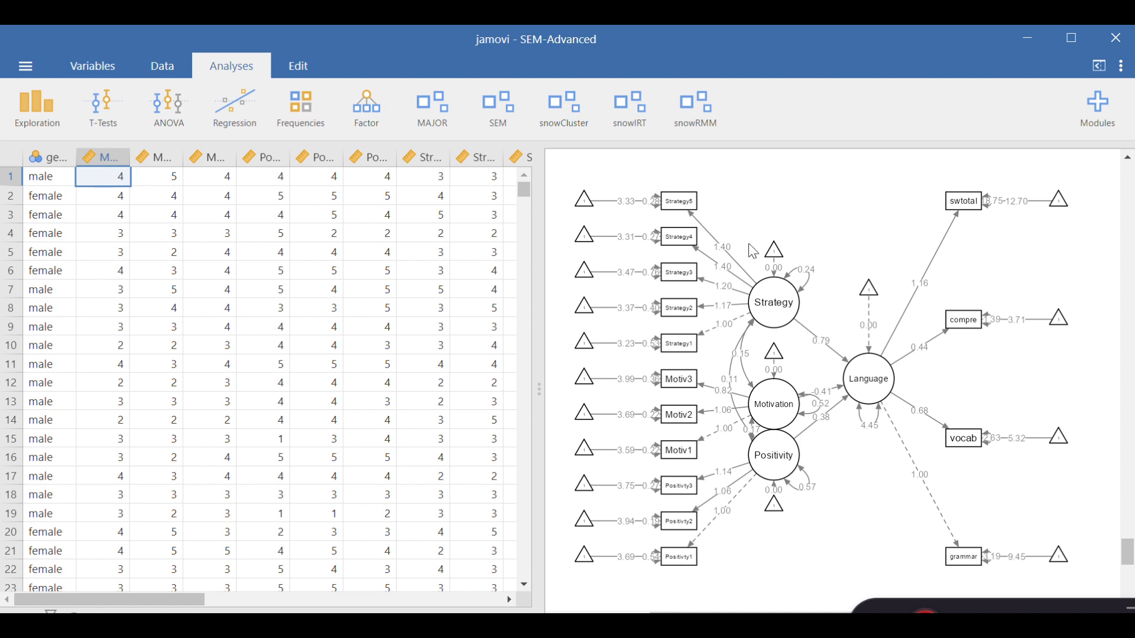
pyautogui.moveTo(817, 442)
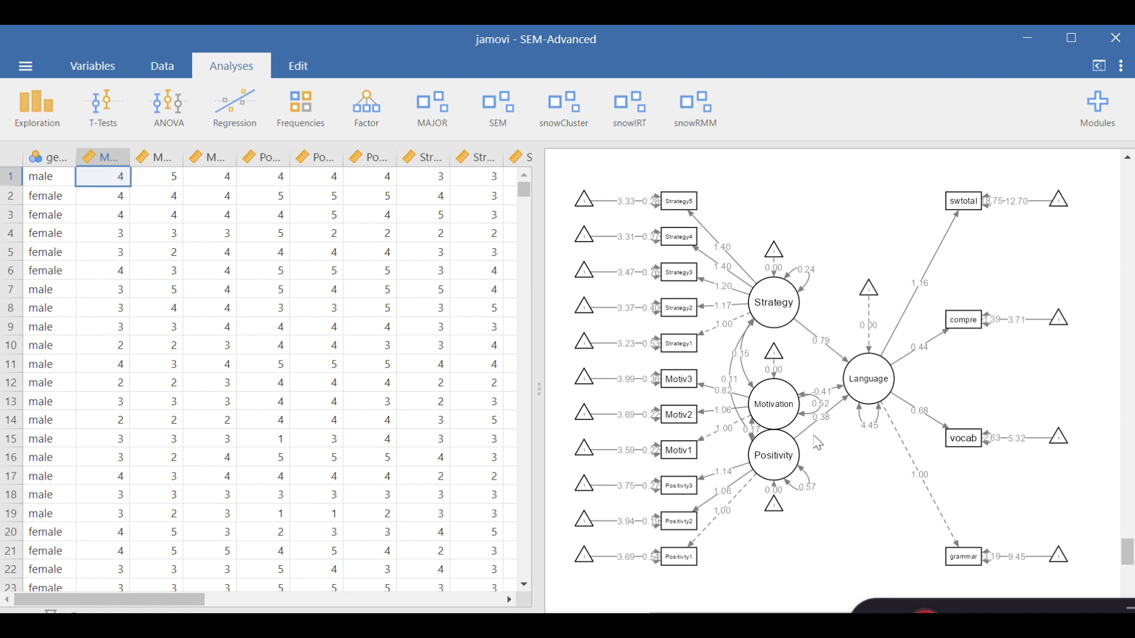
pyautogui.moveTo(873, 401)
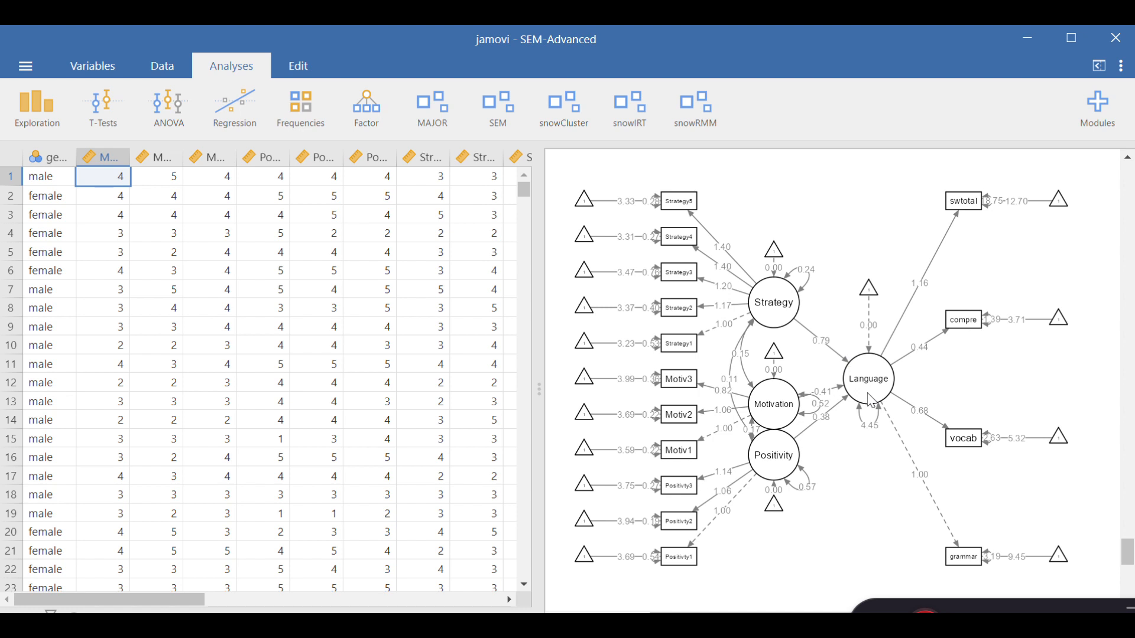
pyautogui.moveTo(942, 308)
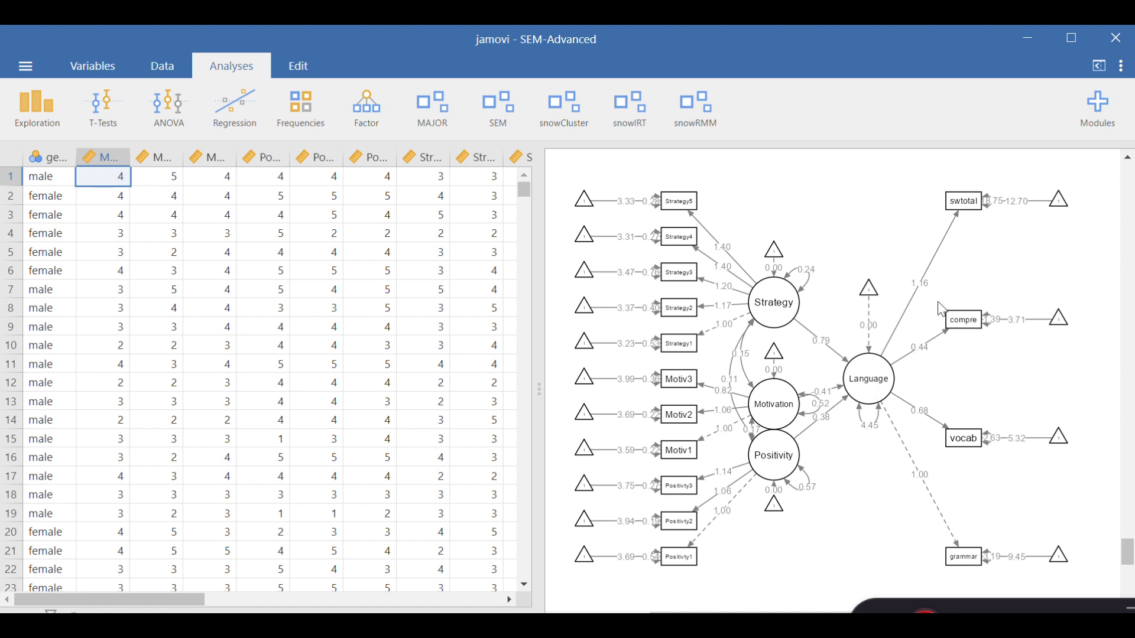
pyautogui.moveTo(978, 295)
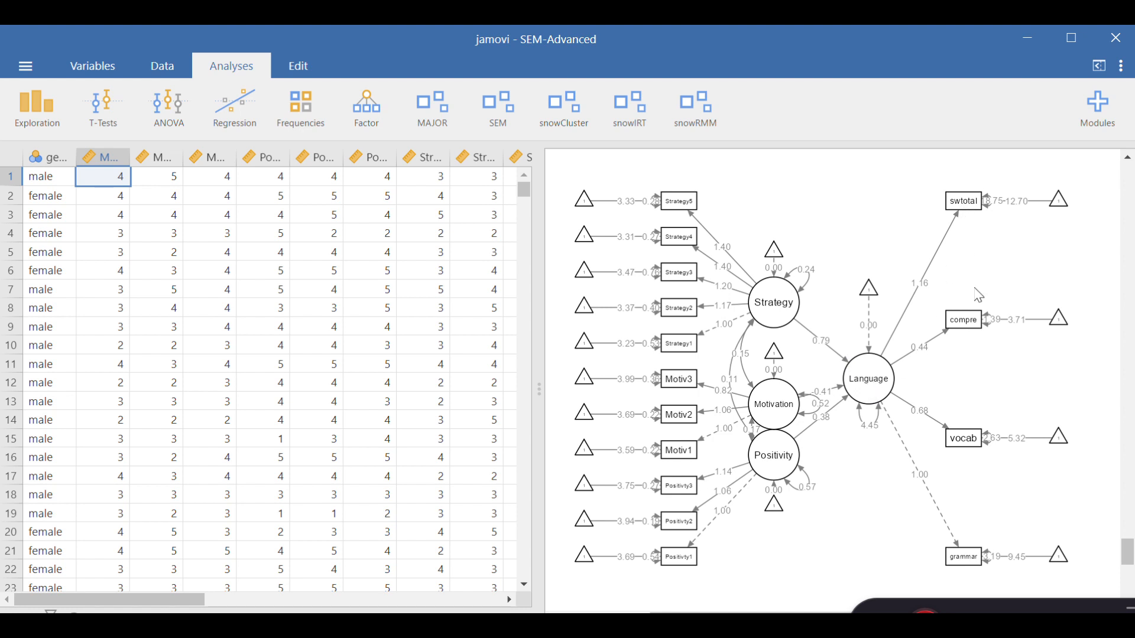
pyautogui.moveTo(975, 572)
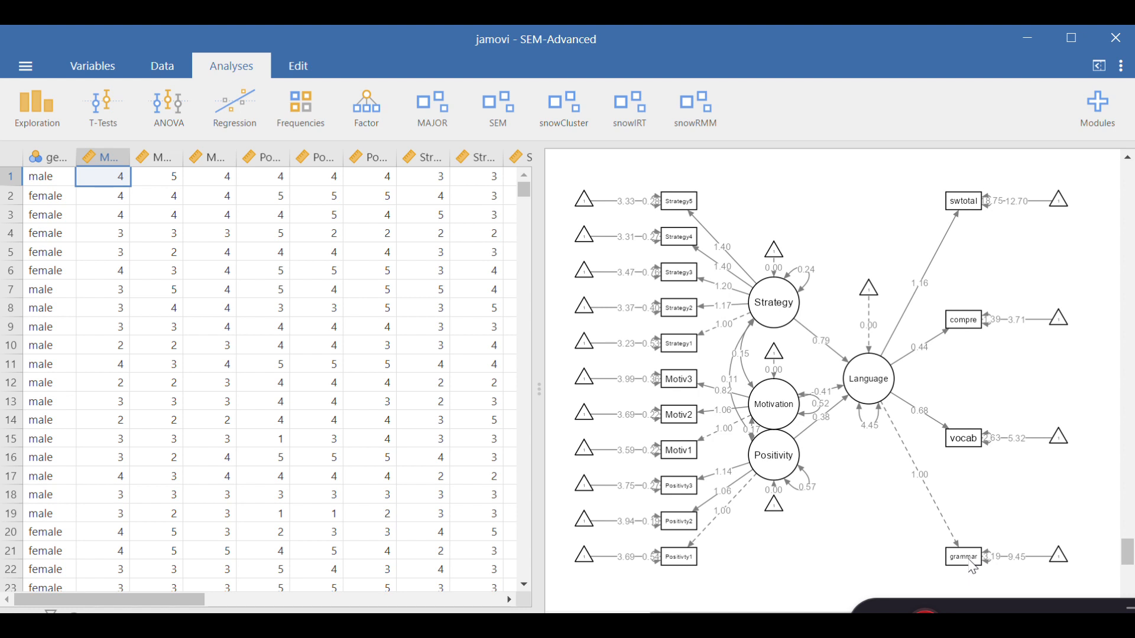
pyautogui.moveTo(964, 445)
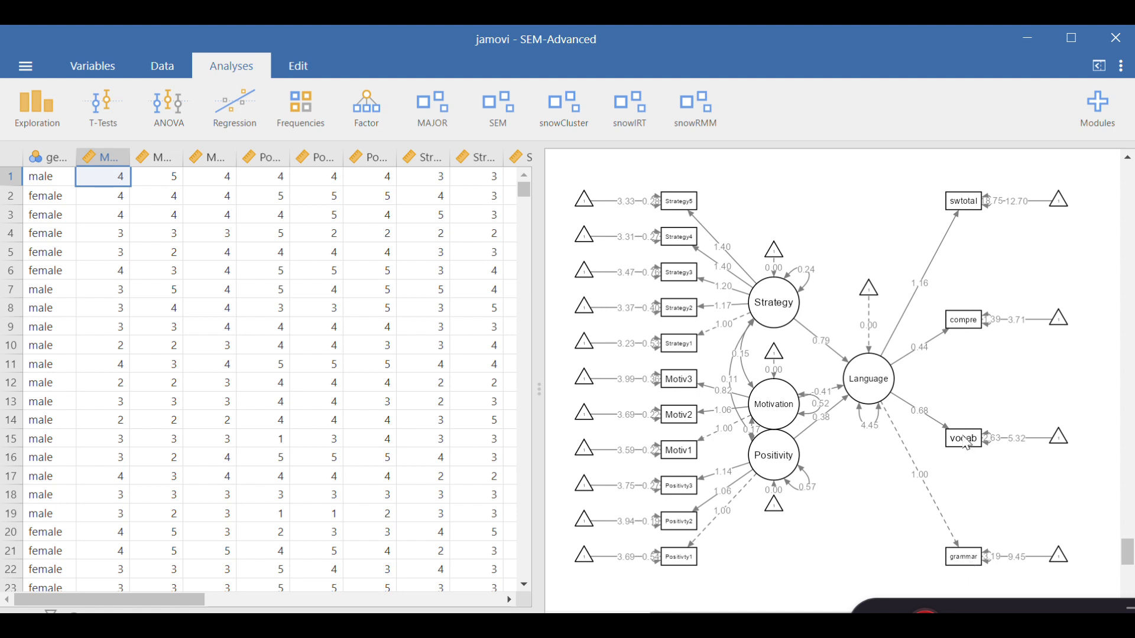
pyautogui.moveTo(975, 259)
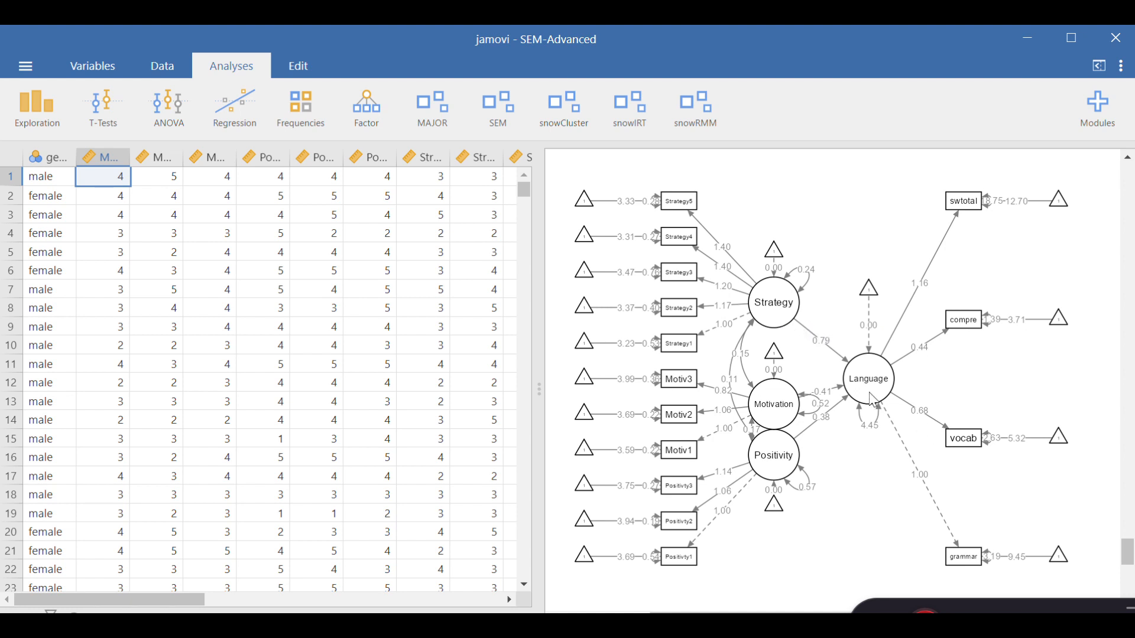
pyautogui.moveTo(837, 382)
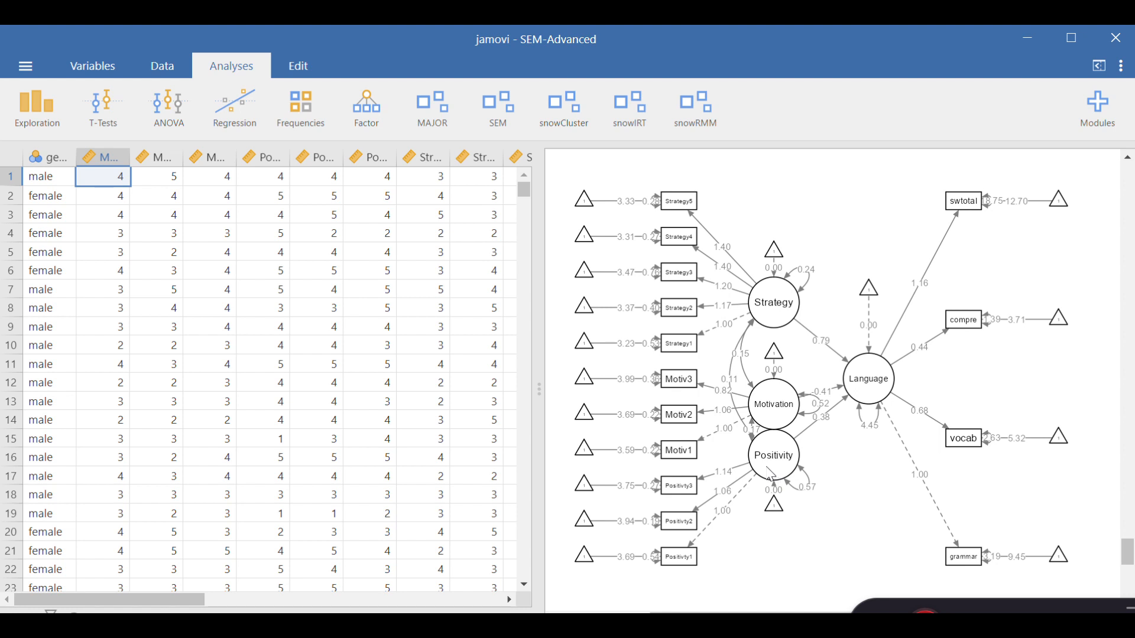
pyautogui.moveTo(774, 467)
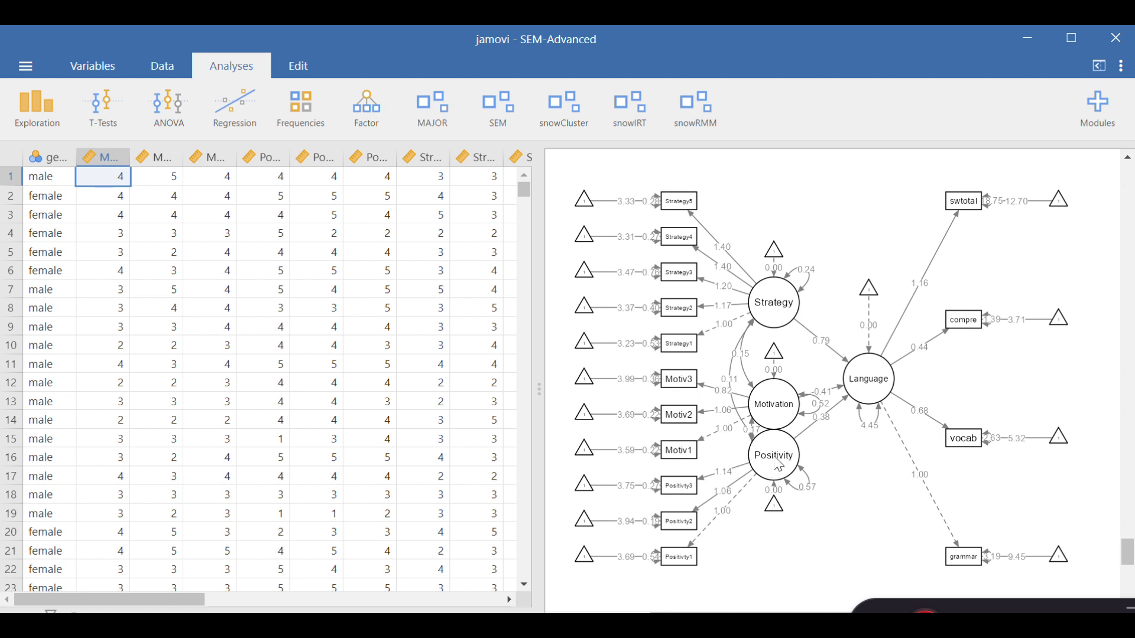
pyautogui.moveTo(781, 471)
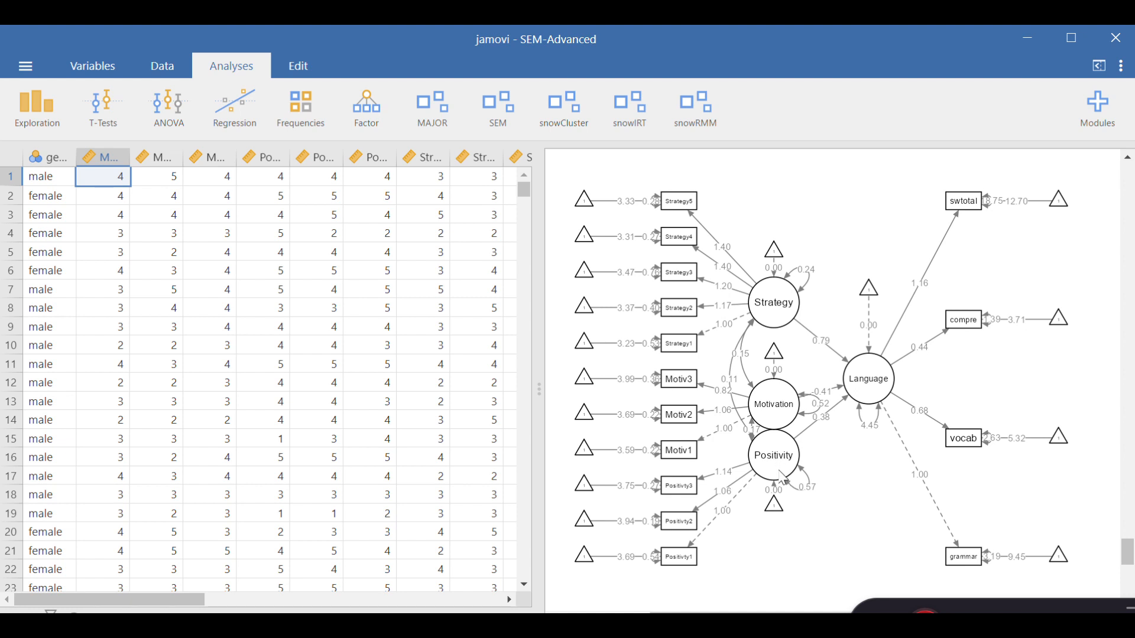
pyautogui.moveTo(684, 523)
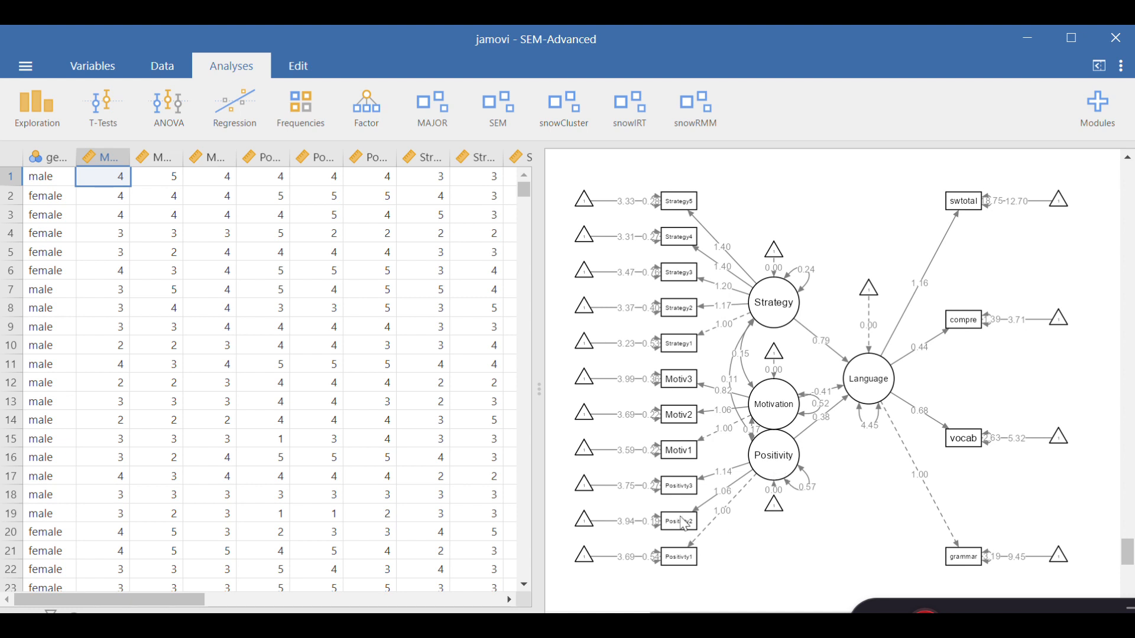
pyautogui.moveTo(672, 491)
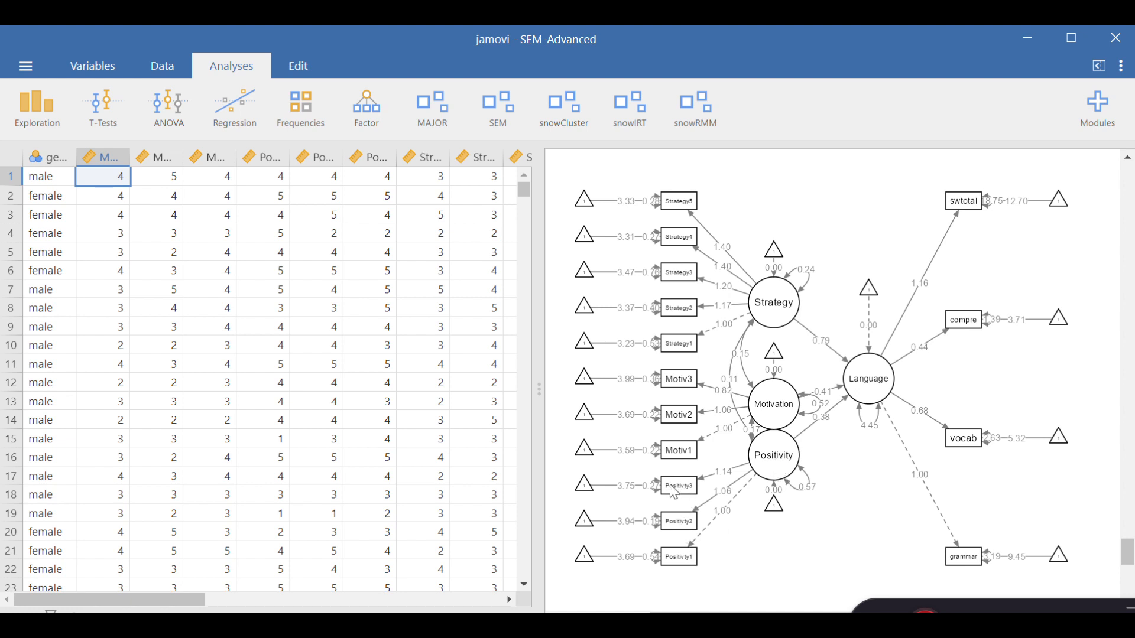
pyautogui.moveTo(772, 419)
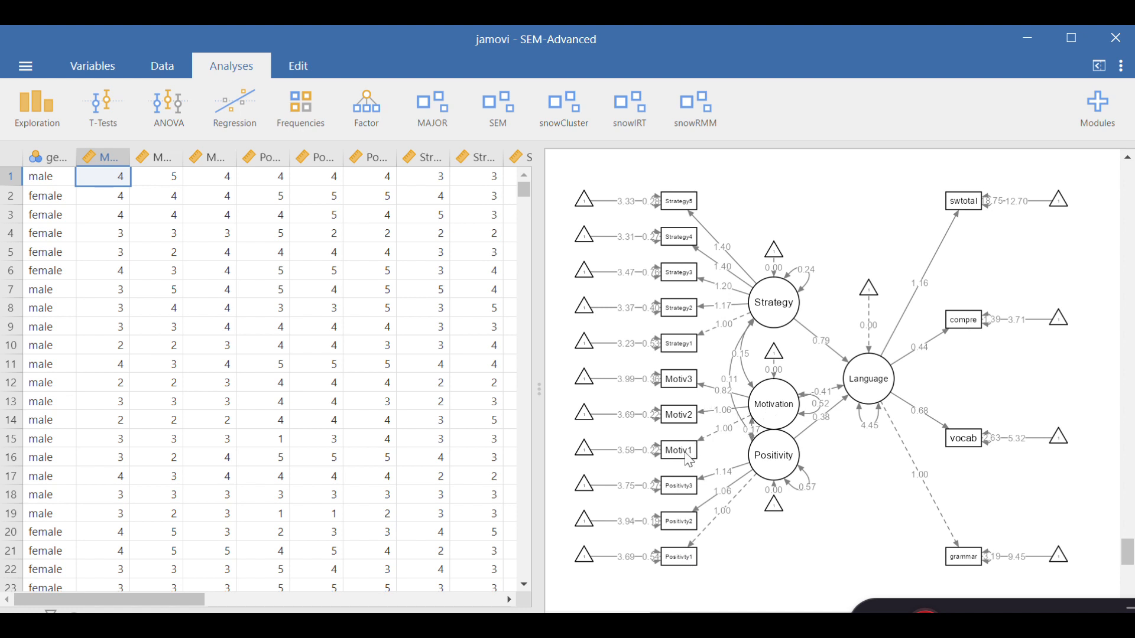
pyautogui.moveTo(680, 456)
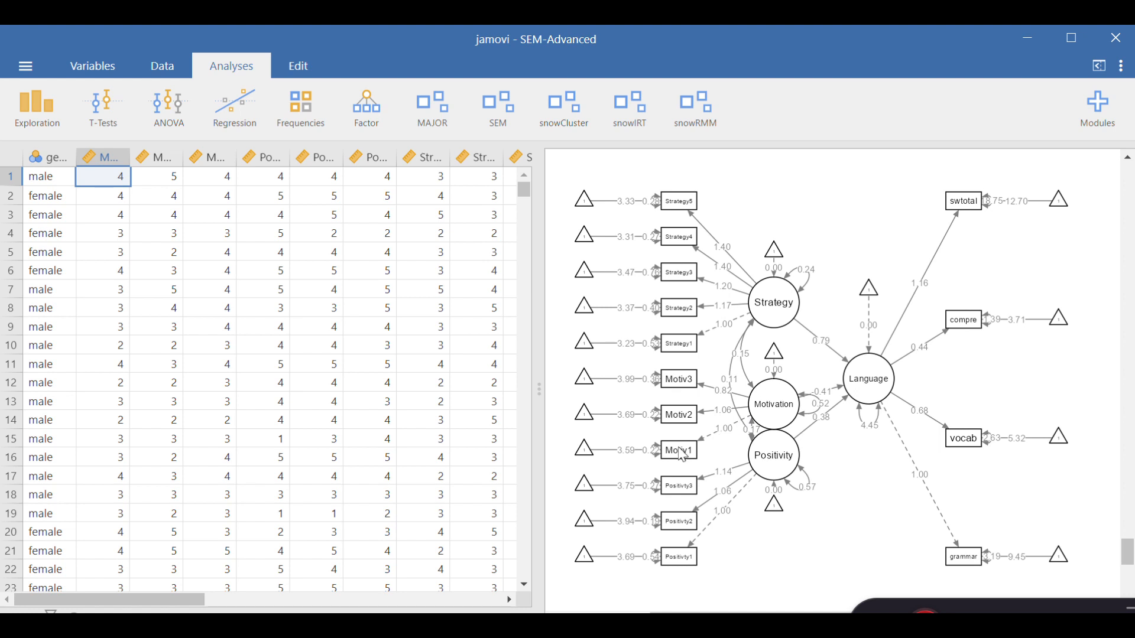
pyautogui.moveTo(680, 460)
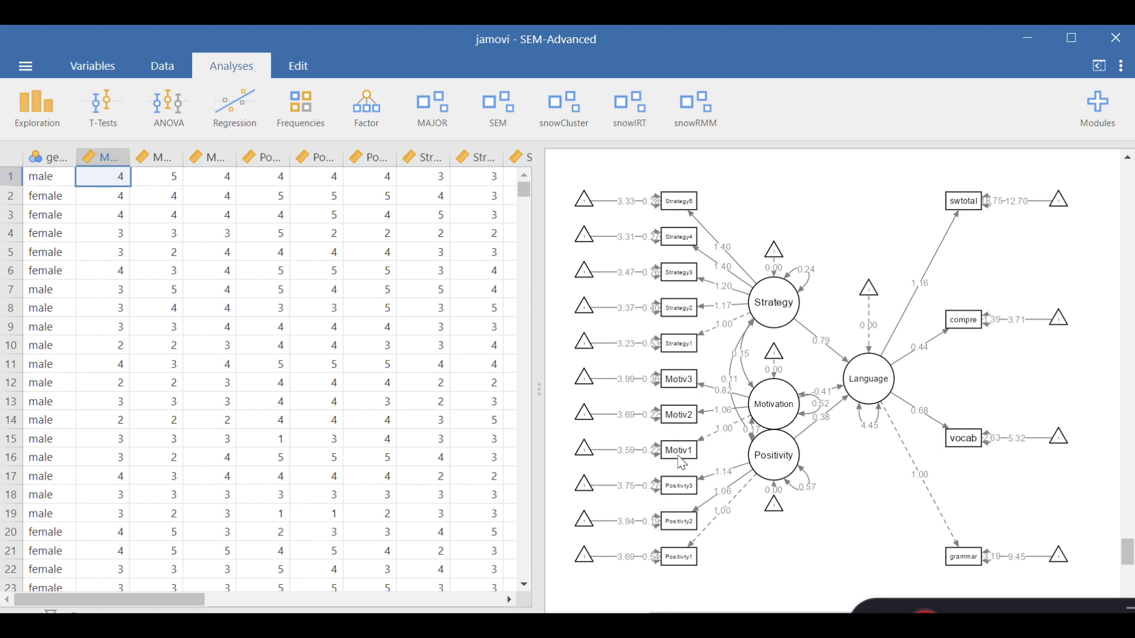
pyautogui.moveTo(759, 318)
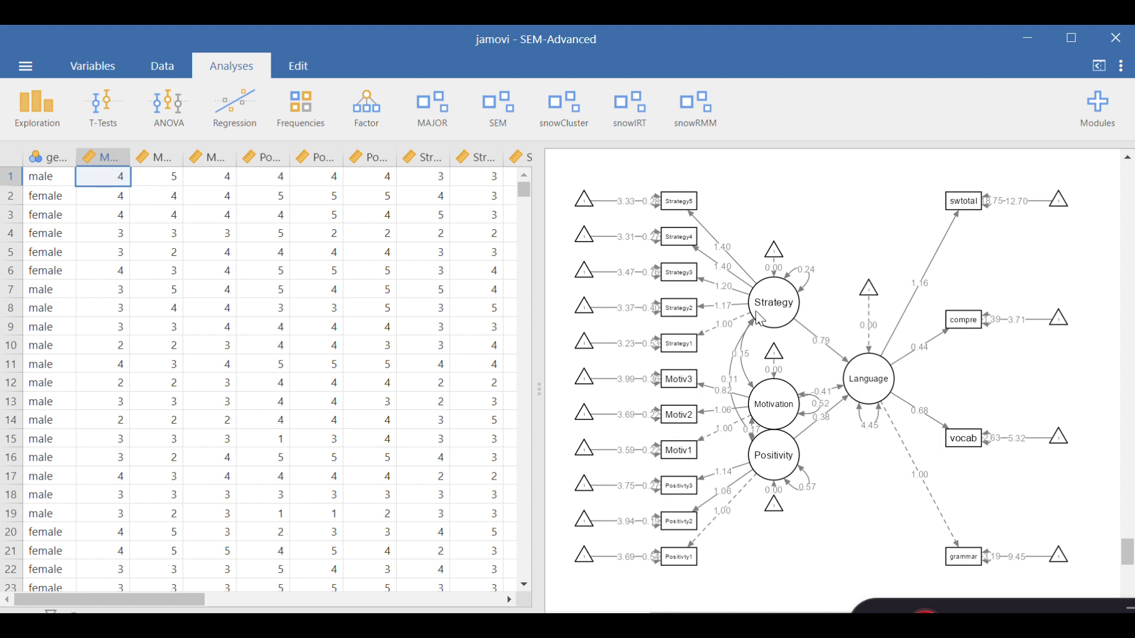
pyautogui.moveTo(688, 348)
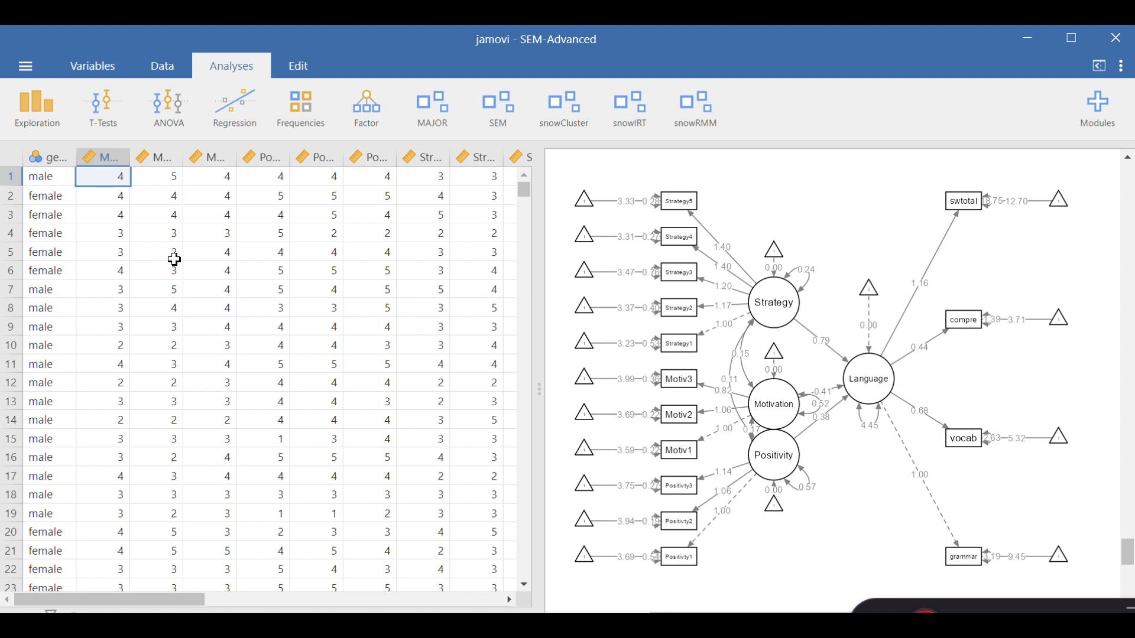
pyautogui.moveTo(156, 224)
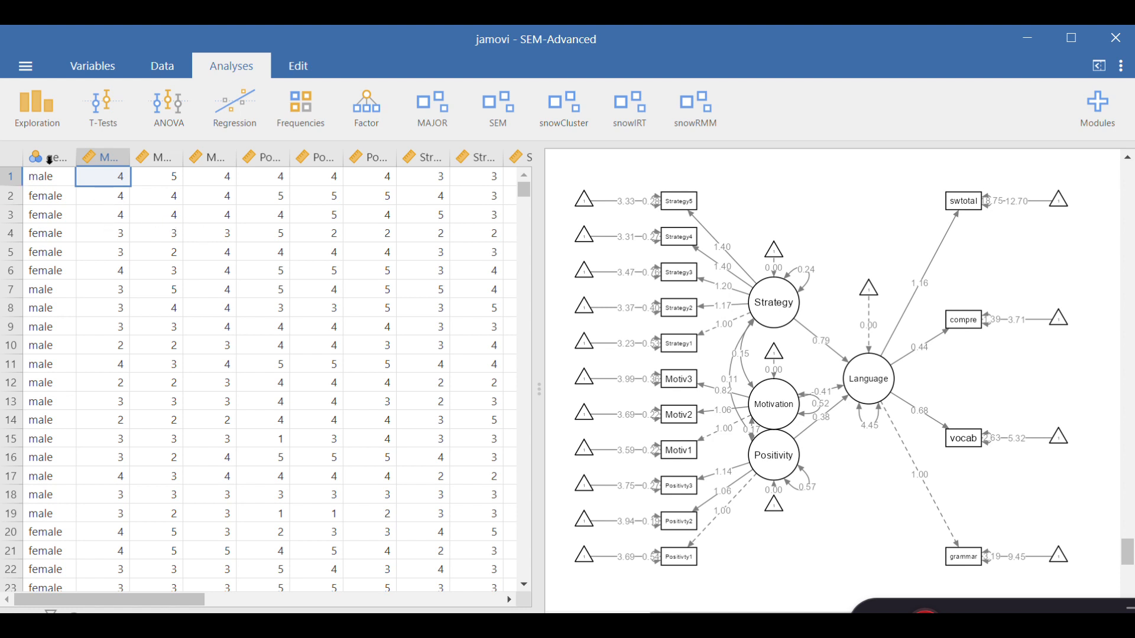
pyautogui.click(49, 157)
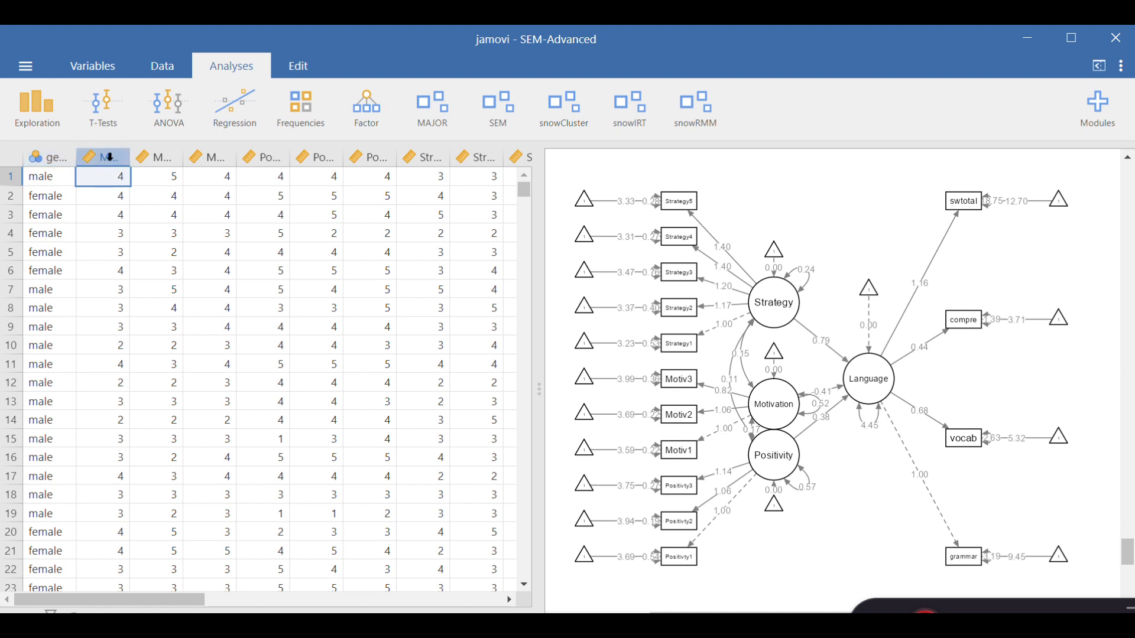
# - Check Motiv1's measure type stays Continuous, then move on to the Motiv3 item settings
pyautogui.doubleClick(102, 157)
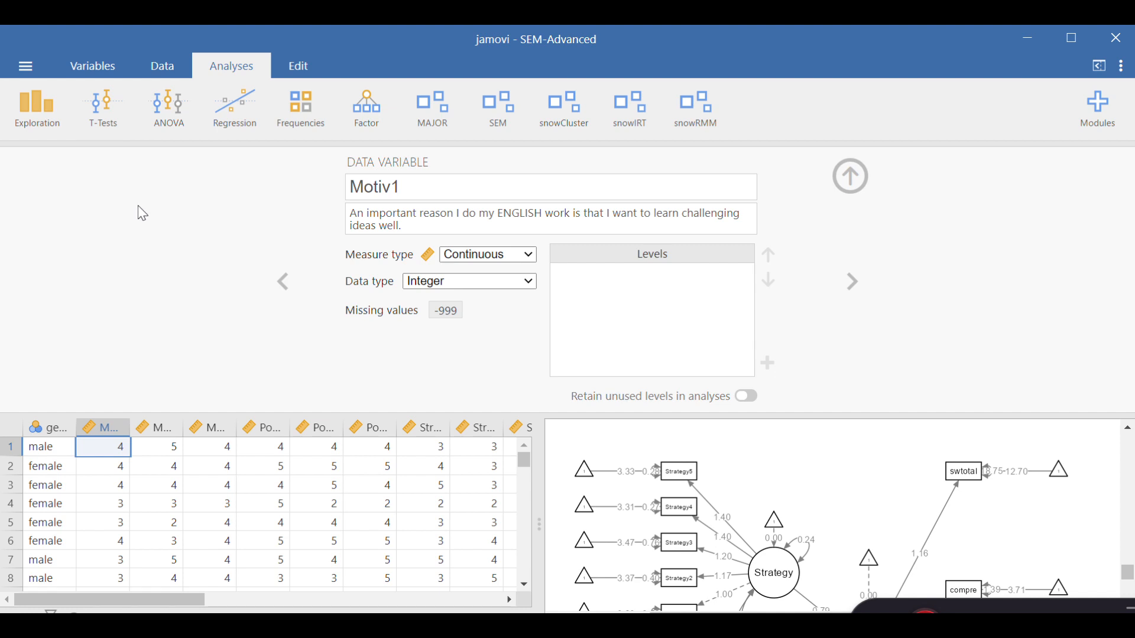
pyautogui.moveTo(338, 219)
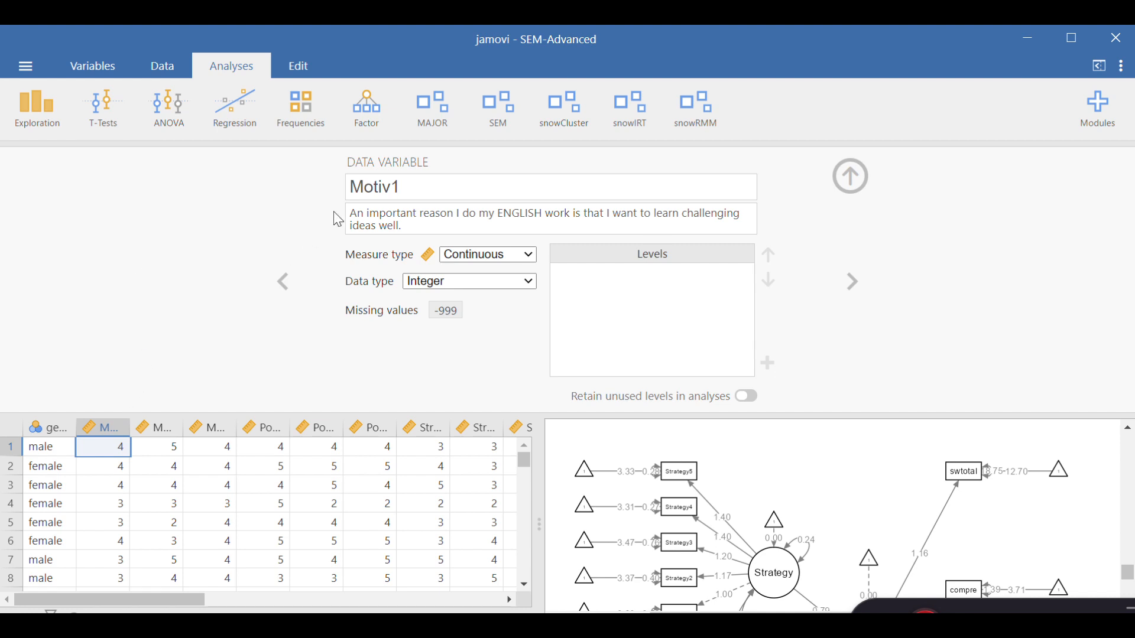
pyautogui.moveTo(401, 262)
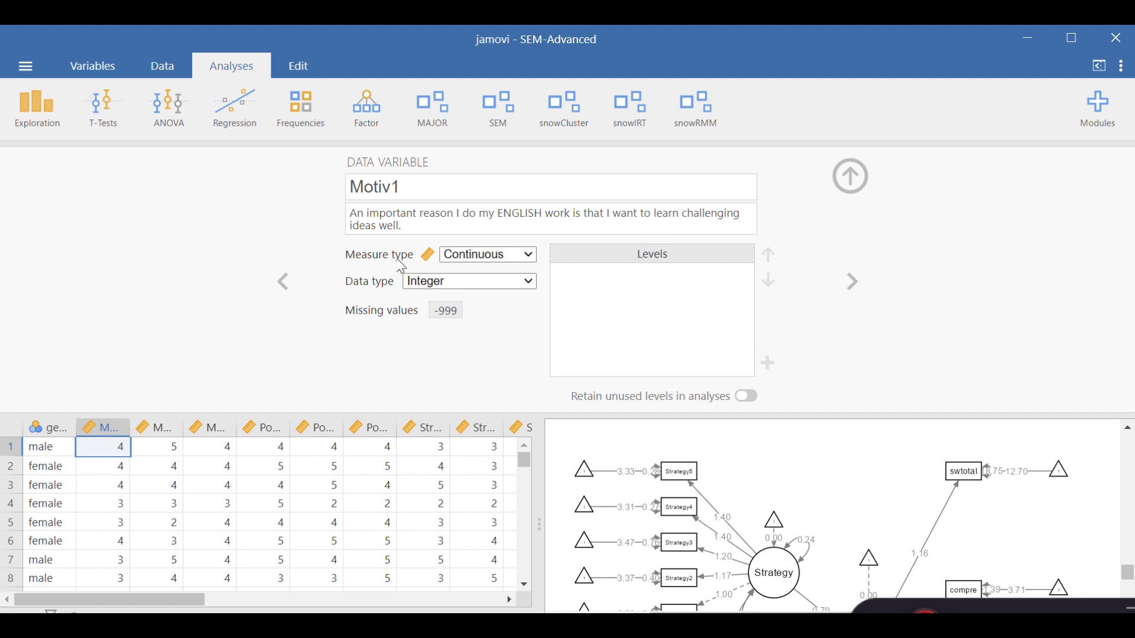
pyautogui.moveTo(403, 266)
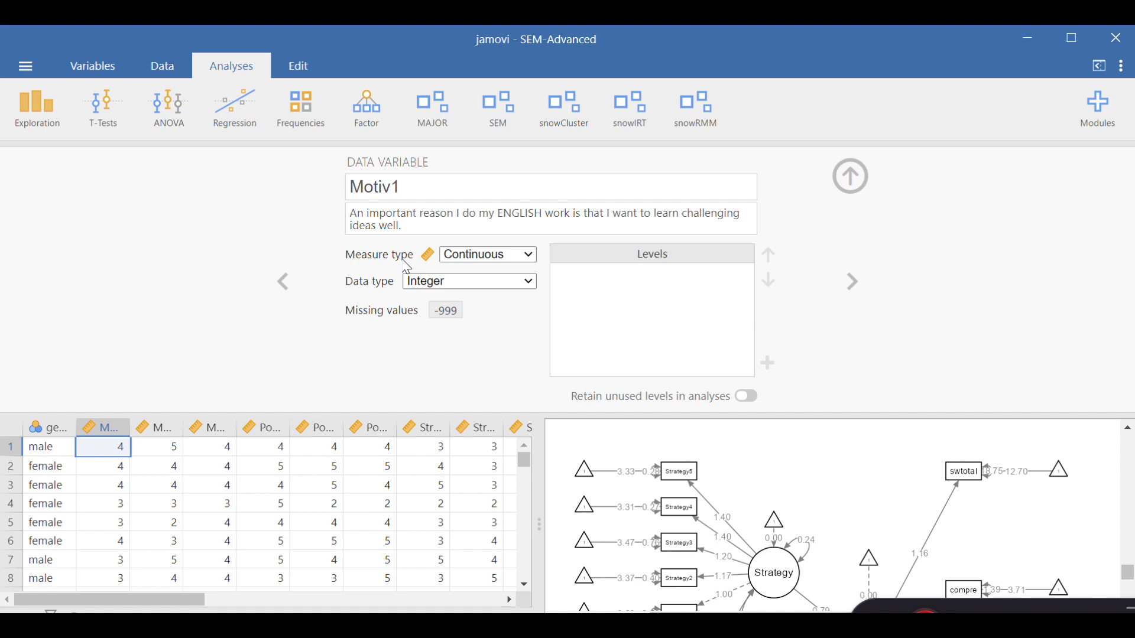
pyautogui.moveTo(403, 268)
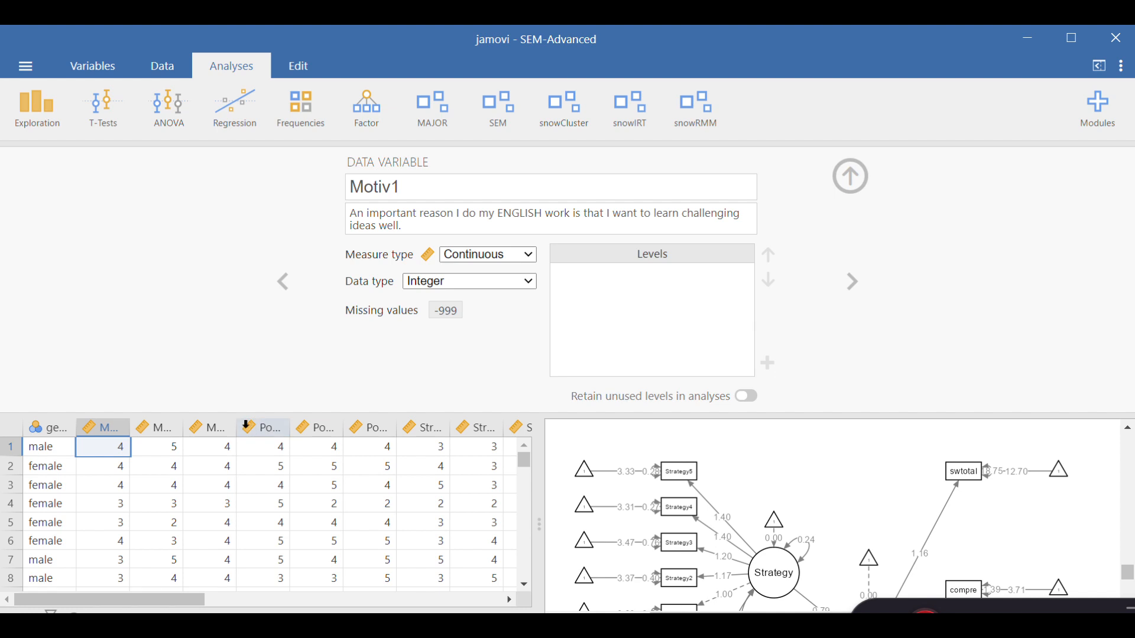
pyautogui.click(487, 254)
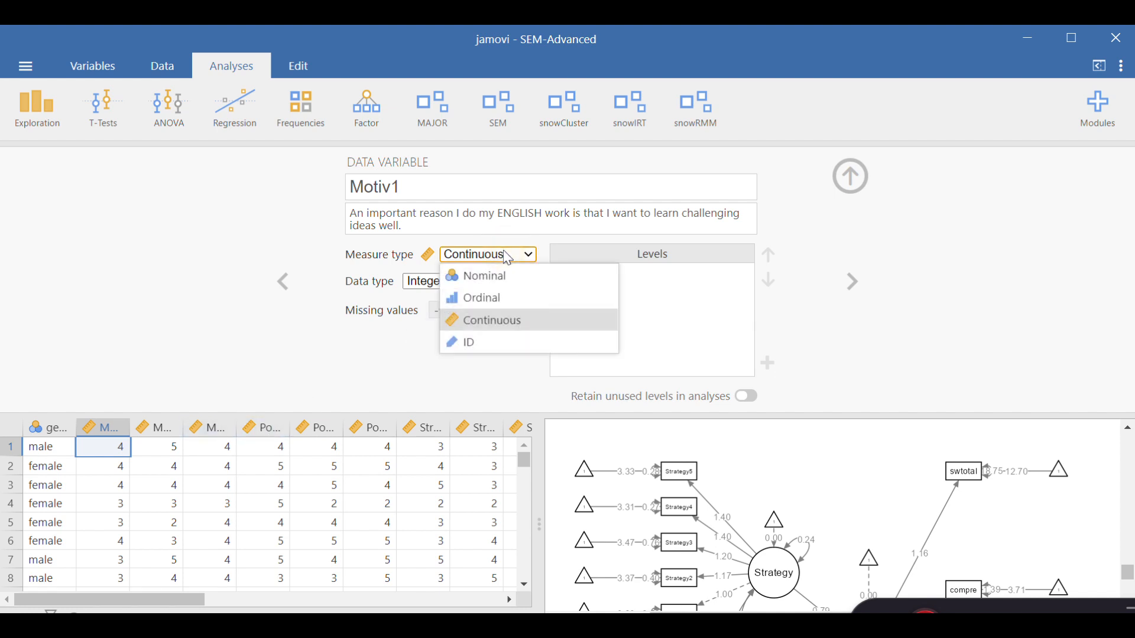
pyautogui.moveTo(488, 279)
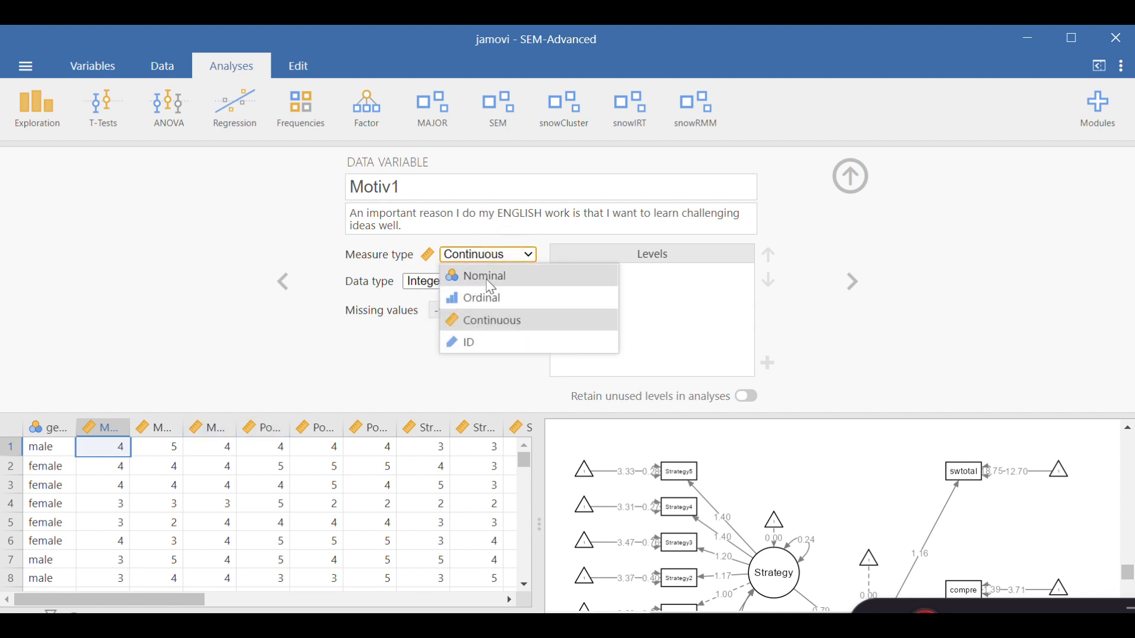
pyautogui.moveTo(499, 320)
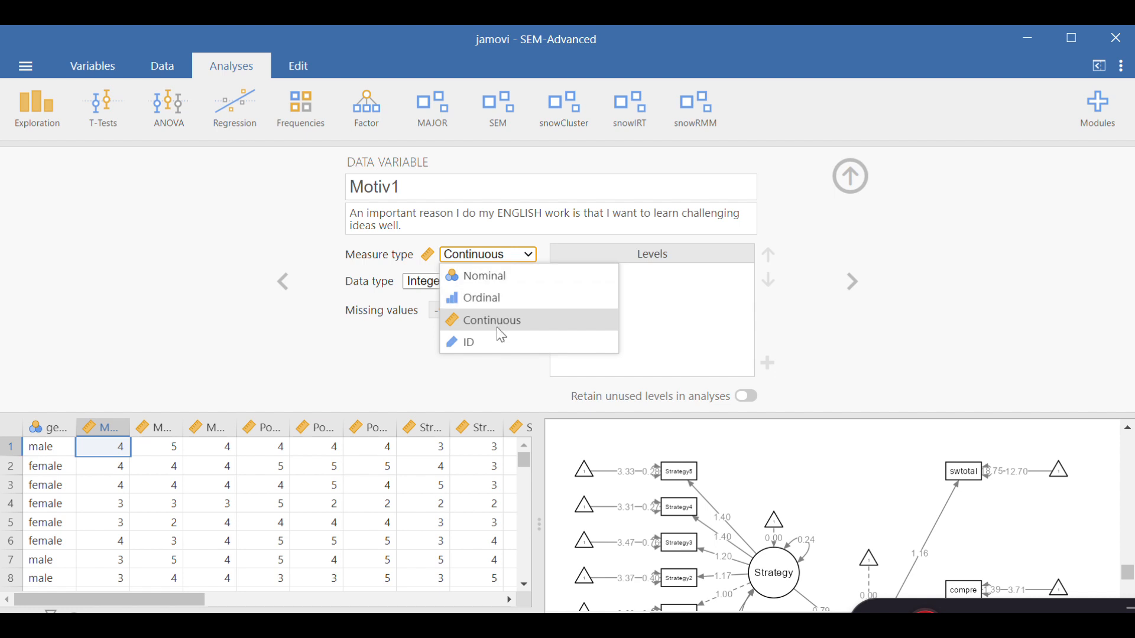
pyautogui.moveTo(389, 365)
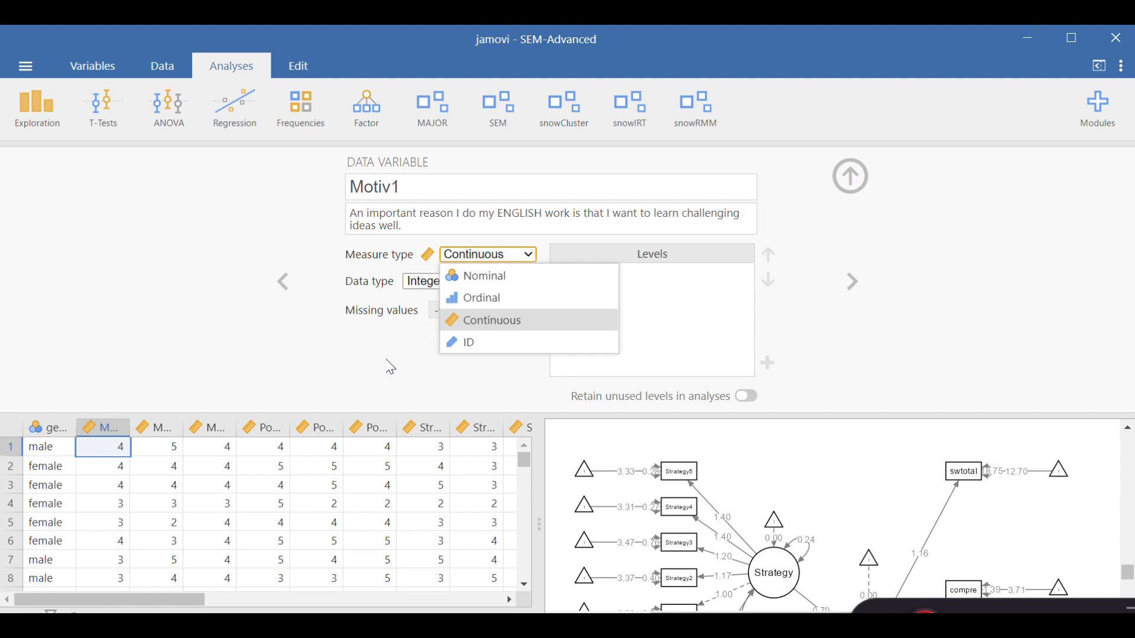
pyautogui.click(494, 320)
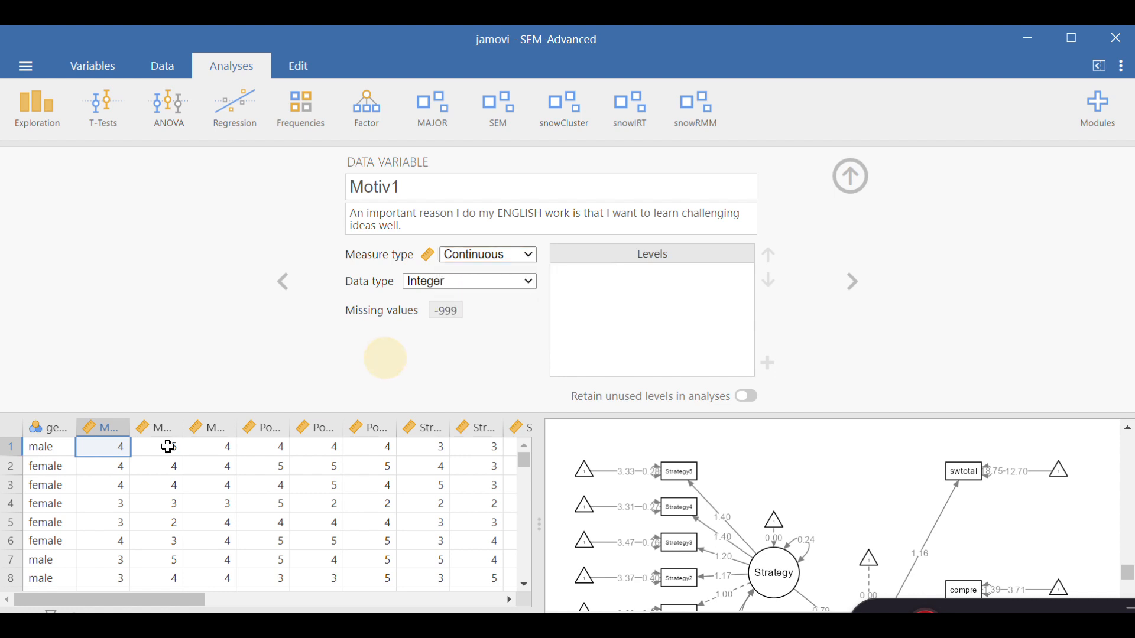
pyautogui.click(155, 427)
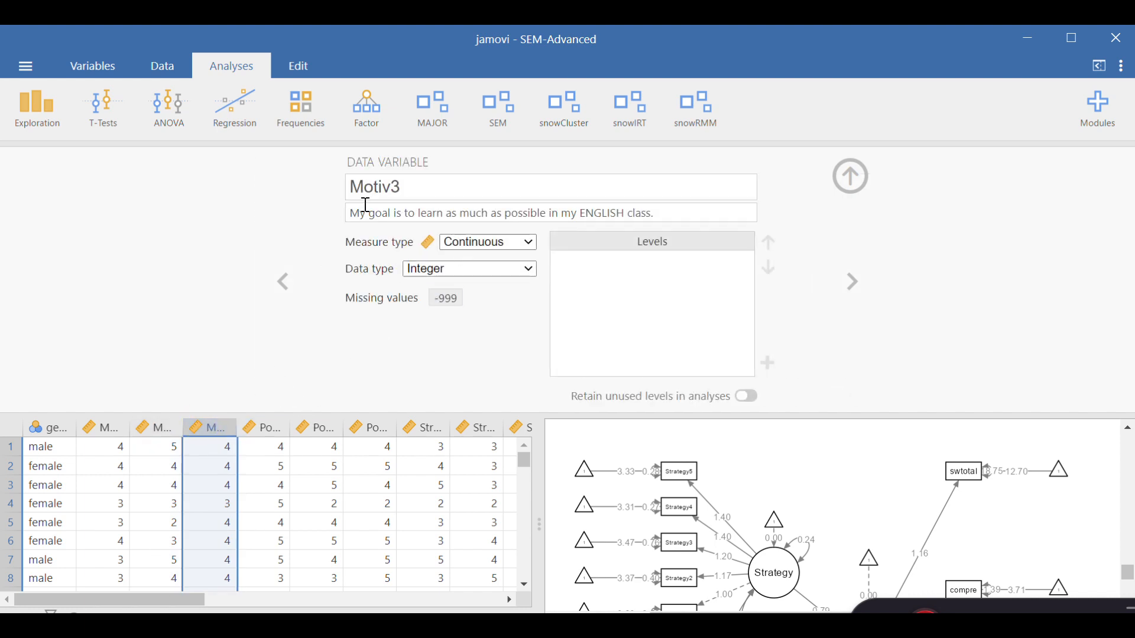
pyautogui.moveTo(228, 446)
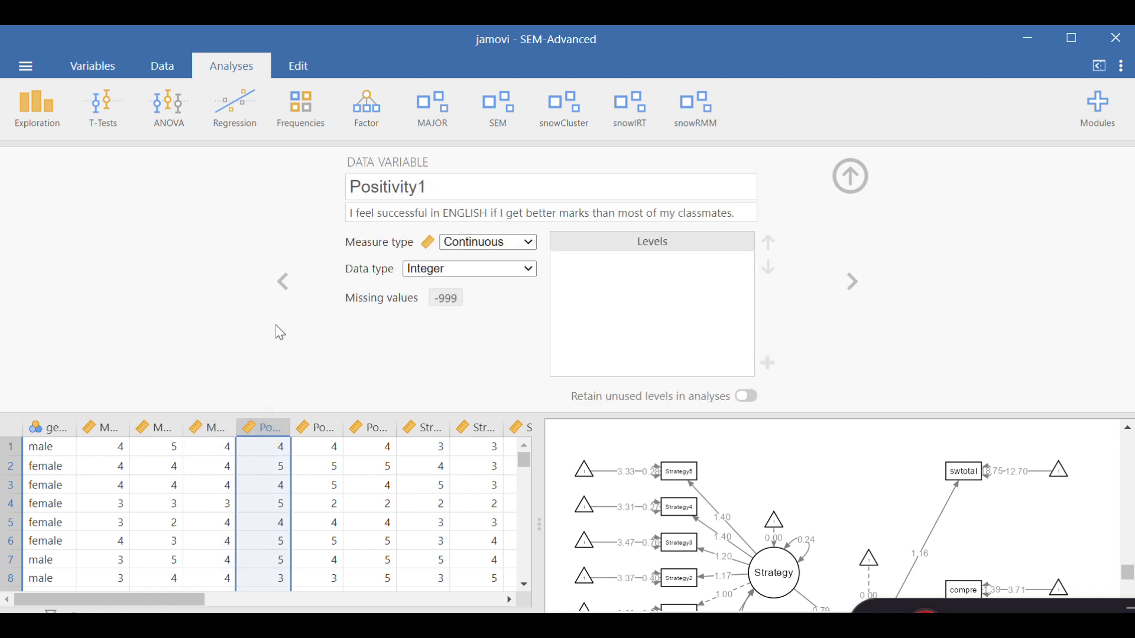
pyautogui.moveTo(368, 383)
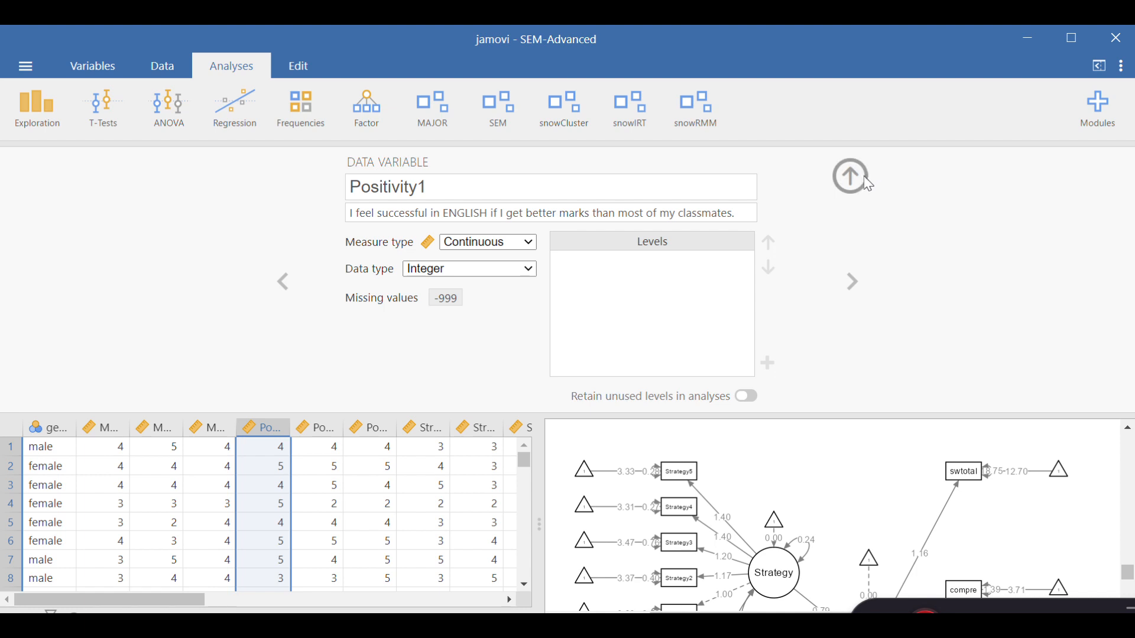
pyautogui.moveTo(849, 176)
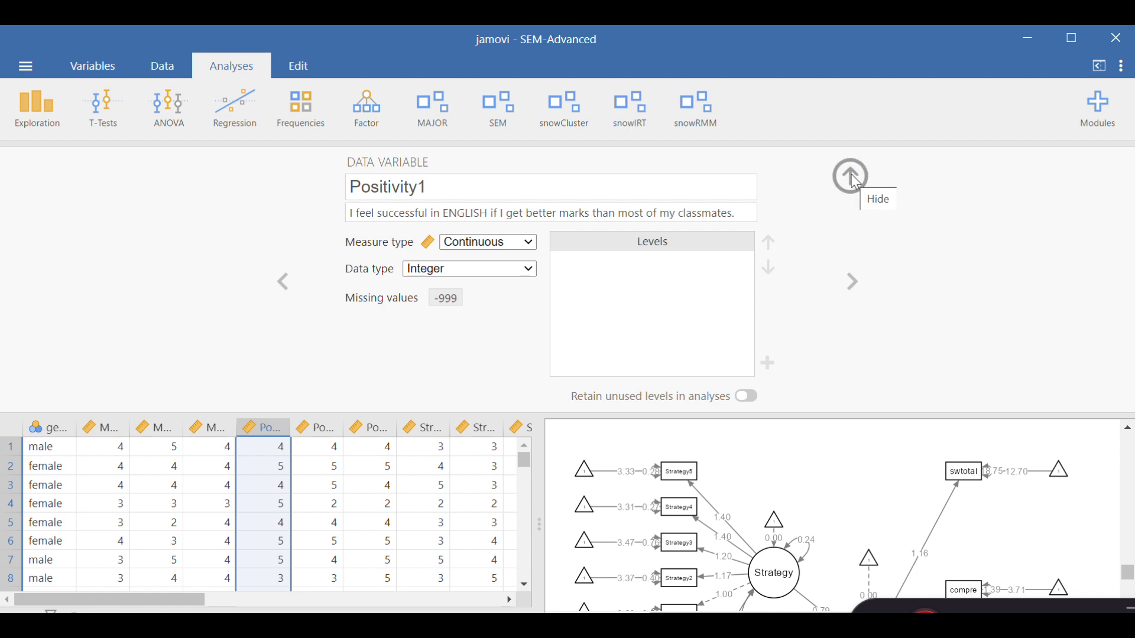
# - Hide the variable setup panel and open the Modules menu listing semlj
pyautogui.click(850, 176)
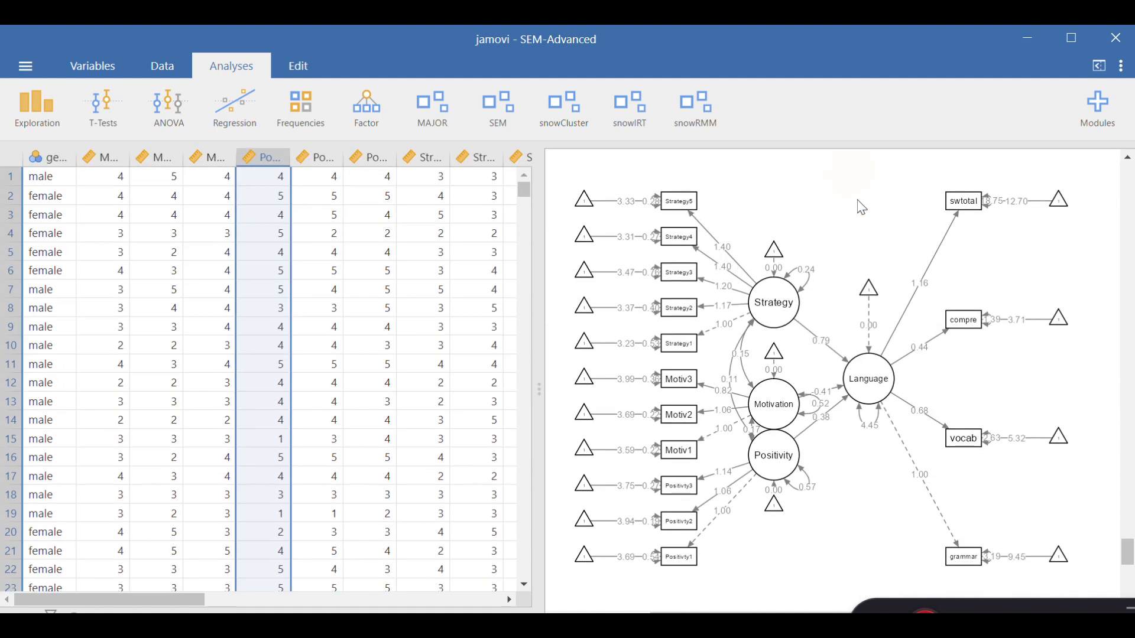
pyautogui.moveTo(376, 282)
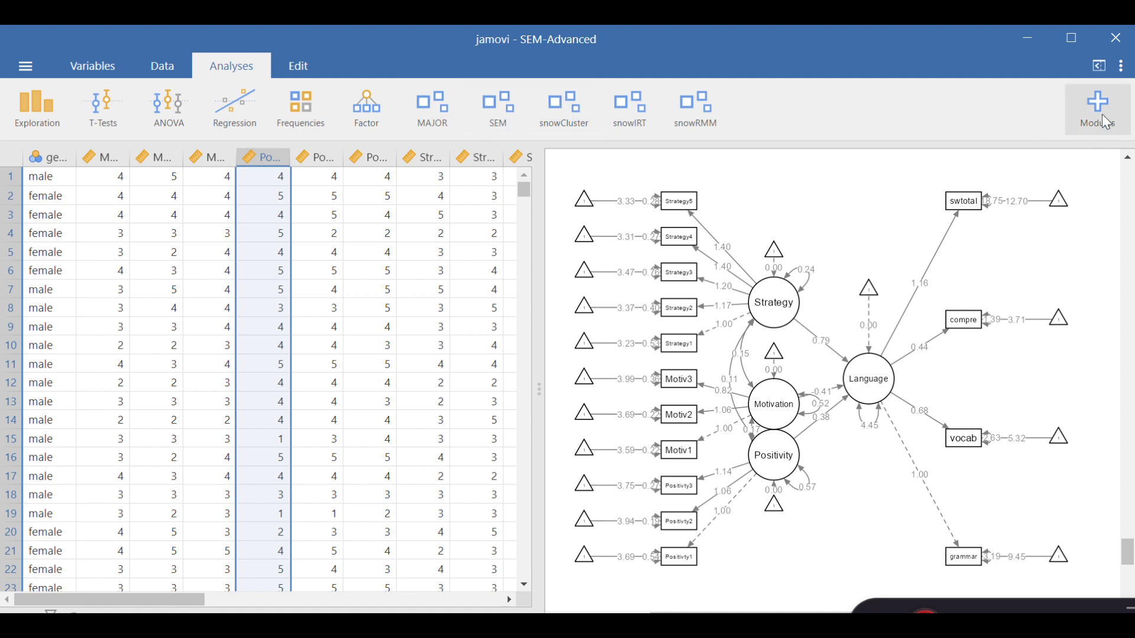
pyautogui.click(1097, 109)
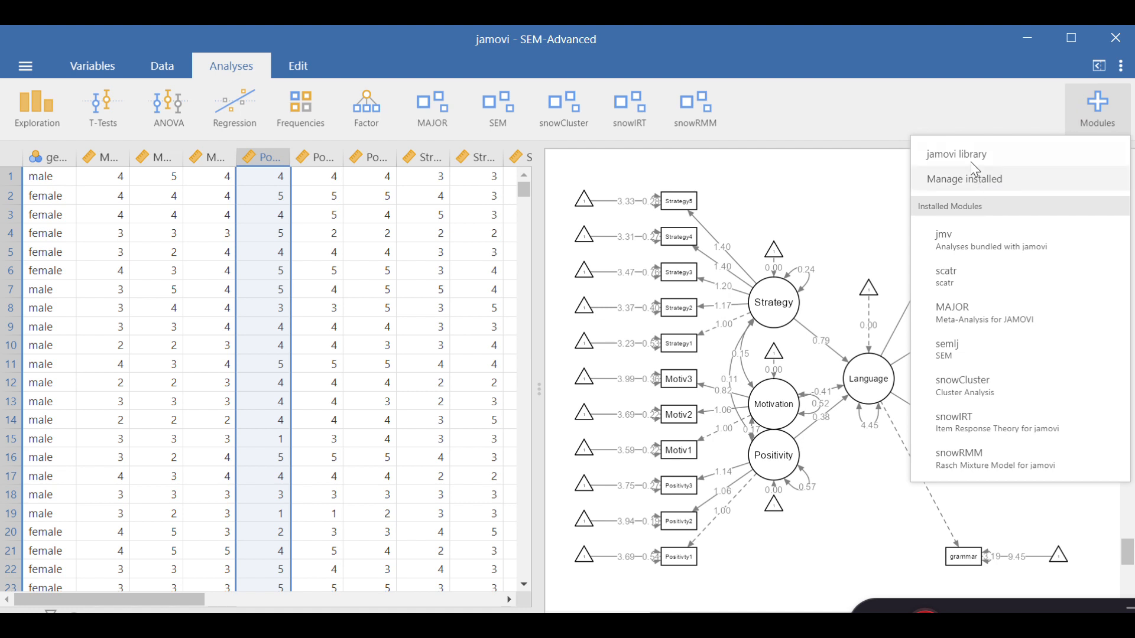
# - Confirm semlj SEM 0.3.0 is installed in the jamovi library, then close it
pyautogui.click(956, 154)
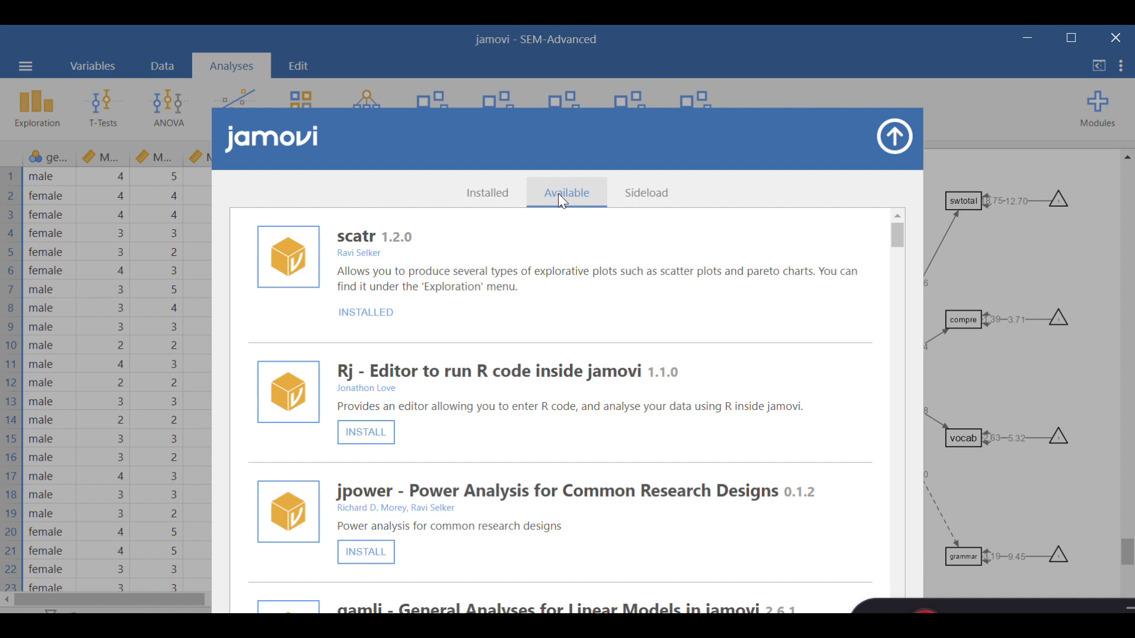
pyautogui.scroll(-3)
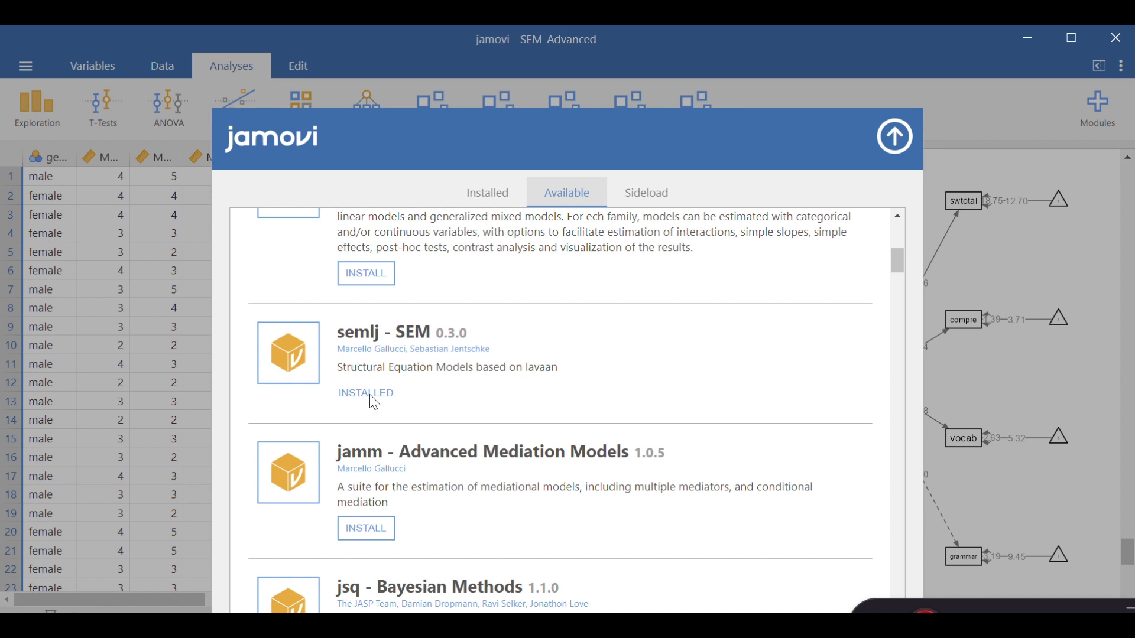
pyautogui.moveTo(379, 402)
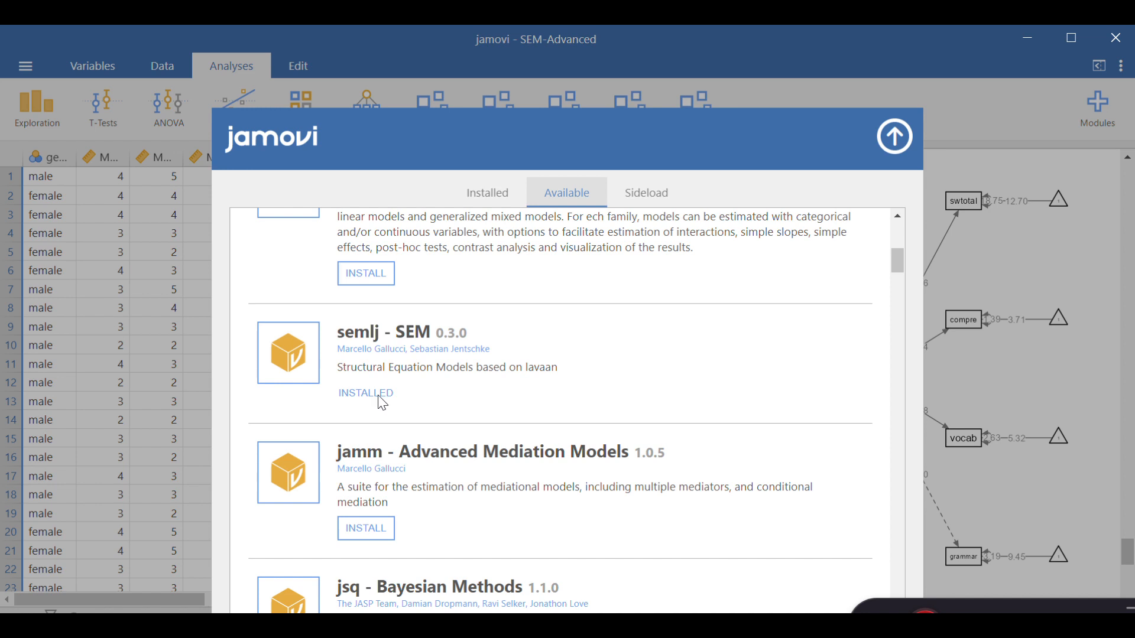
pyautogui.moveTo(894, 136)
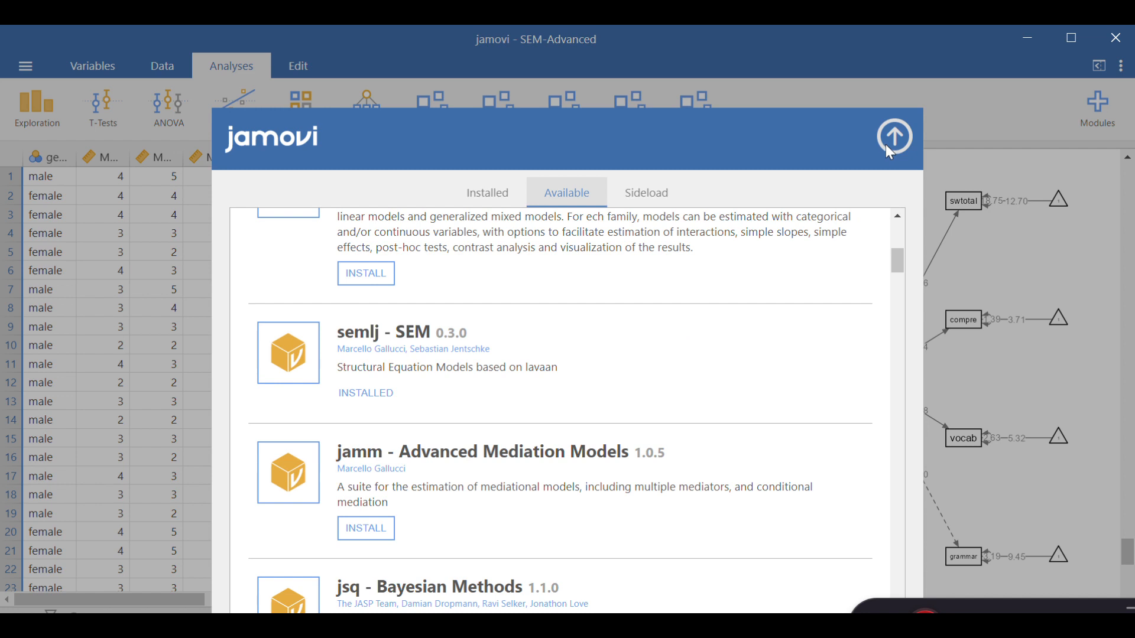
pyautogui.click(893, 138)
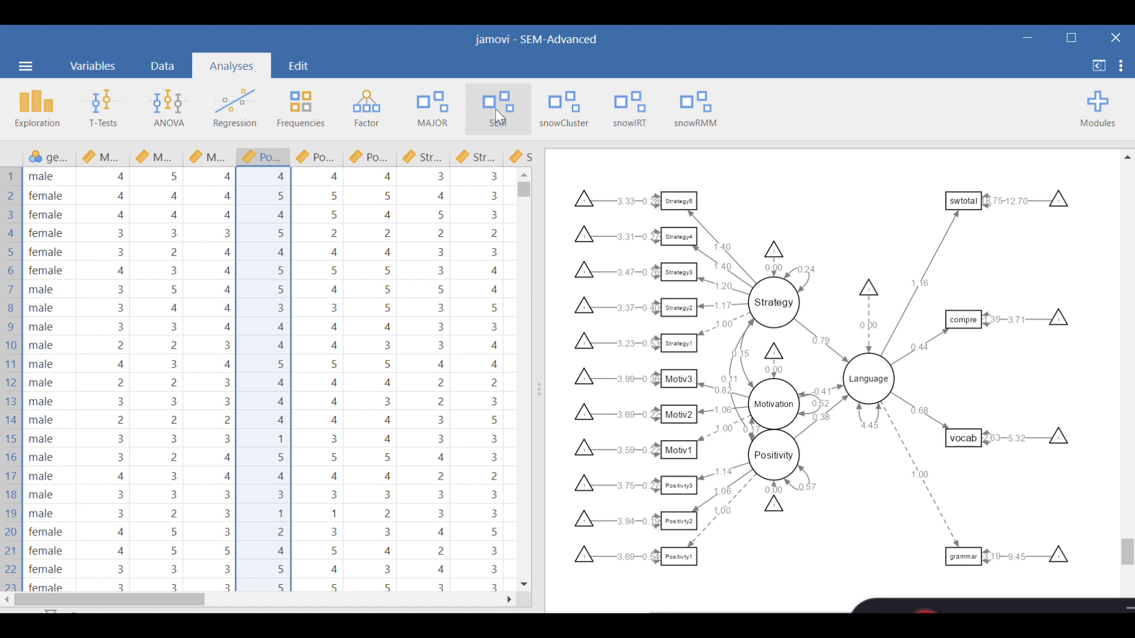
# - Open the SEM analyses menu showing the syntax and interactive options
pyautogui.click(498, 107)
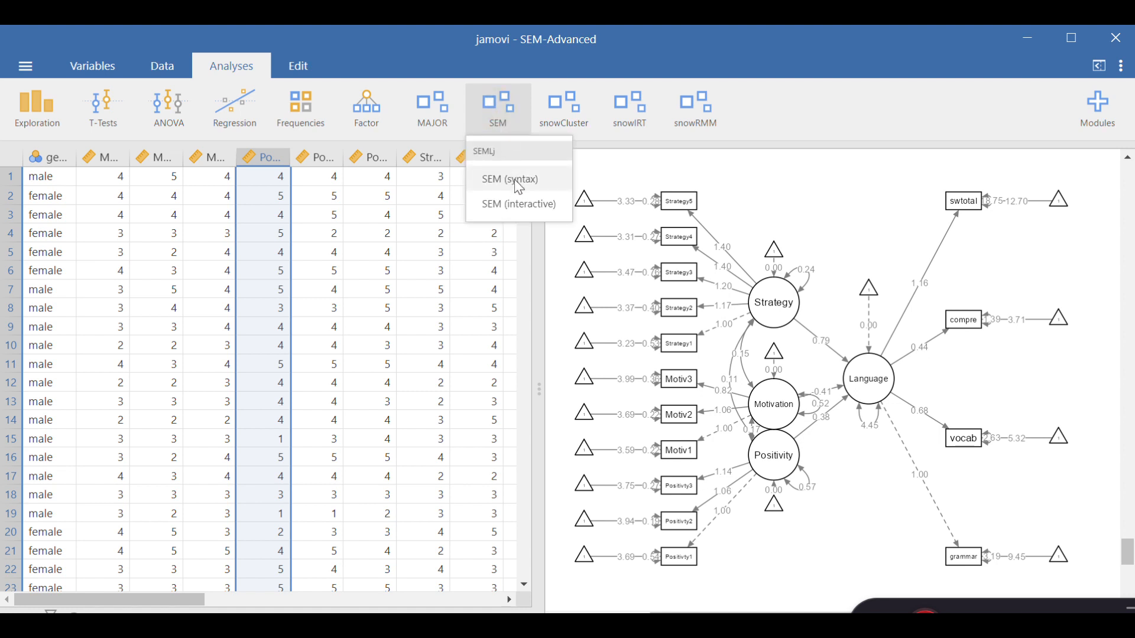
pyautogui.moveTo(525, 186)
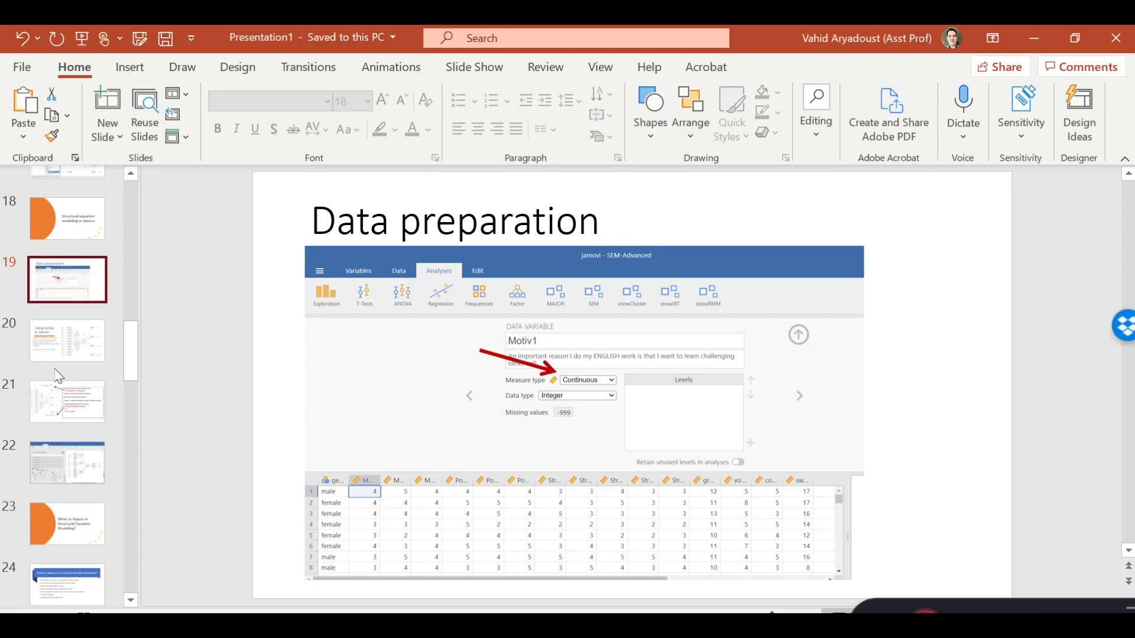
# - Show slide 20, 'Using Syntax in Jamovi', with model syntax beside the path diagram
pyautogui.click(67, 340)
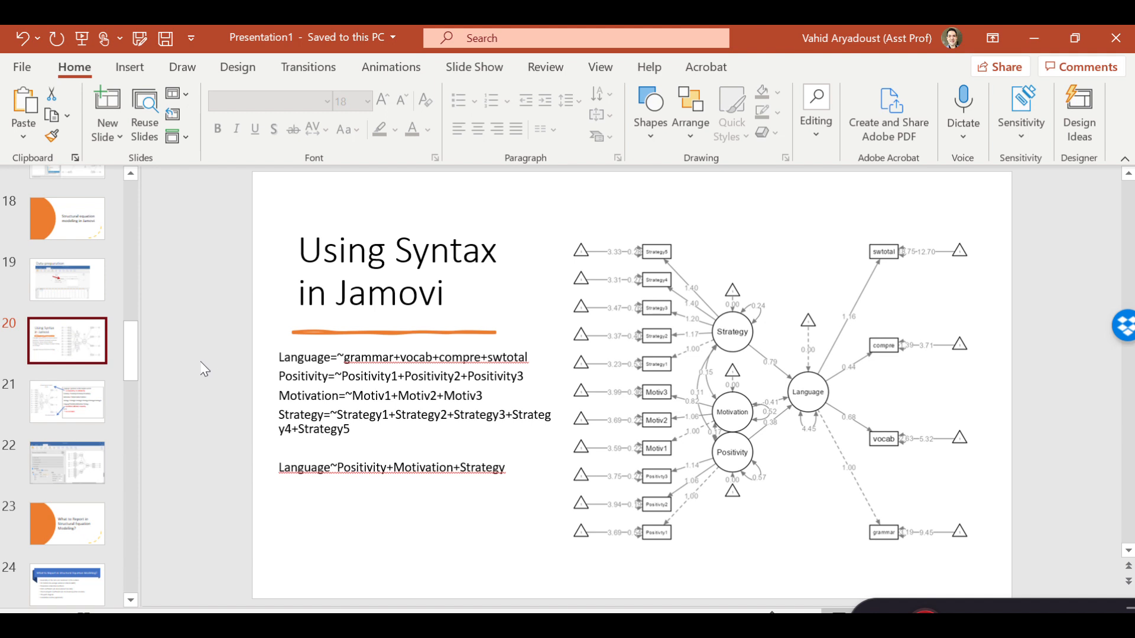
pyautogui.moveTo(181, 409)
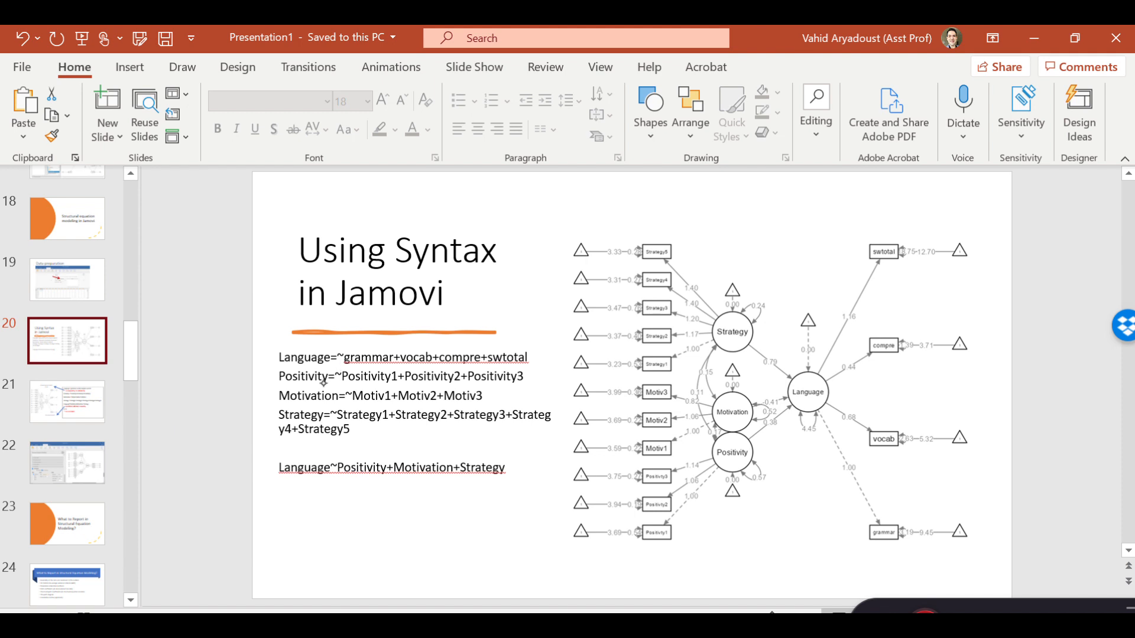
pyautogui.moveTo(318, 376)
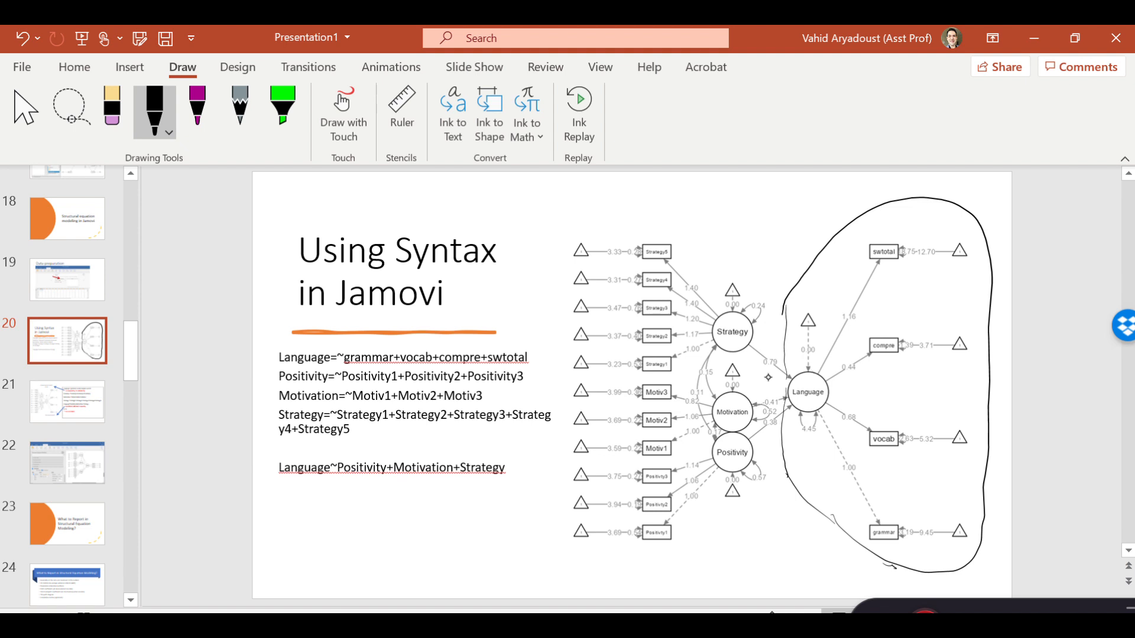
pyautogui.moveTo(281, 370)
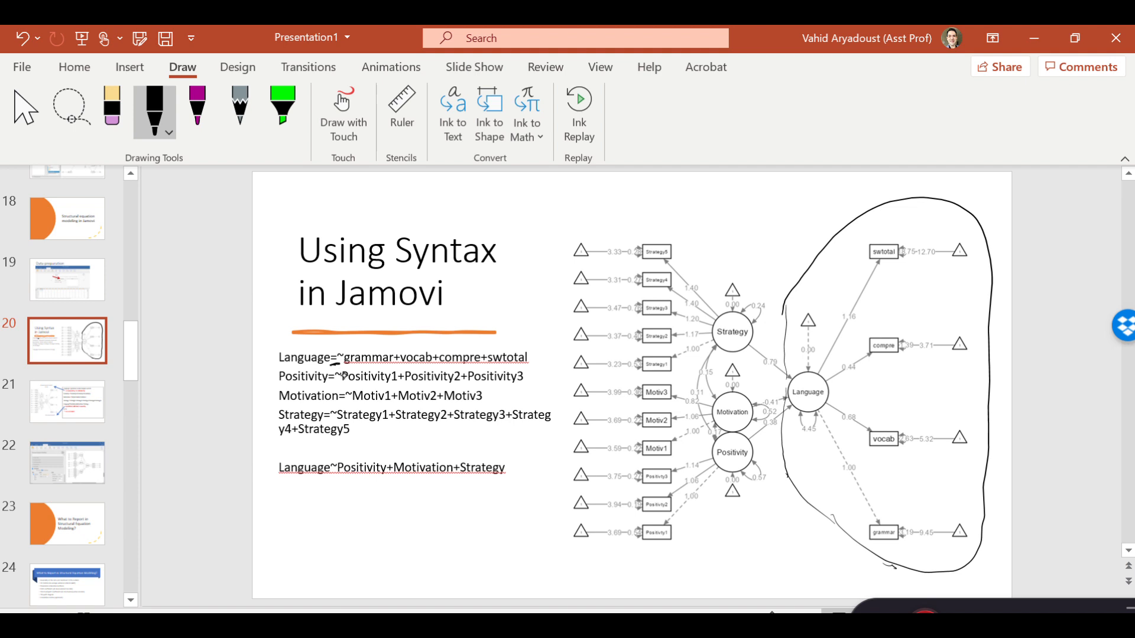
pyautogui.moveTo(369, 371)
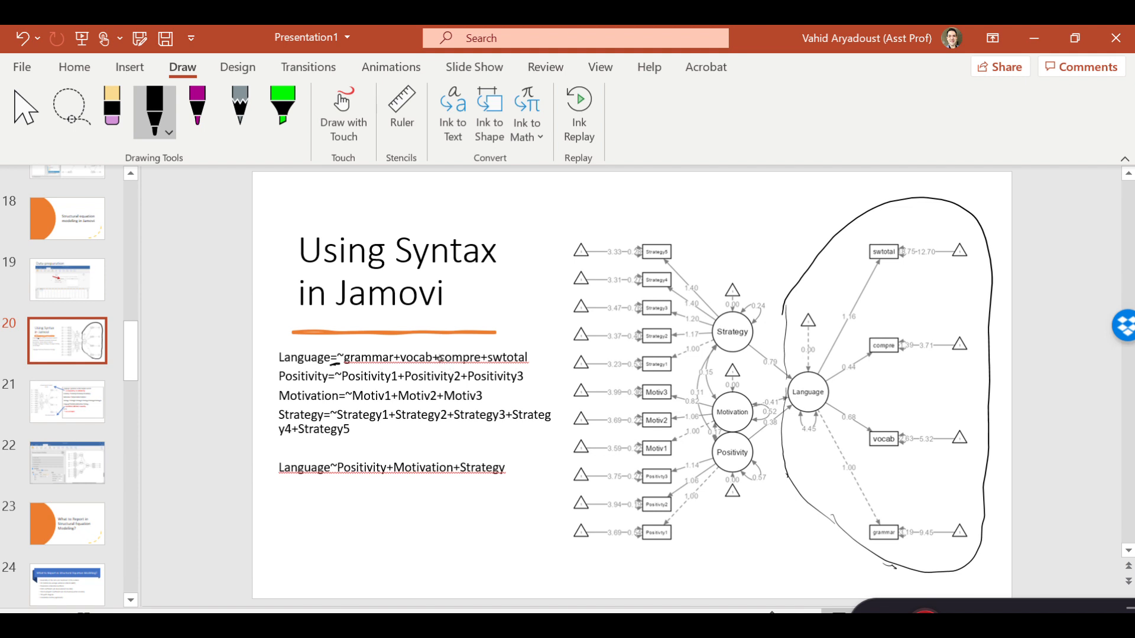
pyautogui.moveTo(440, 360)
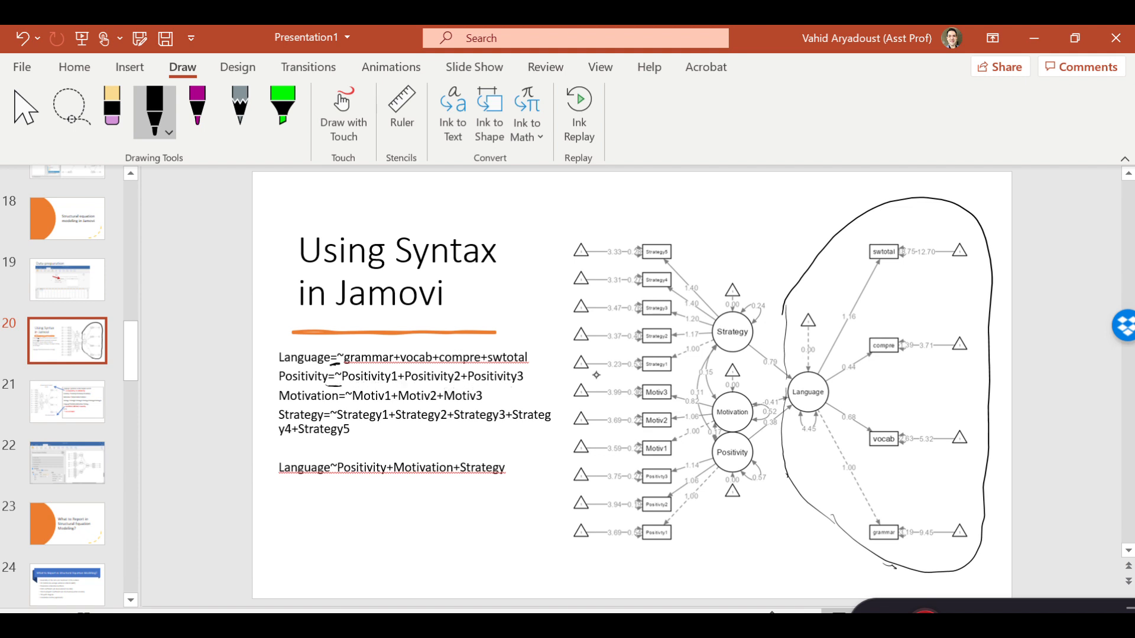
# - Underline the Positivity/Motivation operators and the Motivation and Strategy regressors, then advance to the operators slide
pyautogui.moveTo(640, 525); pyautogui.dragTo(655, 539)
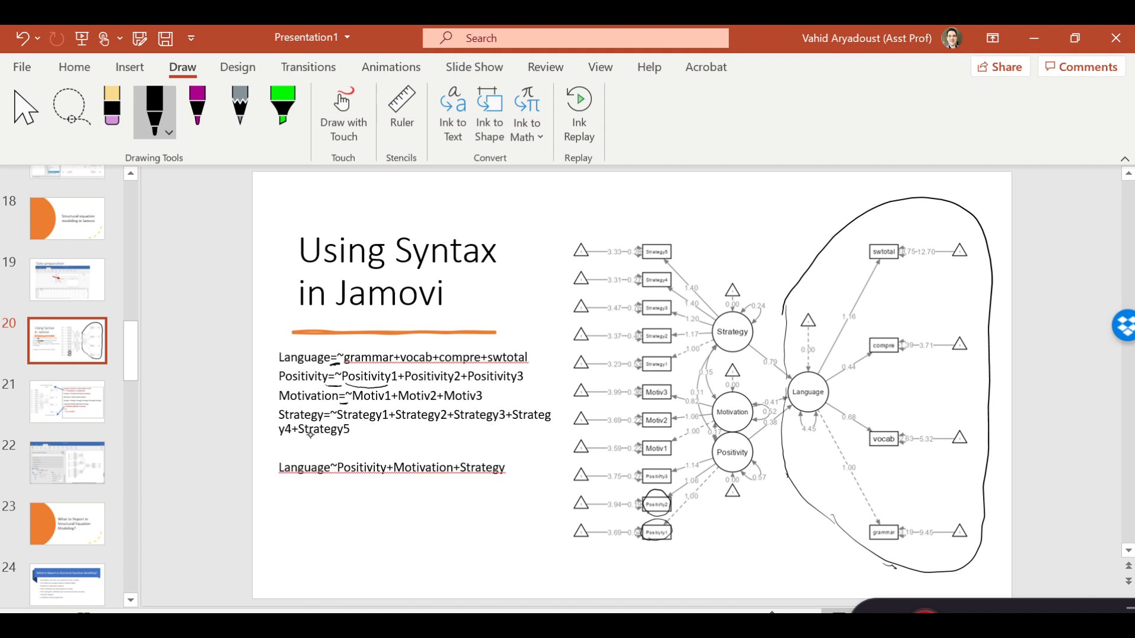
pyautogui.moveTo(320, 498)
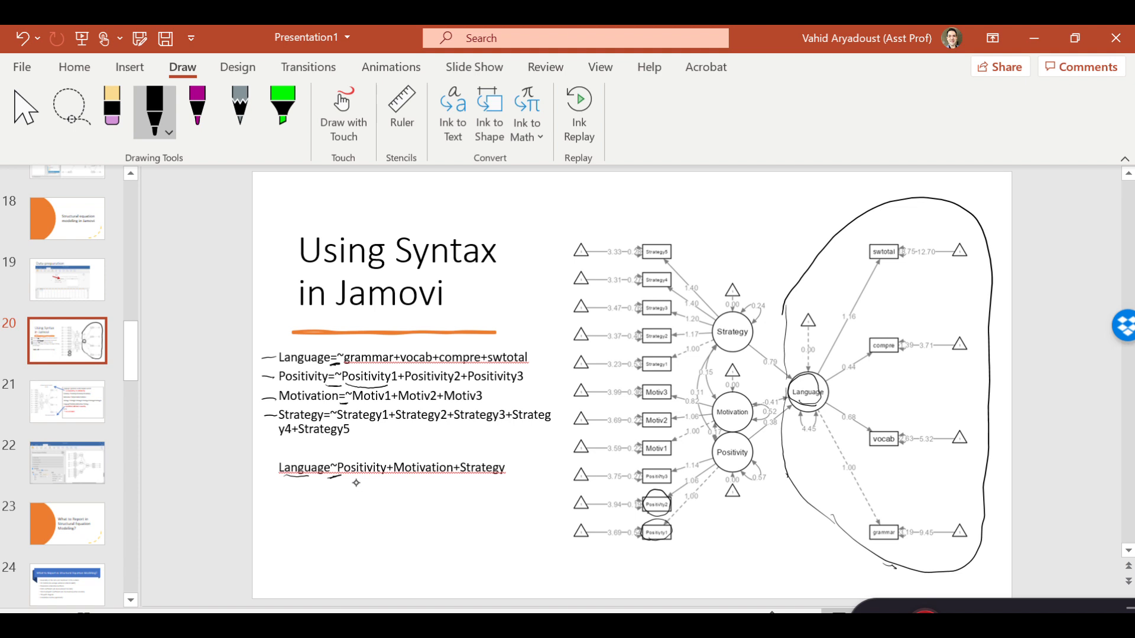
pyautogui.moveTo(351, 482); pyautogui.dragTo(382, 481)
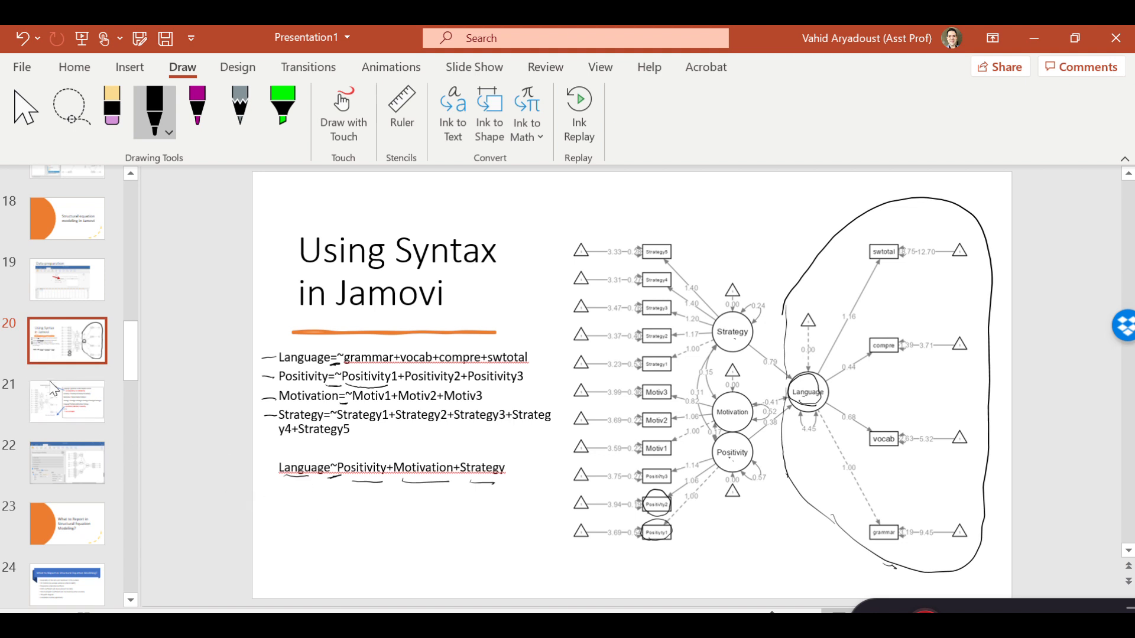
pyautogui.click(66, 402)
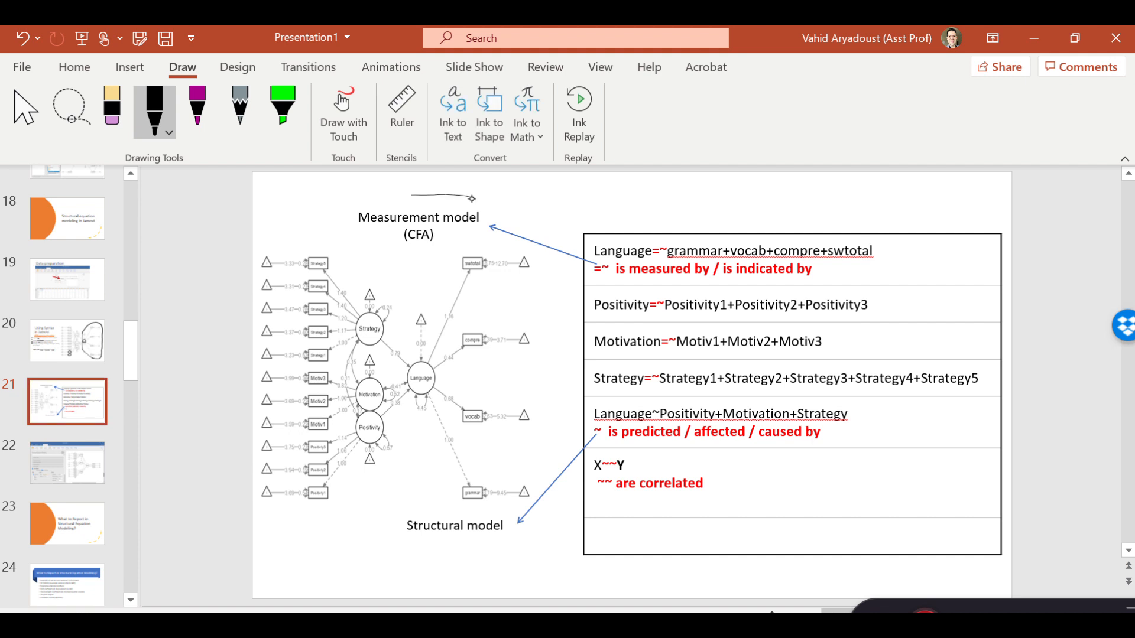
pyautogui.moveTo(410, 195); pyautogui.dragTo(473, 230)
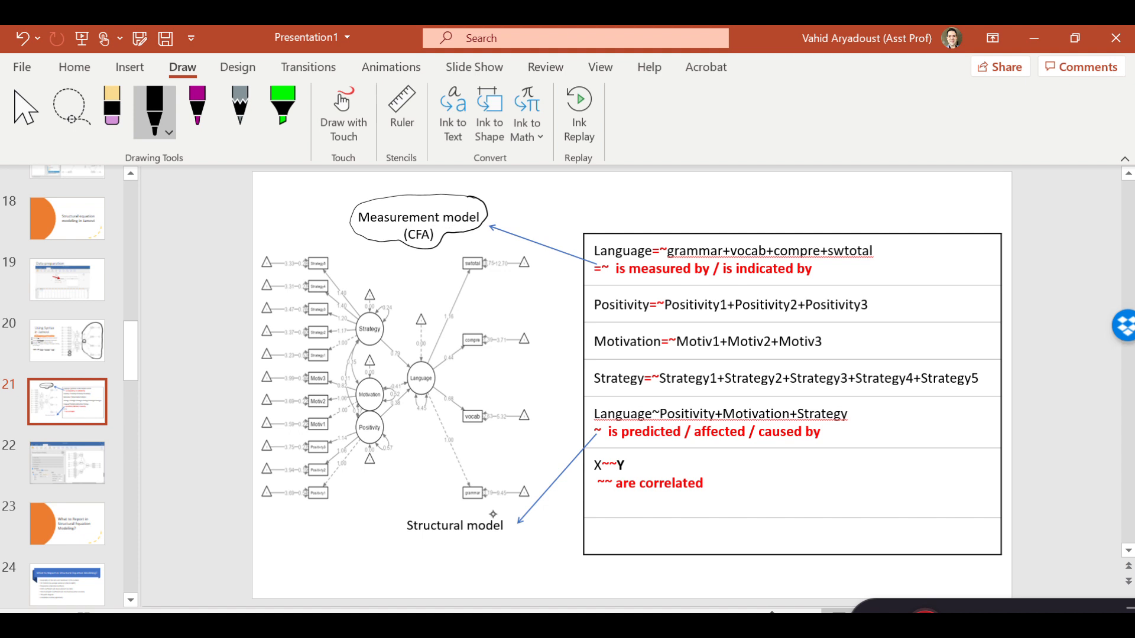
pyautogui.moveTo(398, 528); pyautogui.dragTo(498, 522)
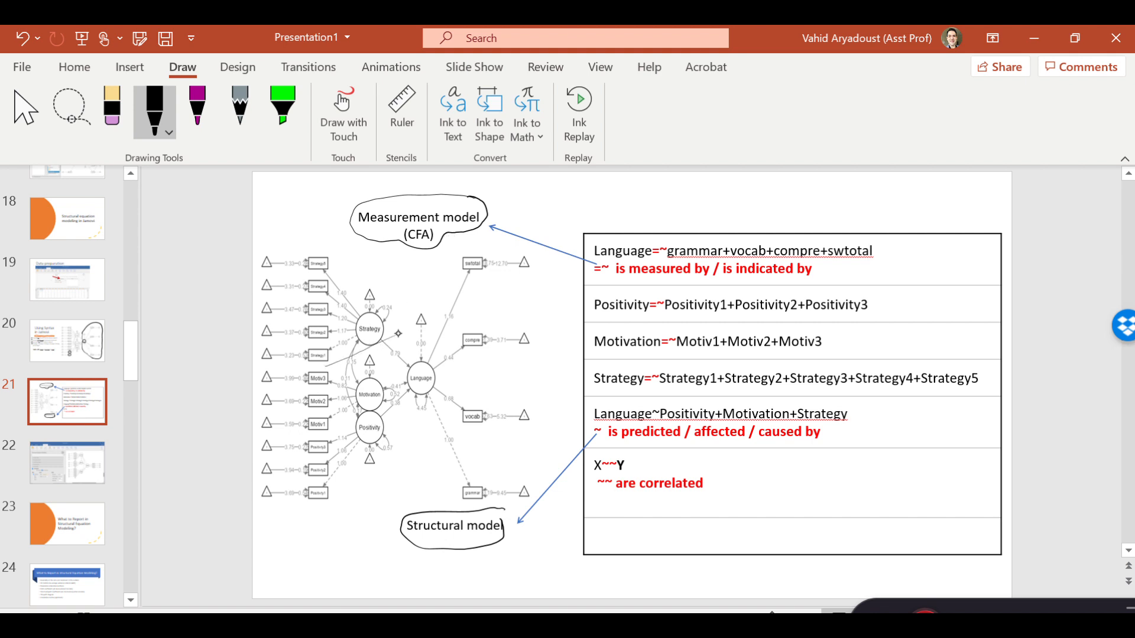
pyautogui.moveTo(353, 259); pyautogui.dragTo(249, 371)
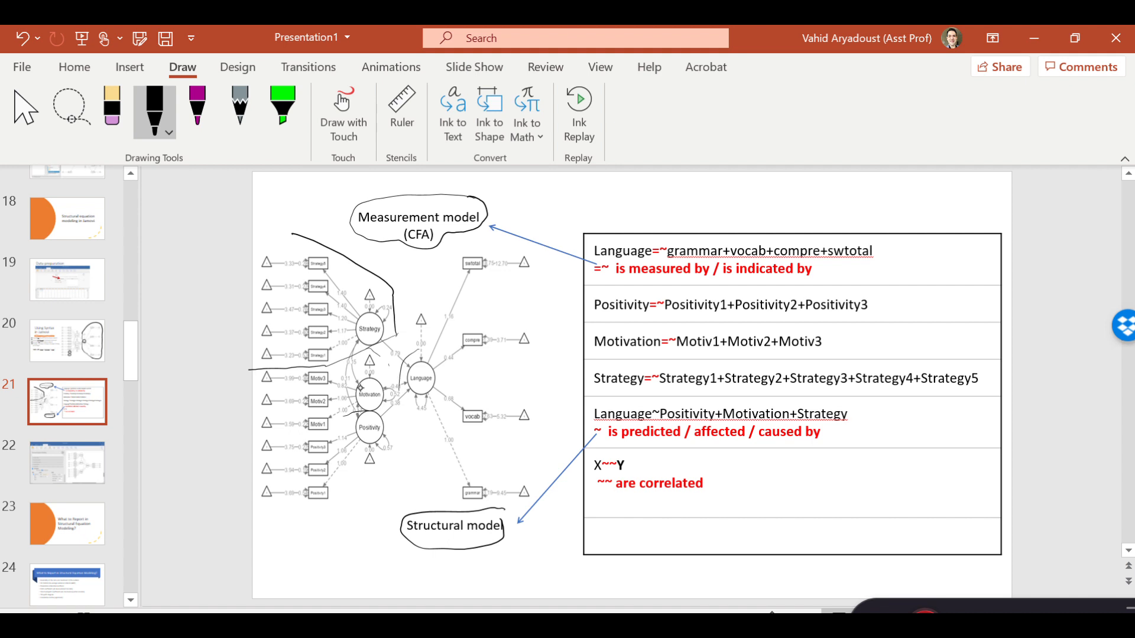
pyautogui.moveTo(364, 373)
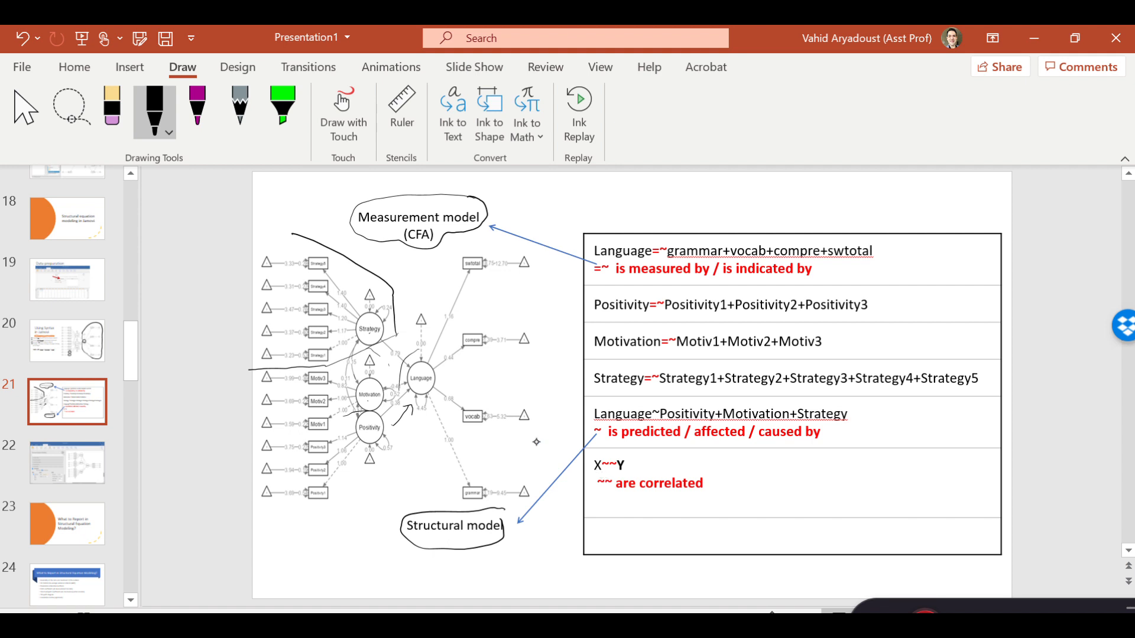
pyautogui.moveTo(599, 475)
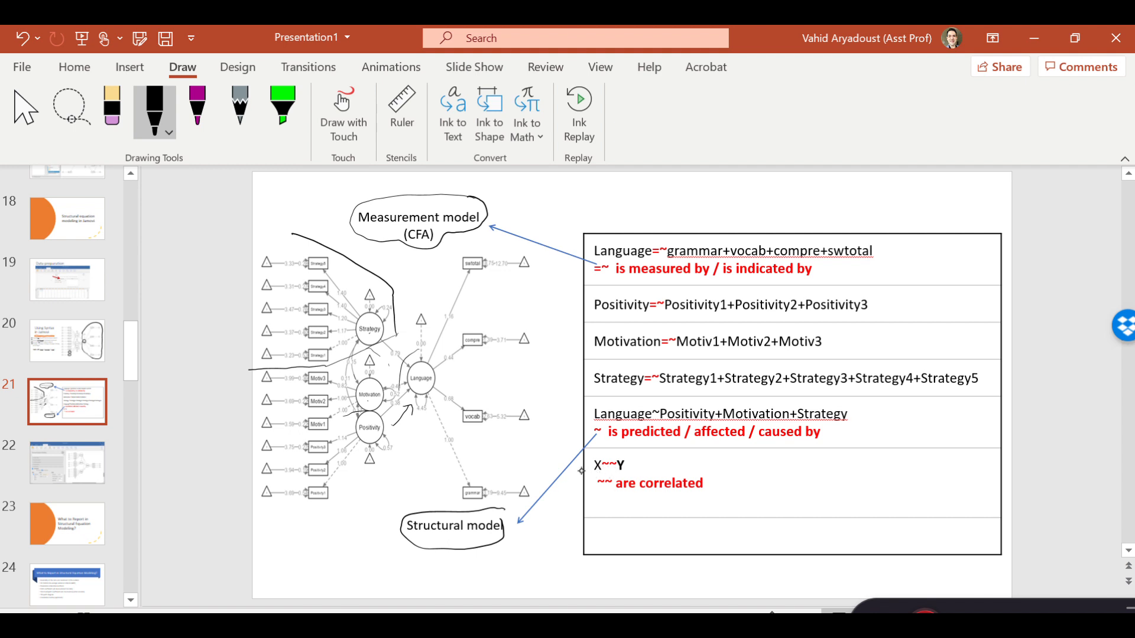
pyautogui.moveTo(283, 525)
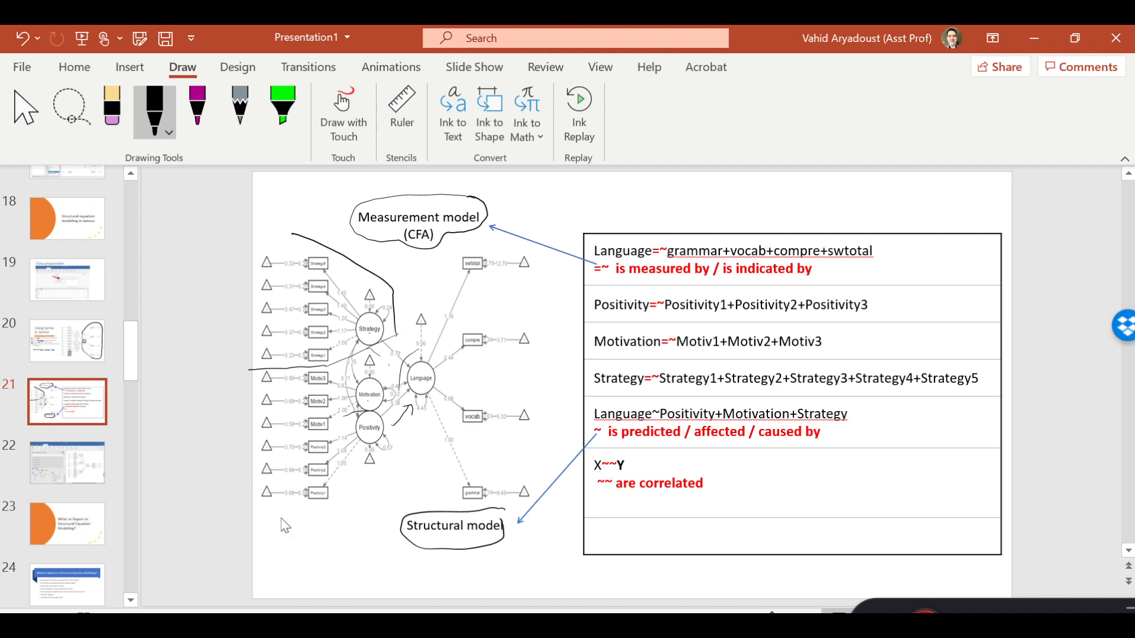
pyautogui.click(873, 251)
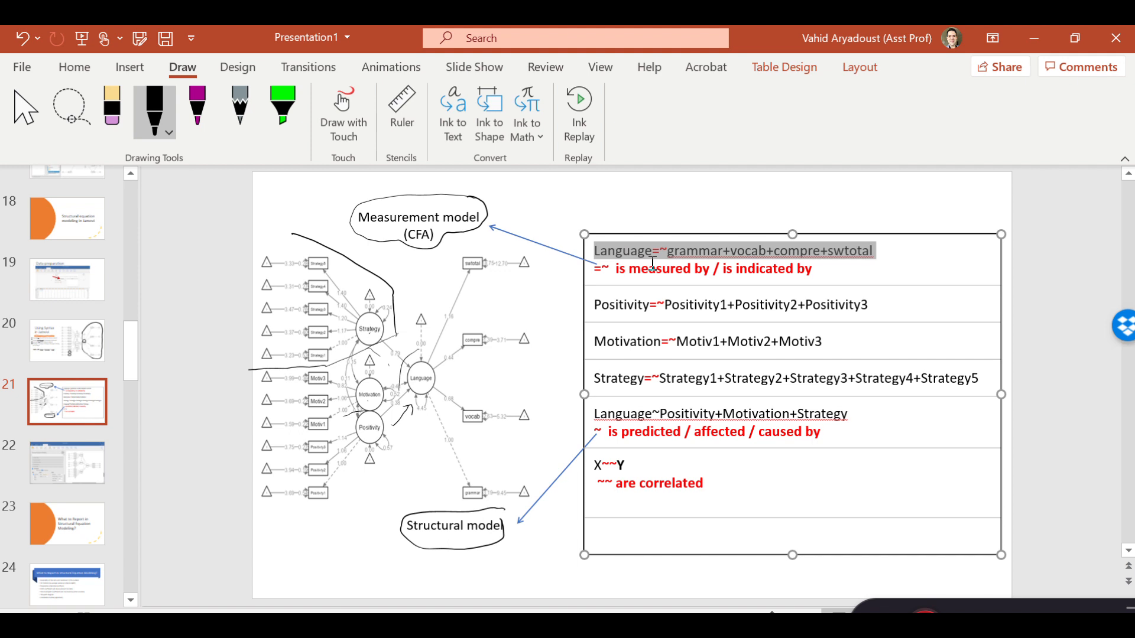
pyautogui.moveTo(708, 610)
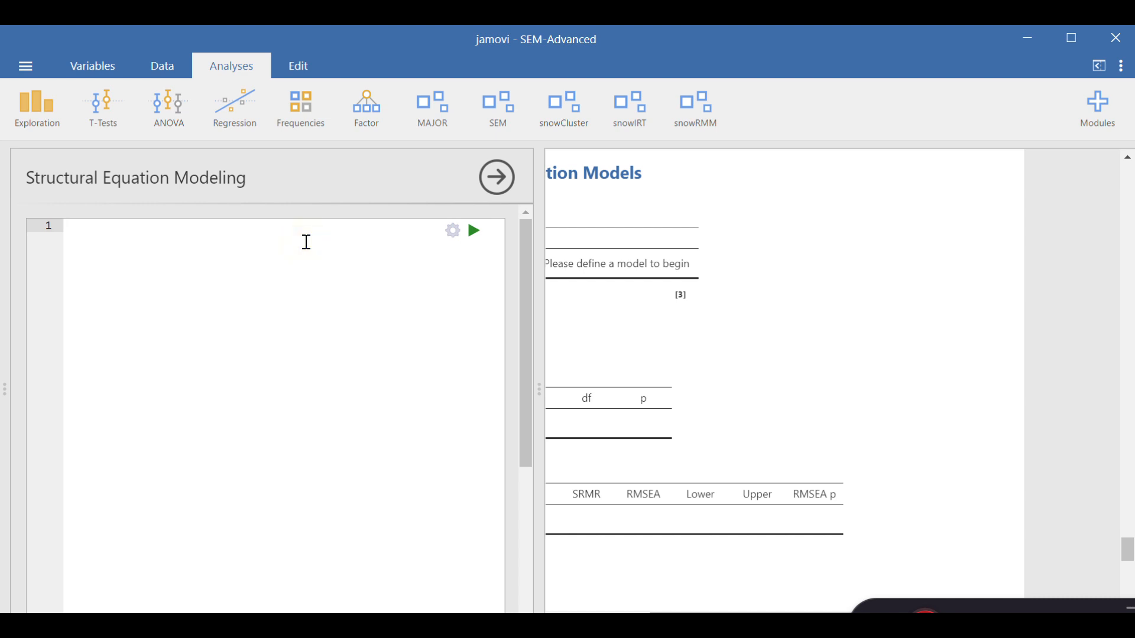
# - Run the model Language=~grammar+vocab+compre+swtotal to get ML estimates on 1805 observations
pyautogui.write('Language=~grammar+vocab+compre+swtotal')
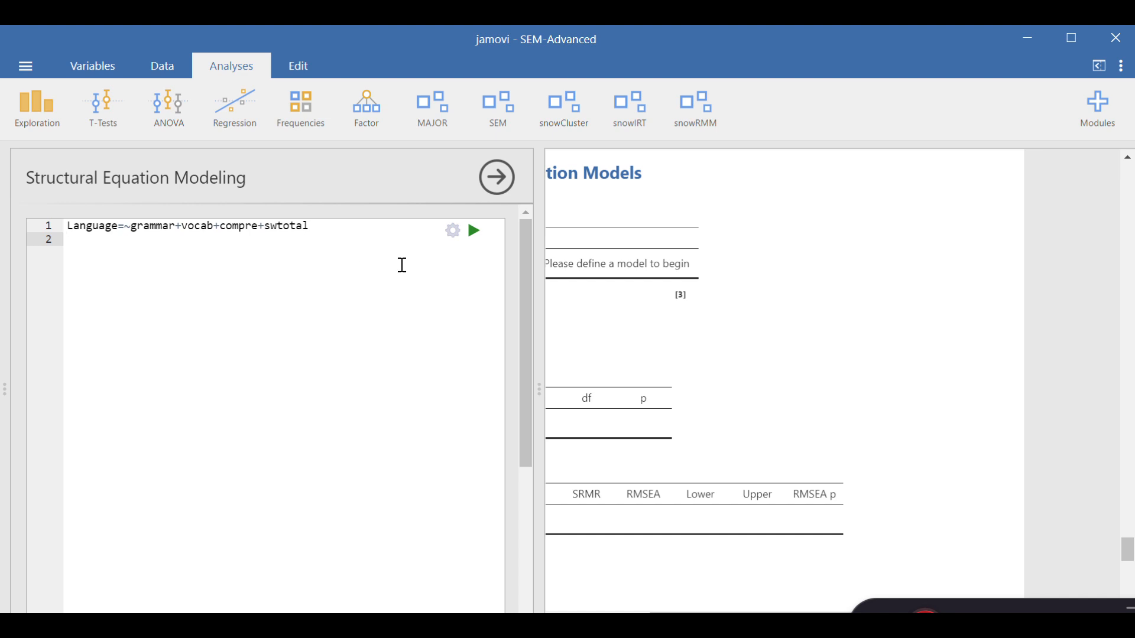
pyautogui.moveTo(713, 301)
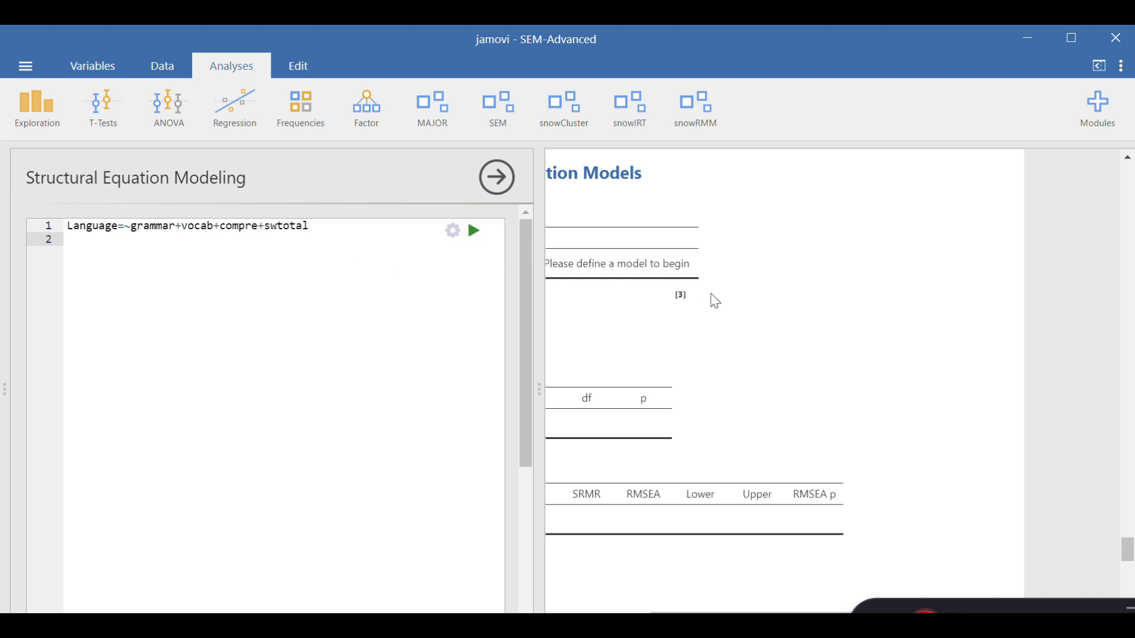
pyautogui.click(475, 230)
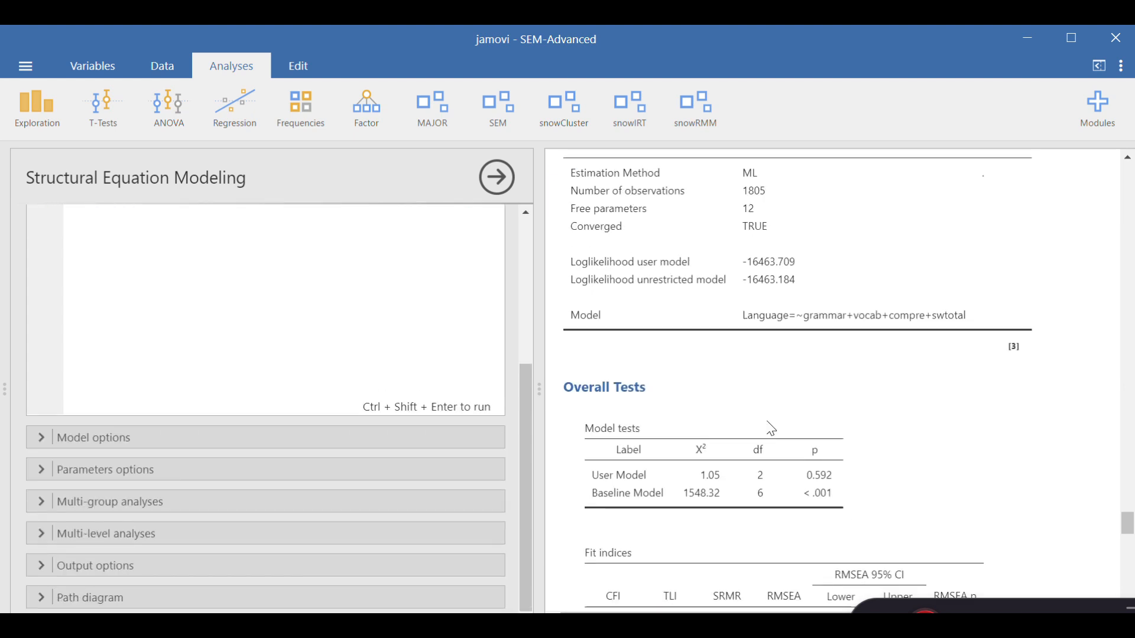
# - Turn on the path diagram showing Language linked to its four indicators
pyautogui.scroll(-3)
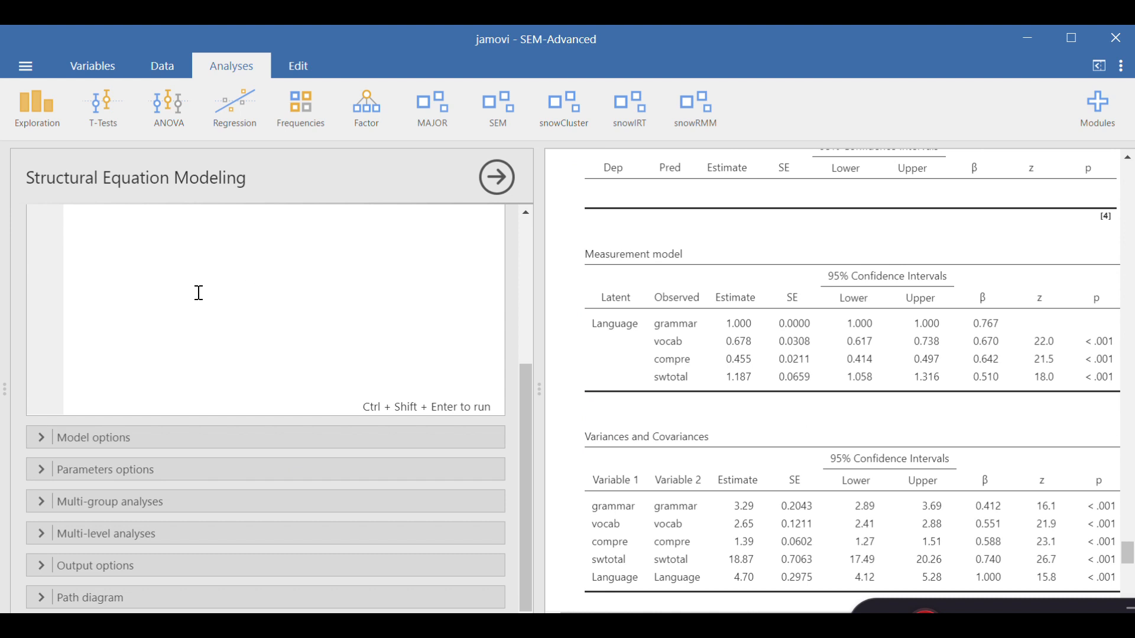
pyautogui.click(86, 597)
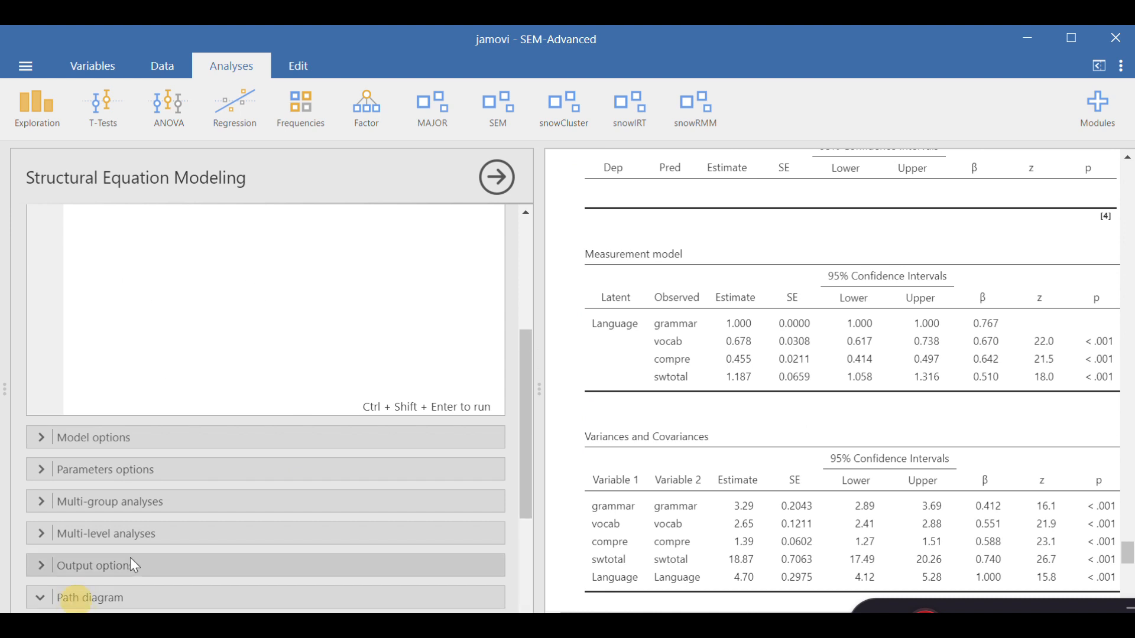
pyautogui.click(90, 597)
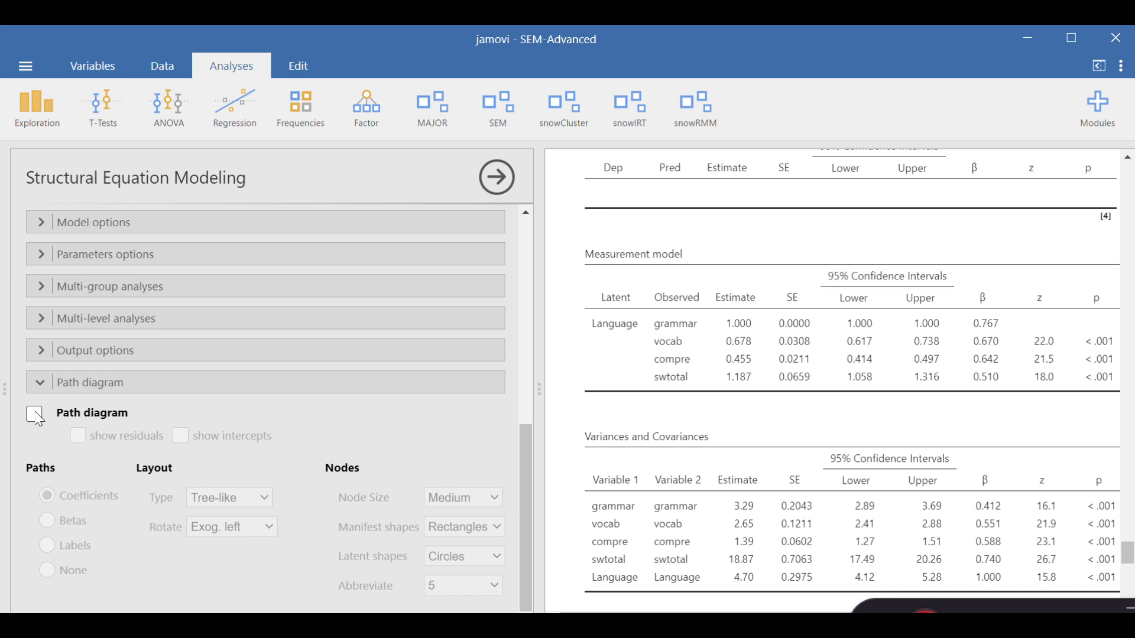
pyautogui.click(33, 413)
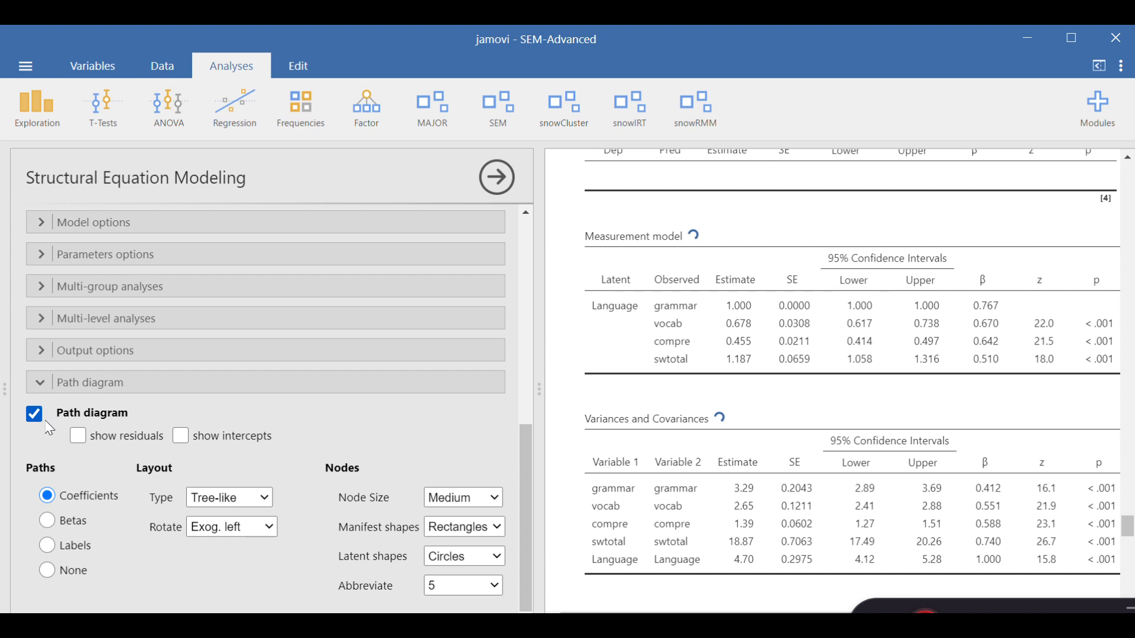
pyautogui.scroll(-3)
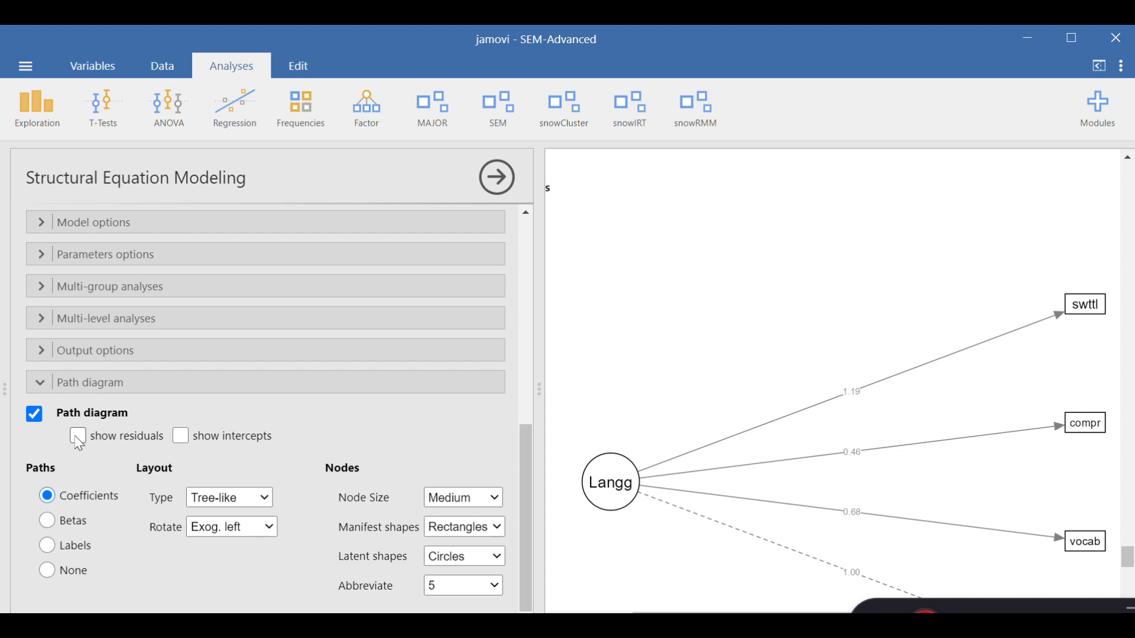
# - Show residual variances and intercepts on the Language path diagram
pyautogui.click(79, 436)
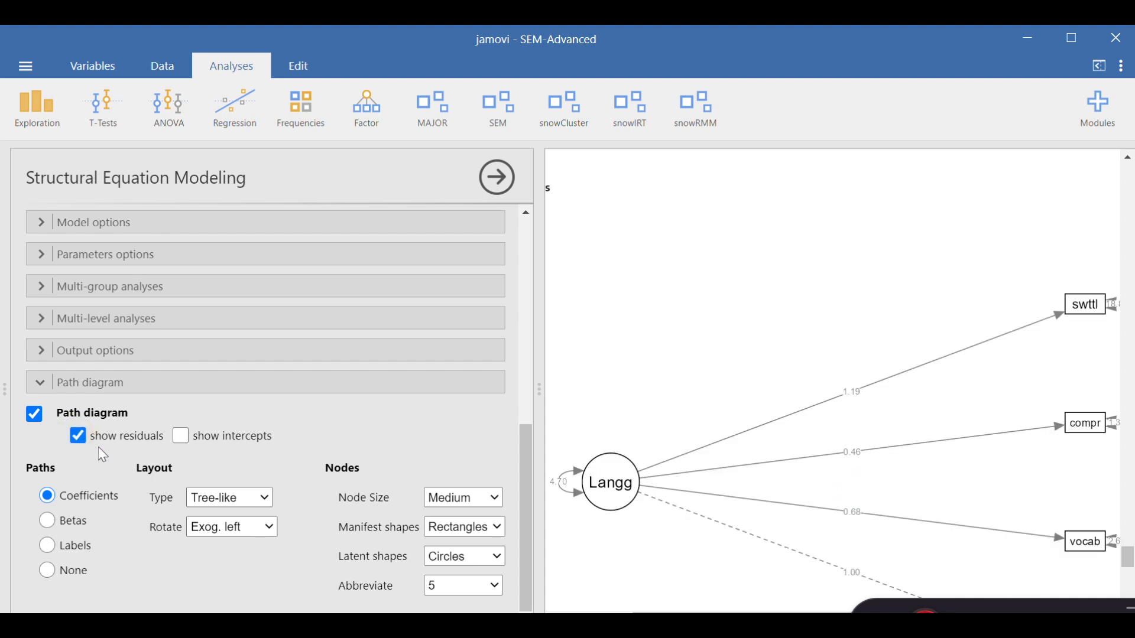
pyautogui.click(179, 436)
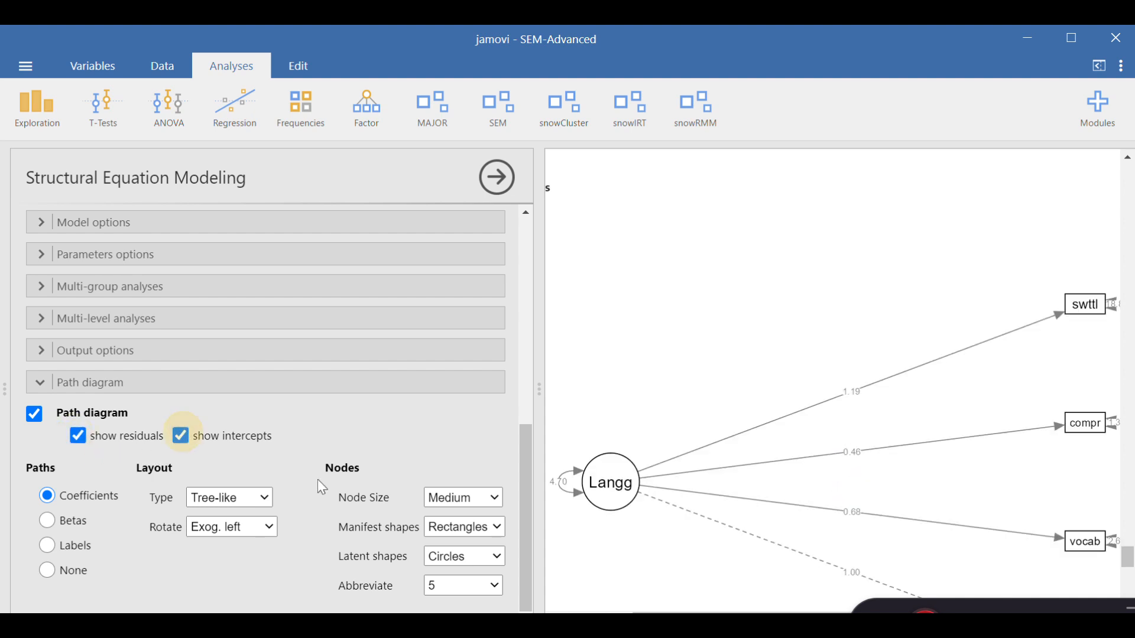
pyautogui.click(180, 435)
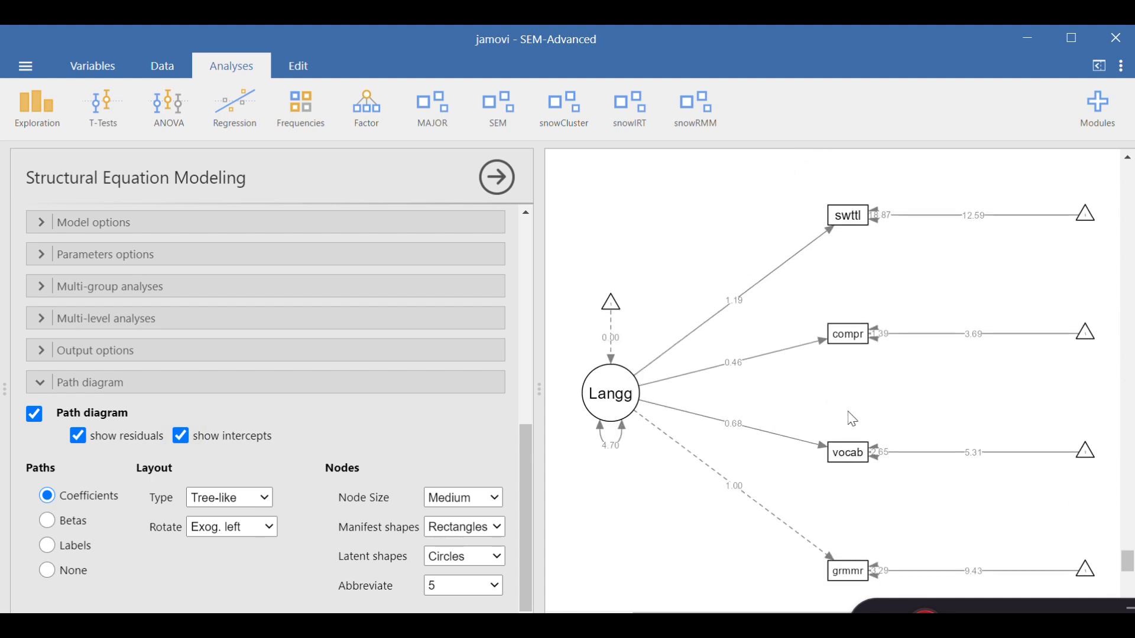
pyautogui.moveTo(1088, 234)
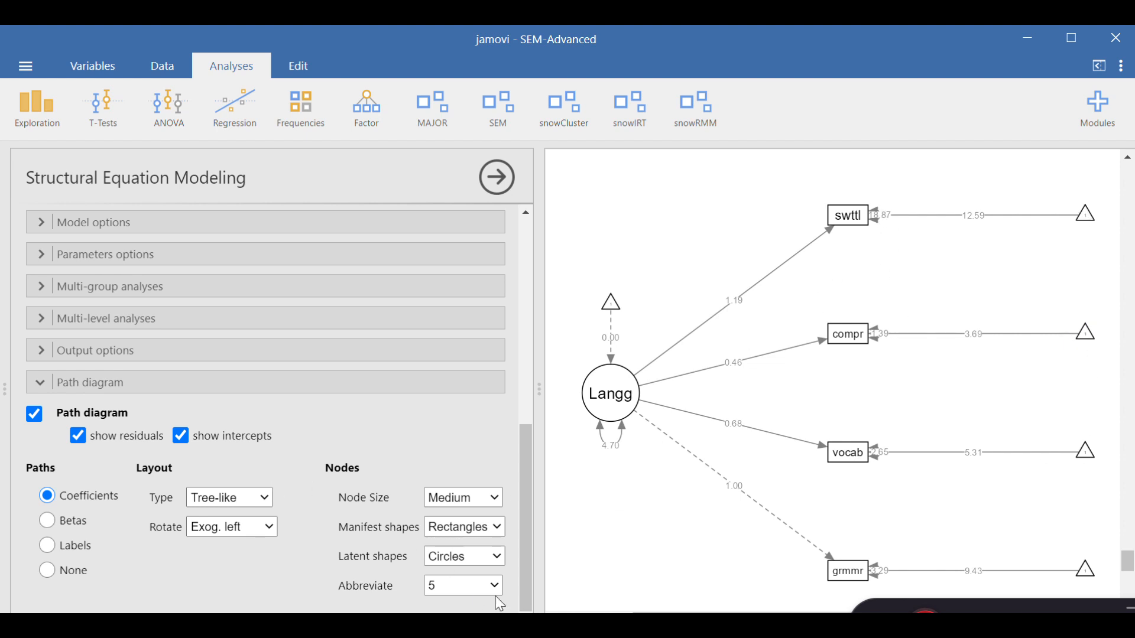
# - Set node name abbreviation to 10 characters so labels show swtotal, compre and grammar
pyautogui.click(462, 585)
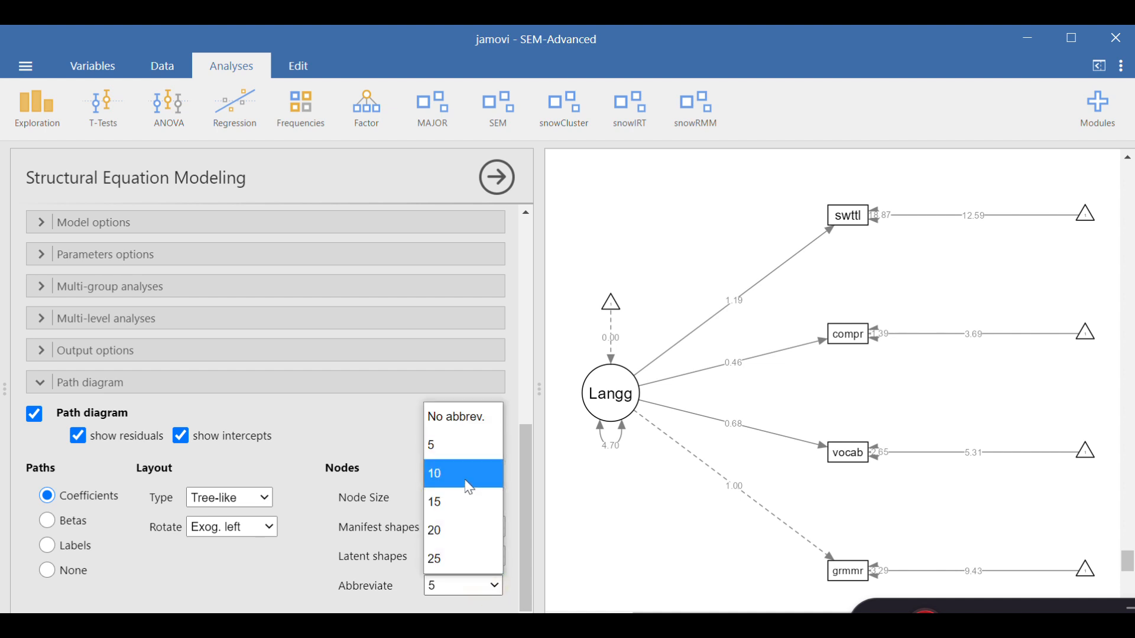
pyautogui.moveTo(469, 486)
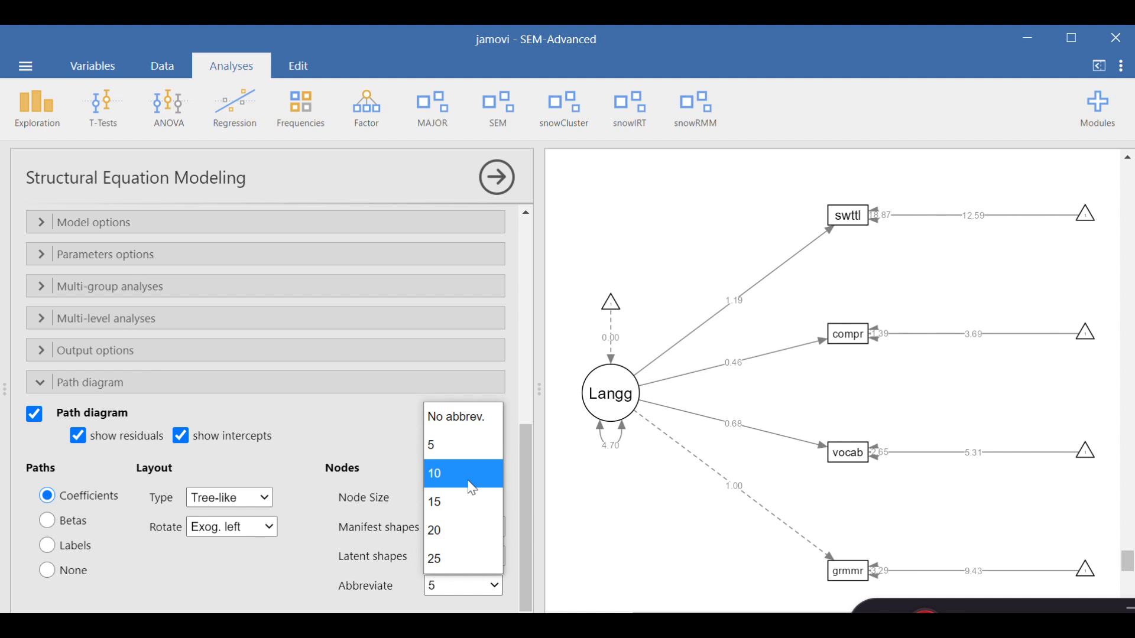
pyautogui.click(434, 473)
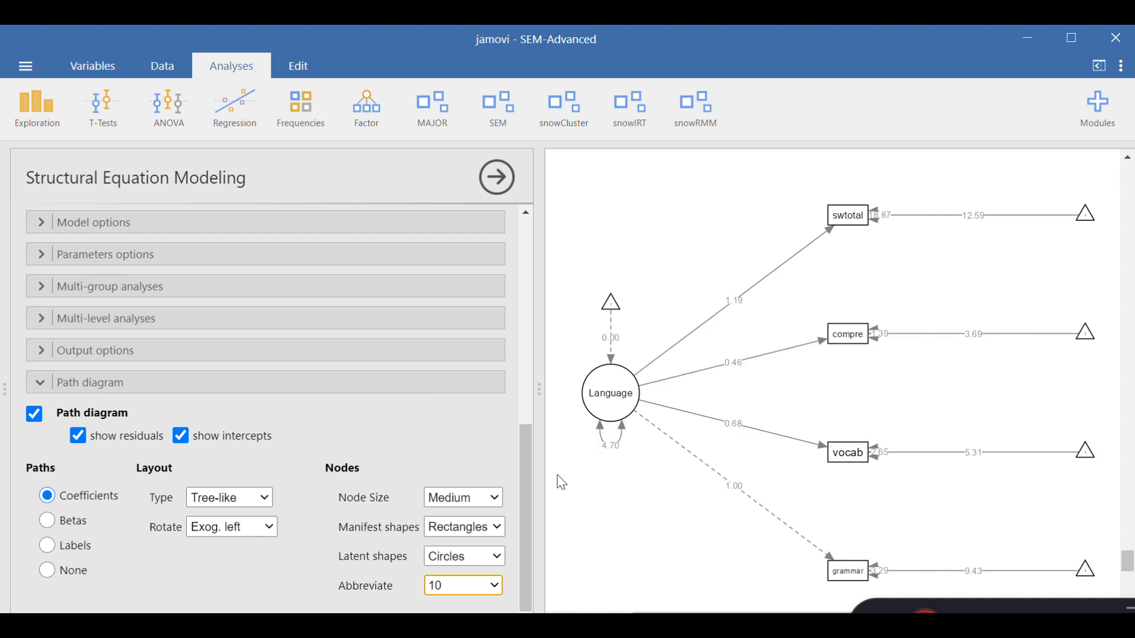
pyautogui.moveTo(590, 488)
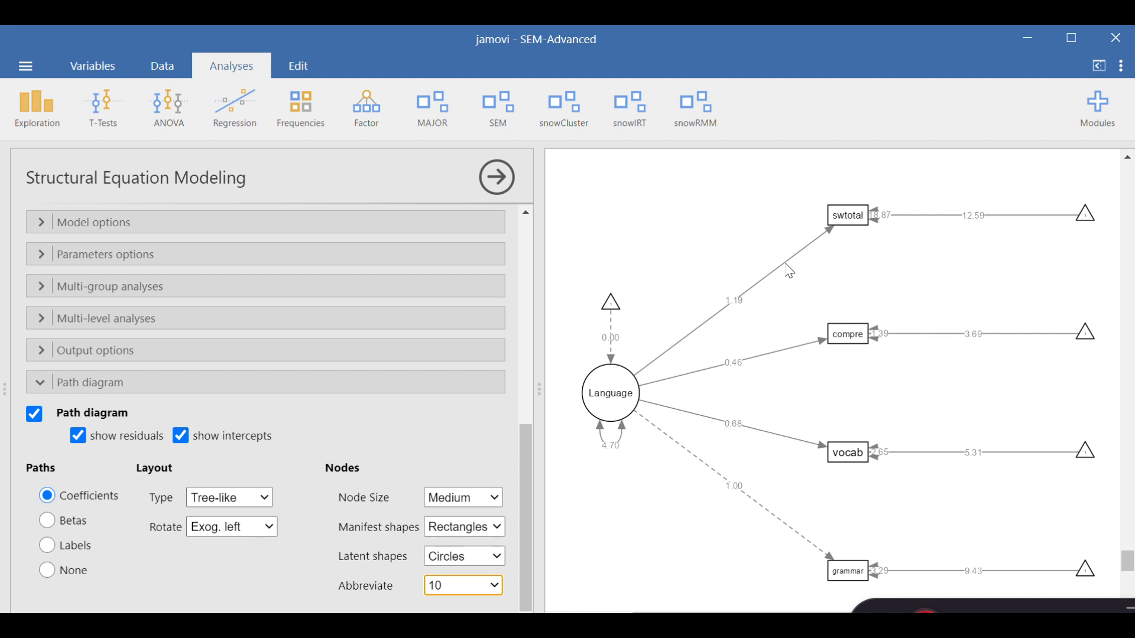
pyautogui.moveTo(852, 277)
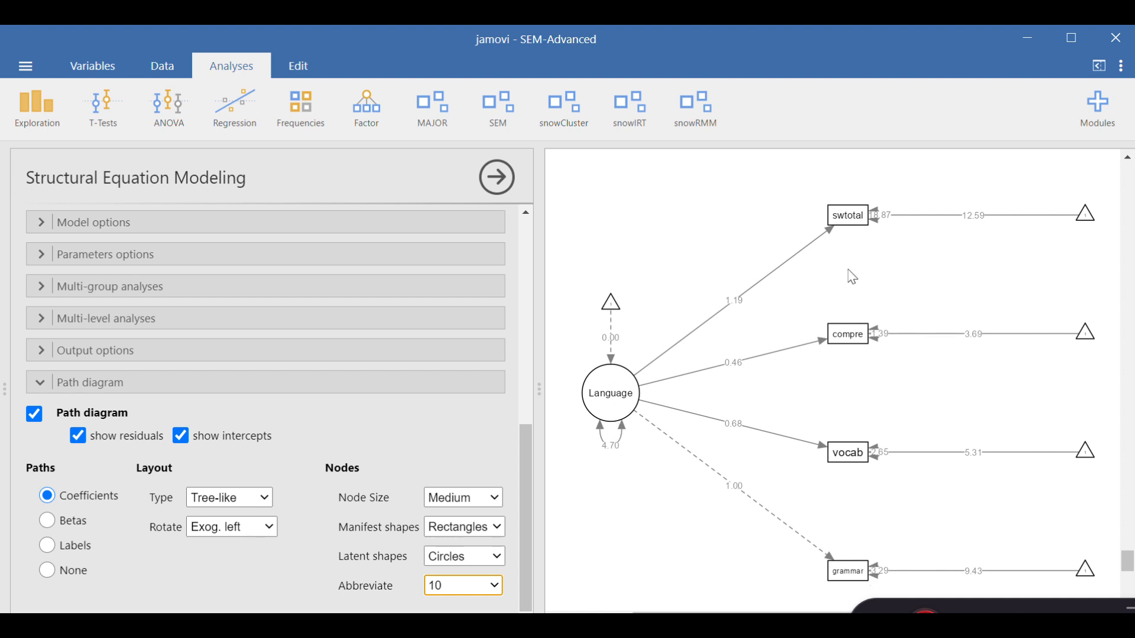
pyautogui.moveTo(467, 419)
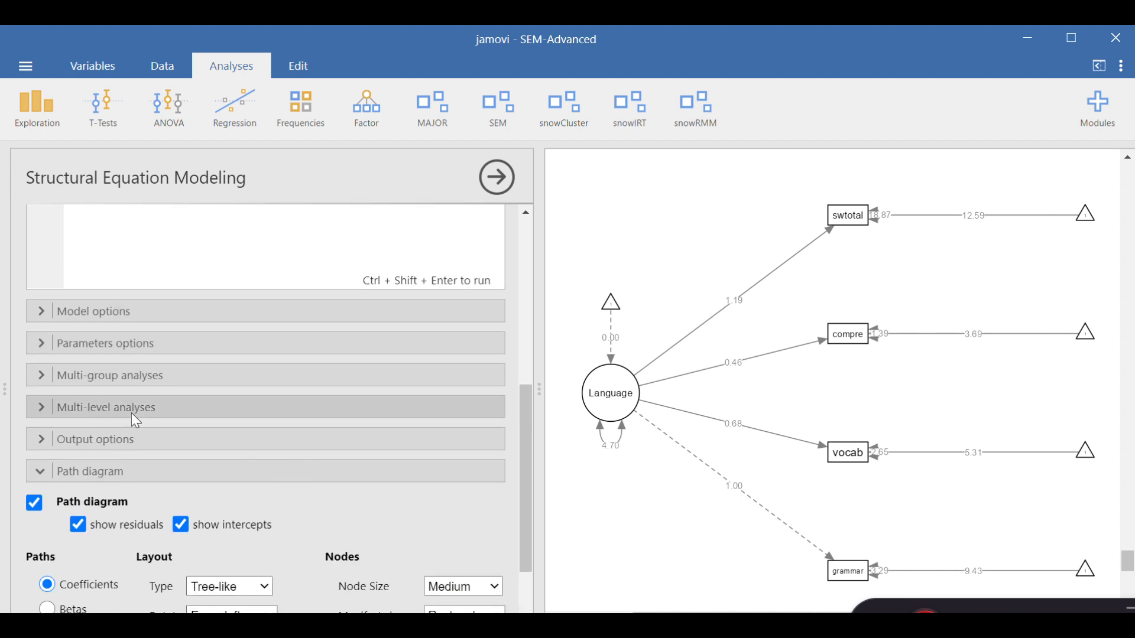
pyautogui.moveTo(152, 472)
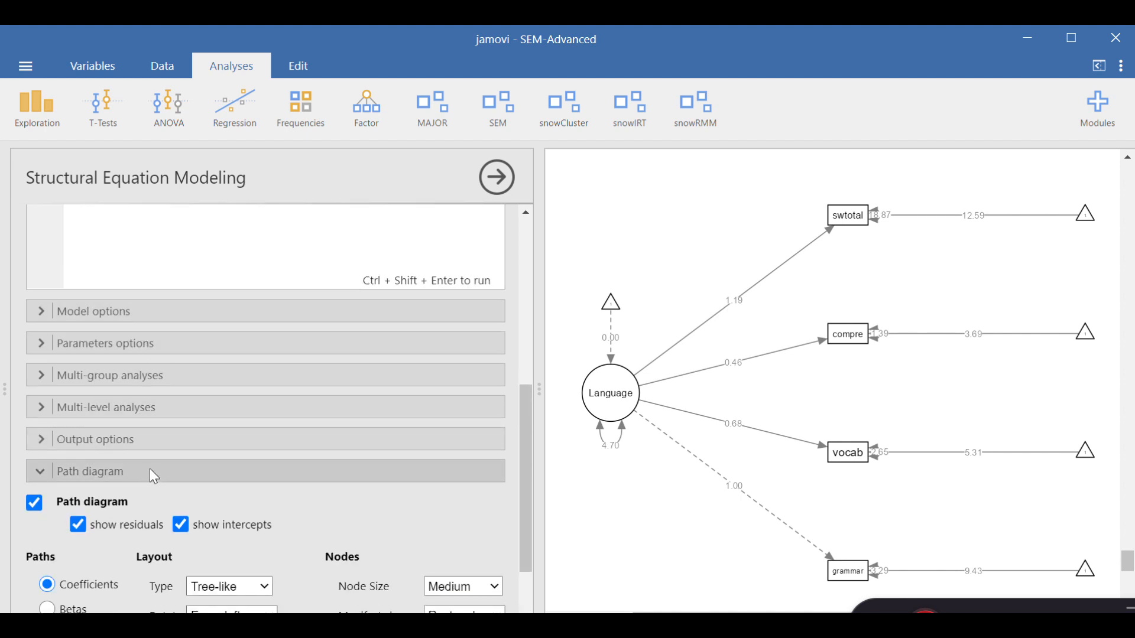
pyautogui.moveTo(152, 452)
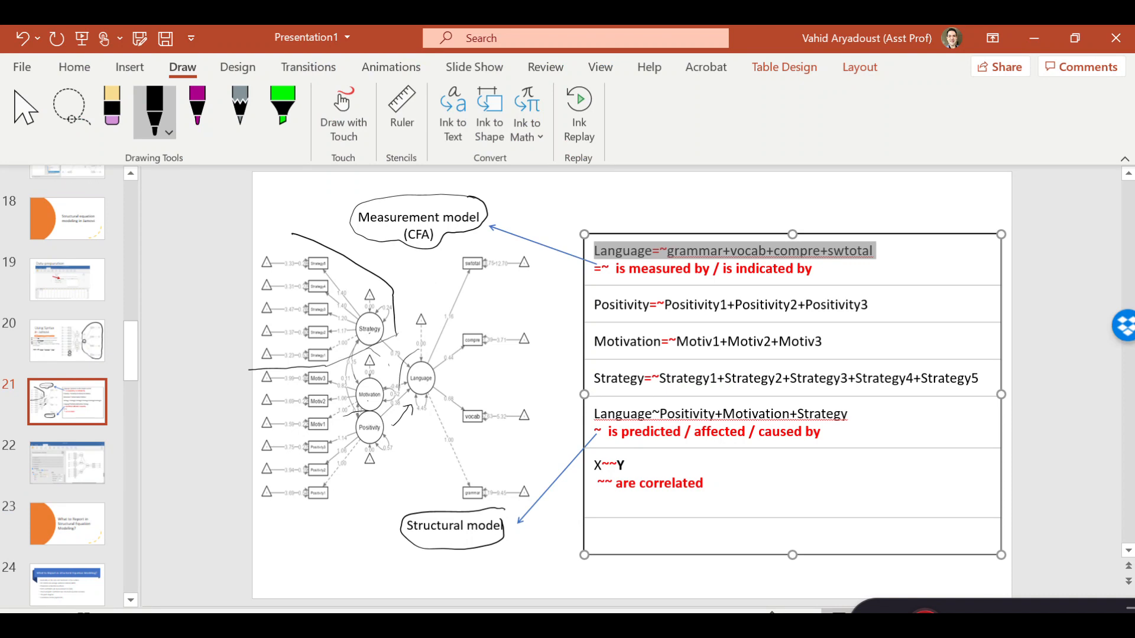
# - Select the Positivity row on the slide and start a new SEM (syntax) analysis with the editor focused
pyautogui.click(866, 304)
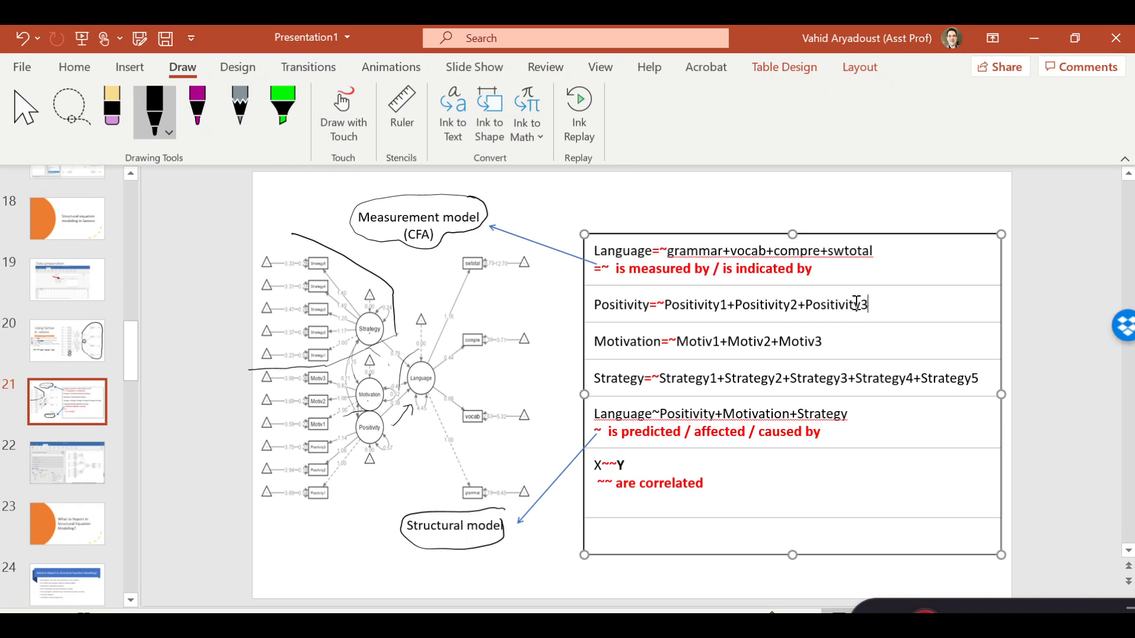
pyautogui.tripleClick(723, 304)
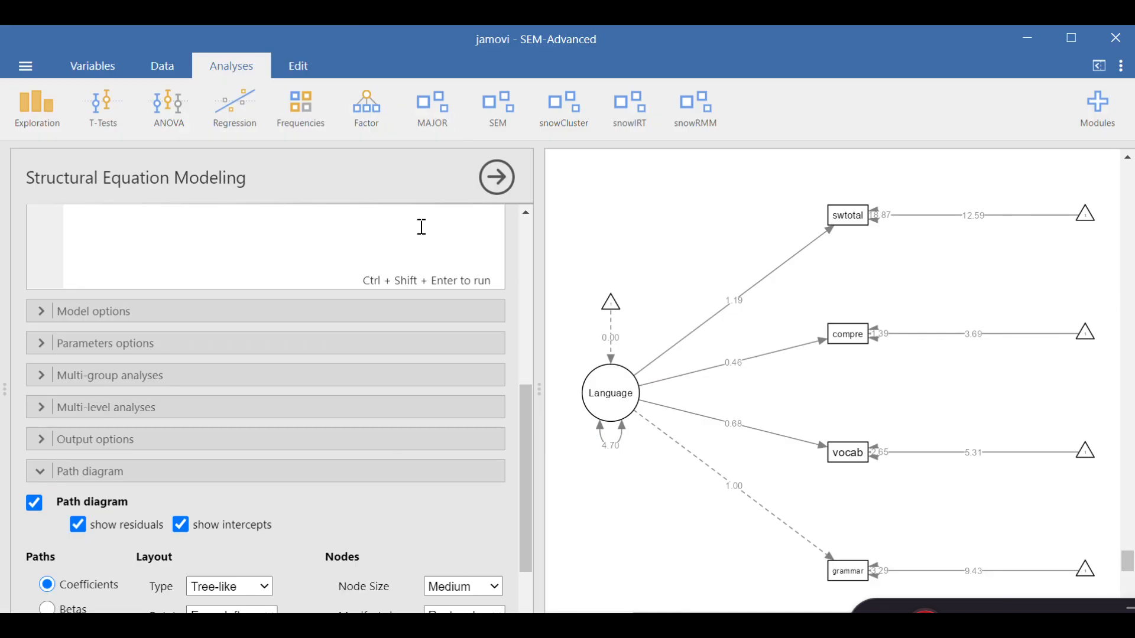
pyautogui.click(497, 107)
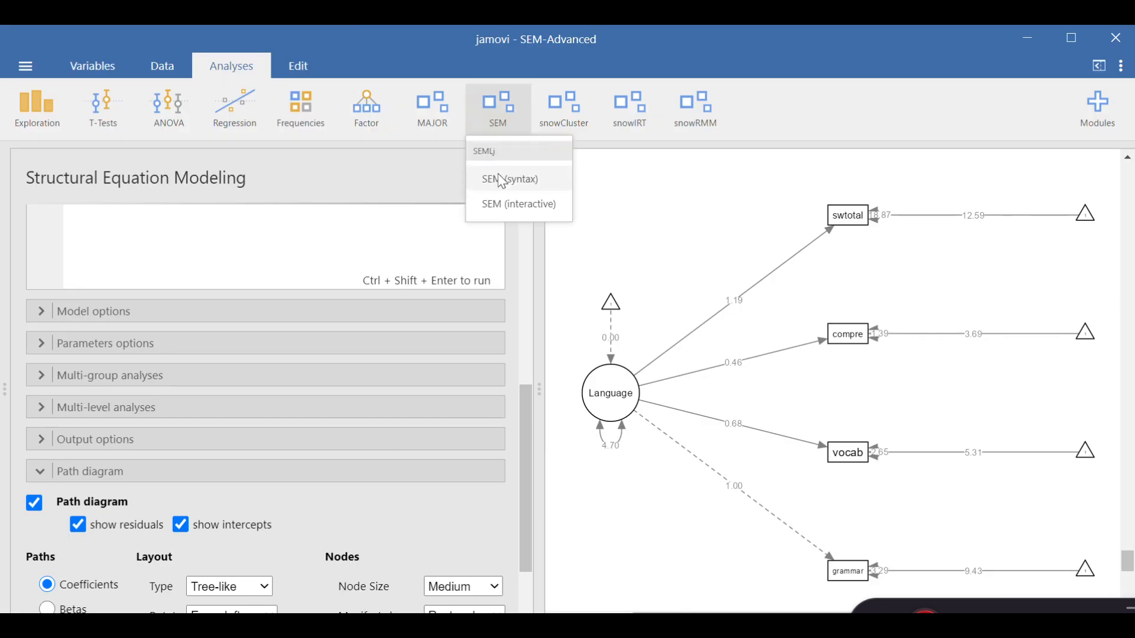
pyautogui.click(509, 179)
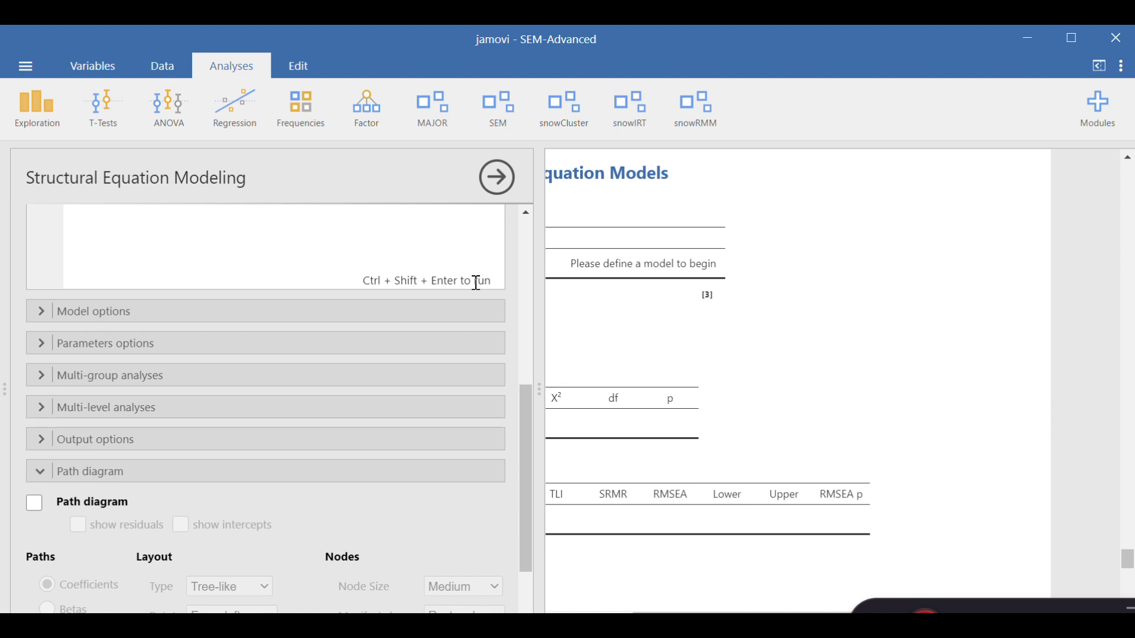
pyautogui.click(298, 65)
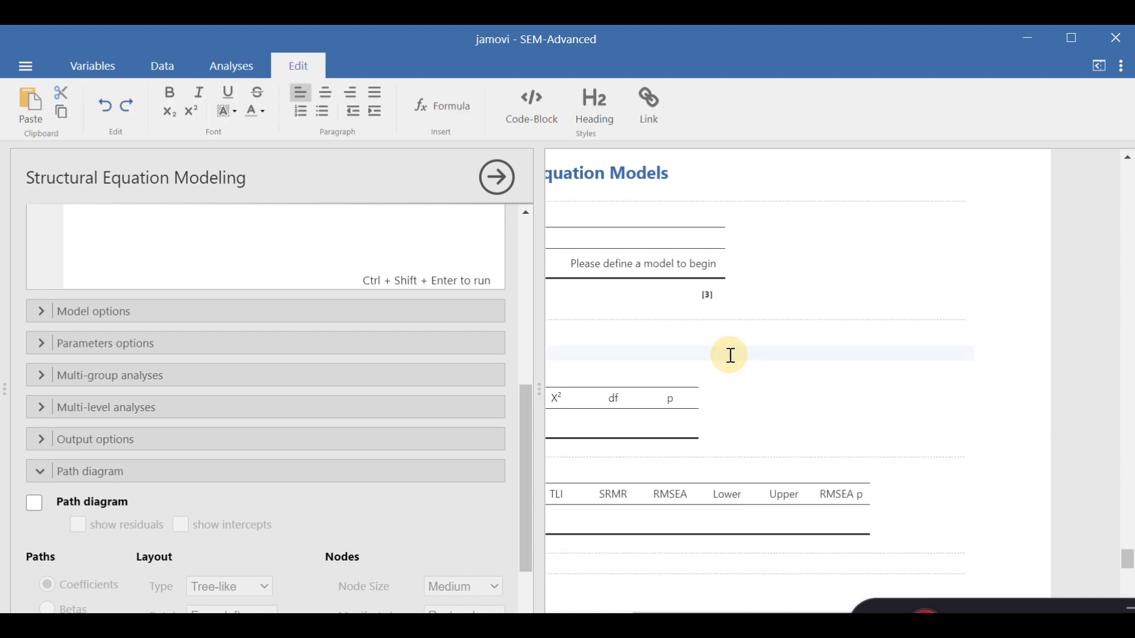
pyautogui.click(230, 66)
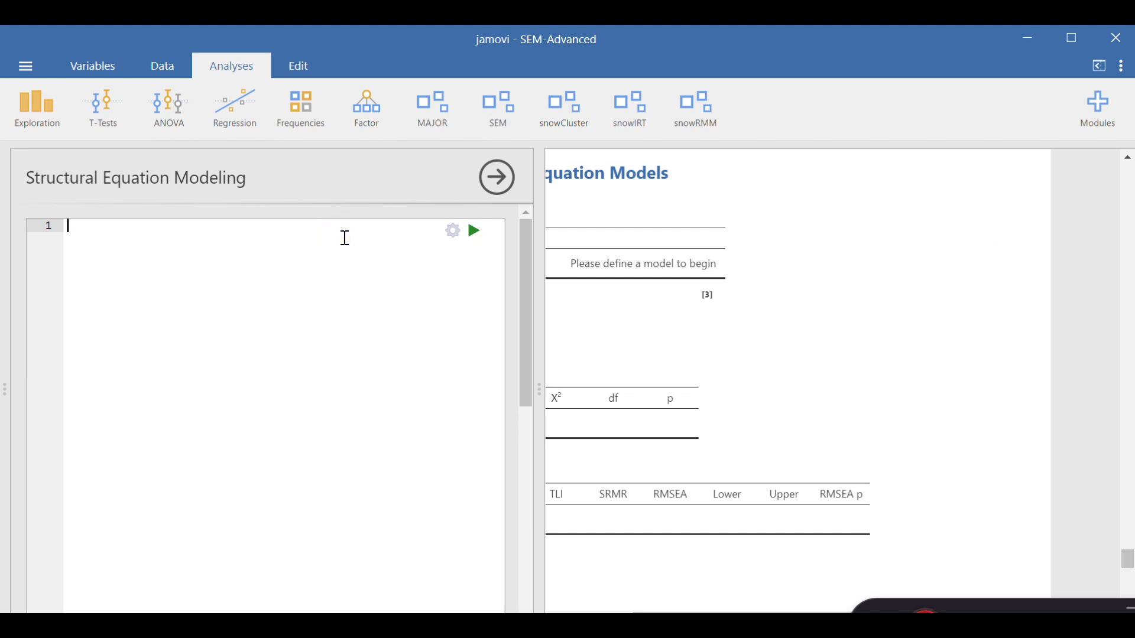
# - Fit the model Positivity=~Positivity1+Positivity2+Positivity3 on 1827 observations
pyautogui.write('Positivity=~Positivity1+Positivity2+Positivity3')
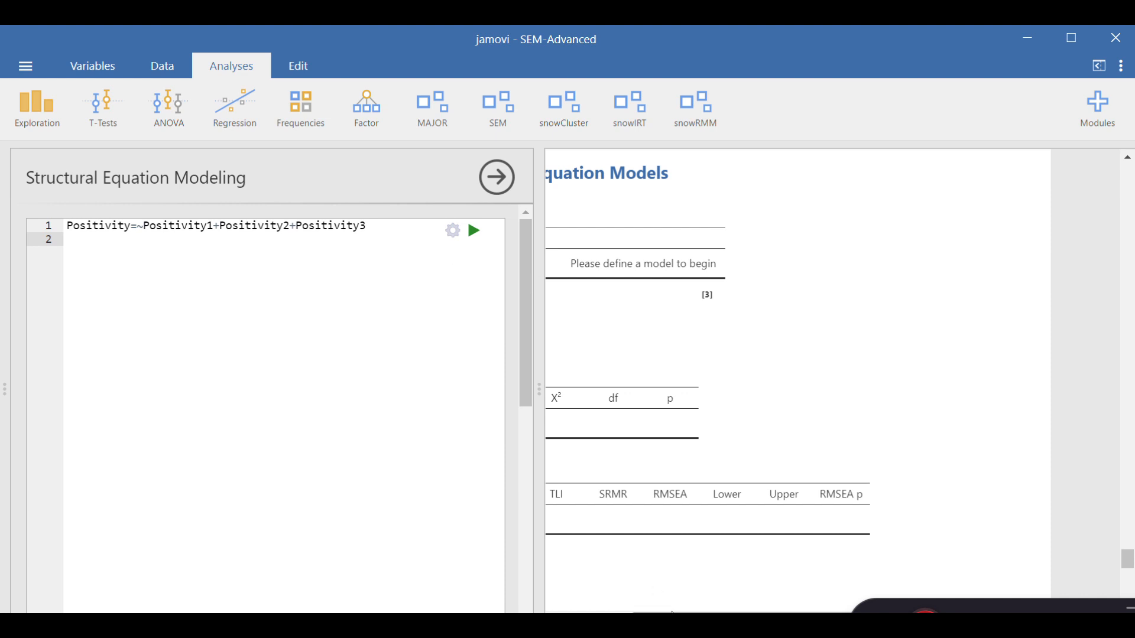
pyautogui.click(495, 176)
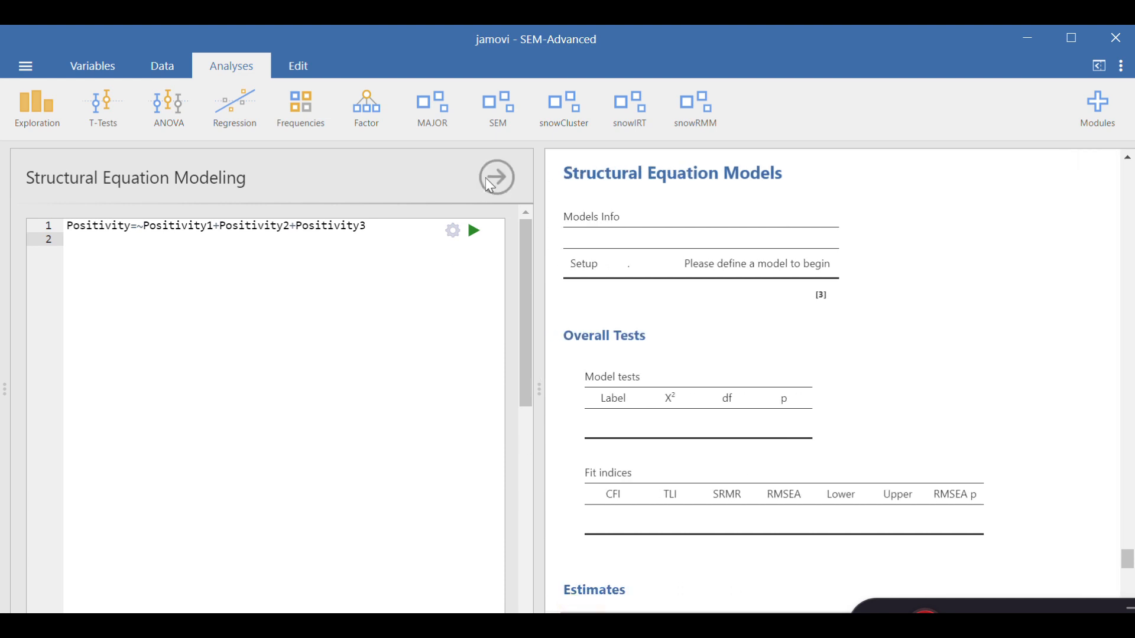
pyautogui.moveTo(522, 275)
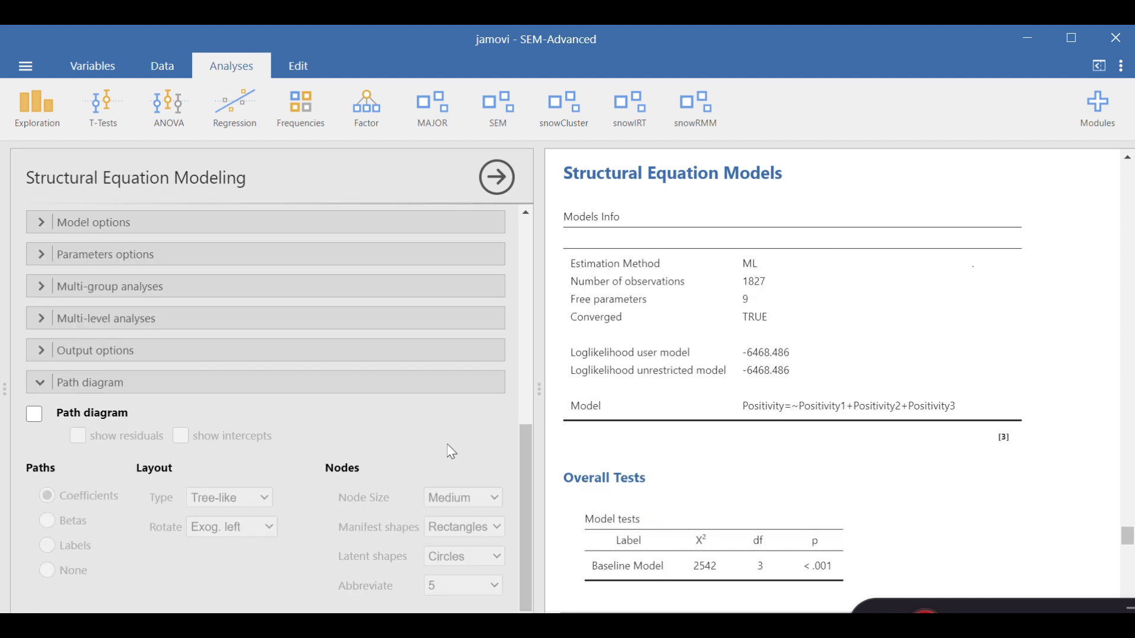
# - Draw the Positivity path diagram with residuals and intercepts and abbreviation at 10 characters
pyautogui.click(33, 413)
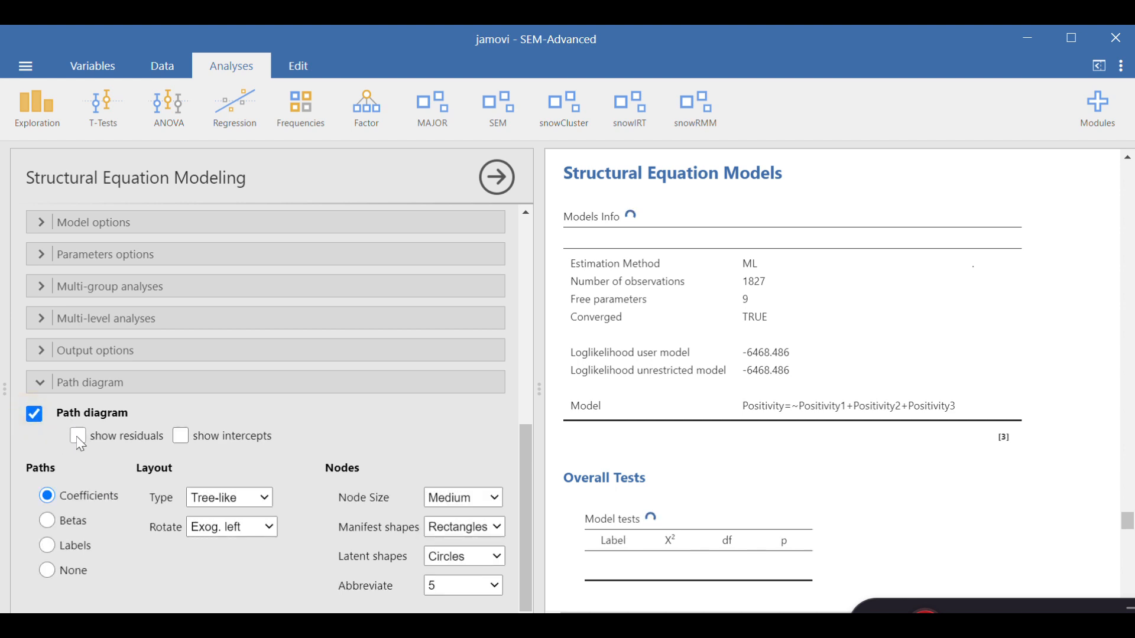
pyautogui.click(78, 436)
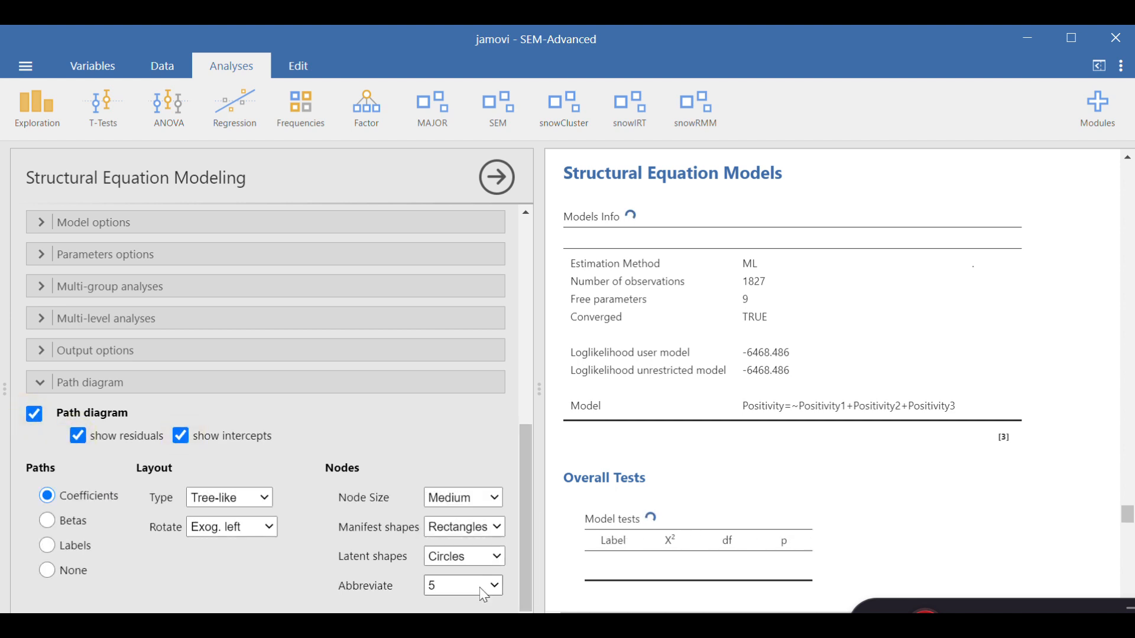
pyautogui.click(462, 585)
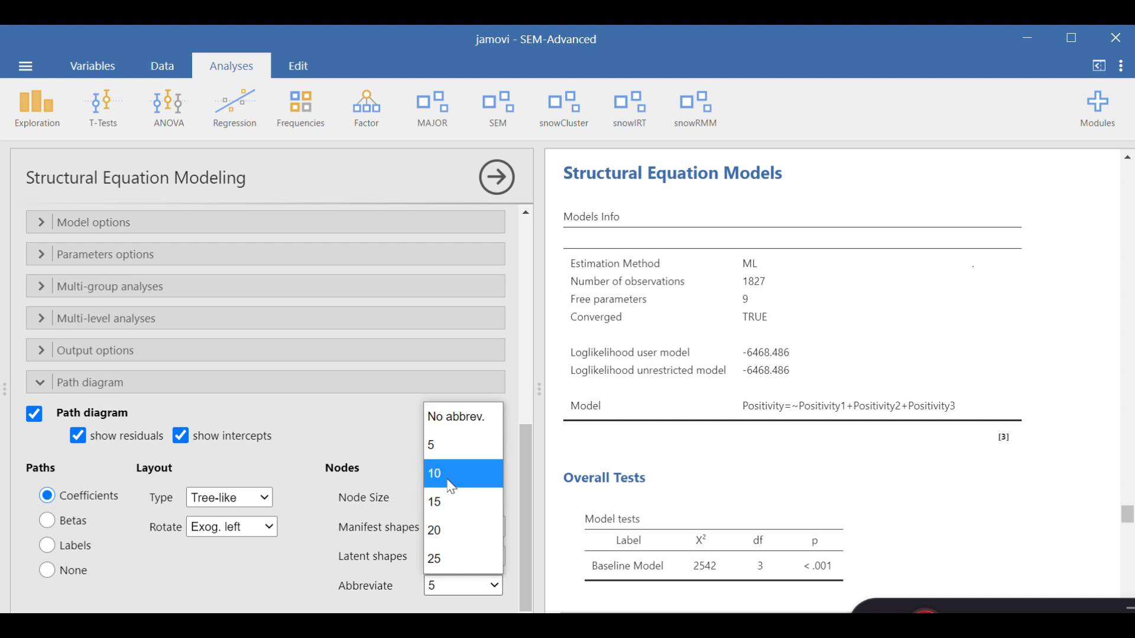
pyautogui.click(454, 473)
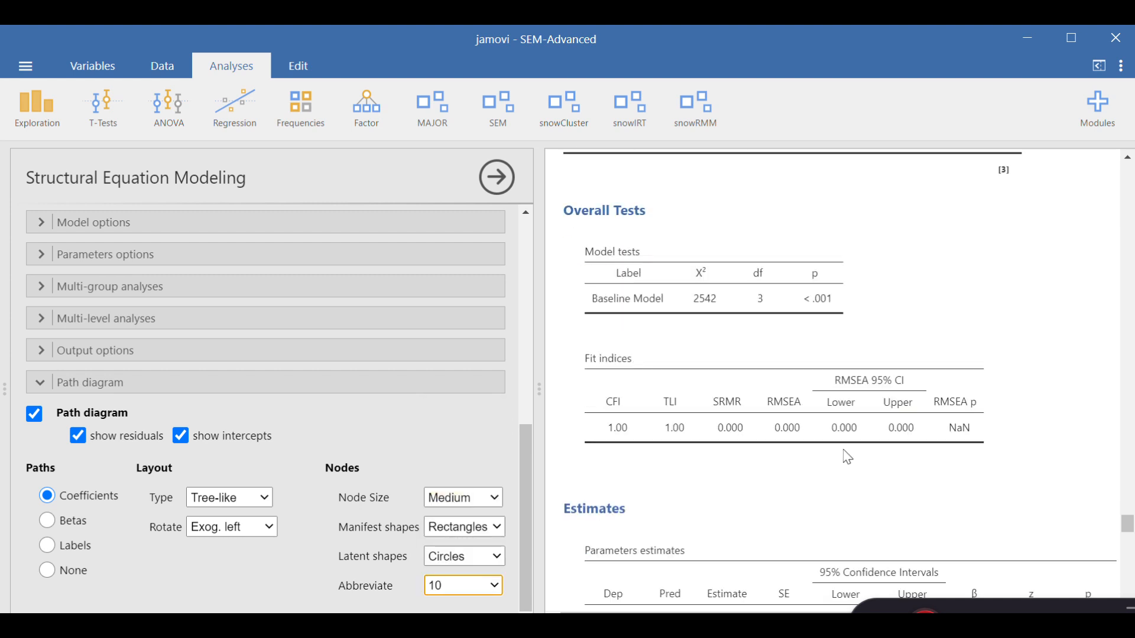
pyautogui.scroll(-3)
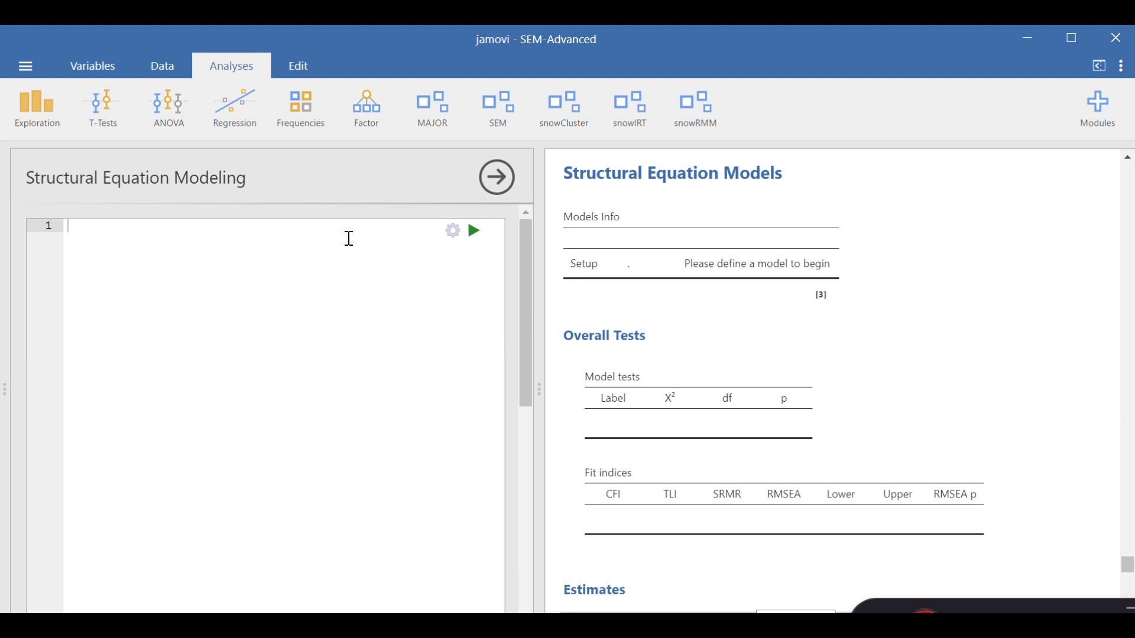
# - Fit Motivation=~Motiv1+Motiv2+Motiv3 on 1840 observations and turn on its path diagram
pyautogui.write('Motivation=~Motiv1+Motiv2+Motiv3')
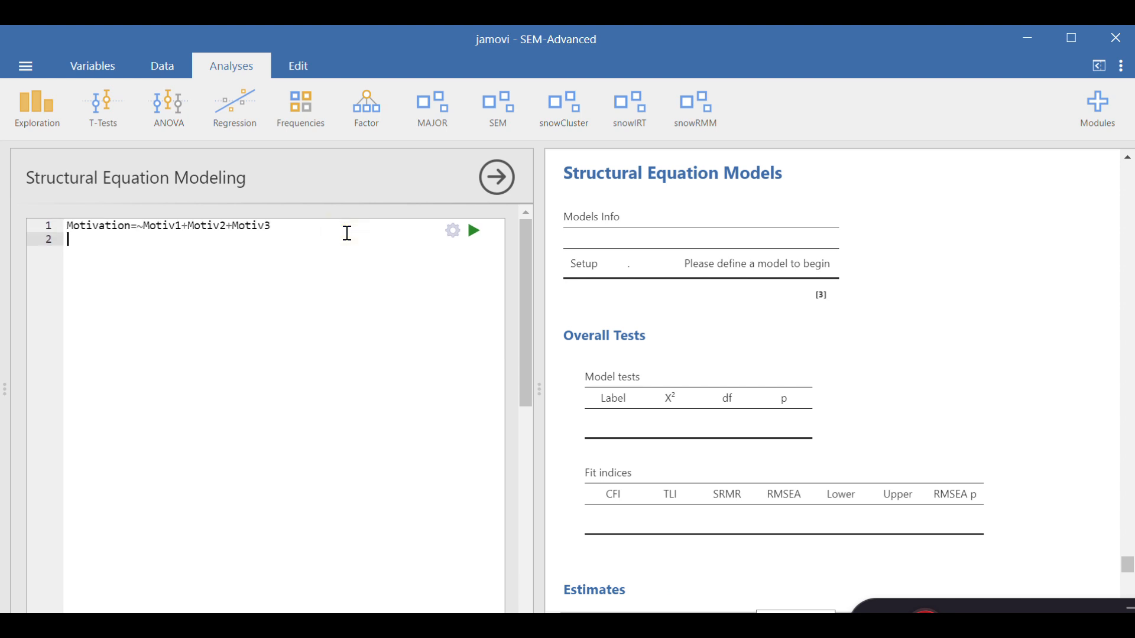
pyautogui.moveTo(475, 231)
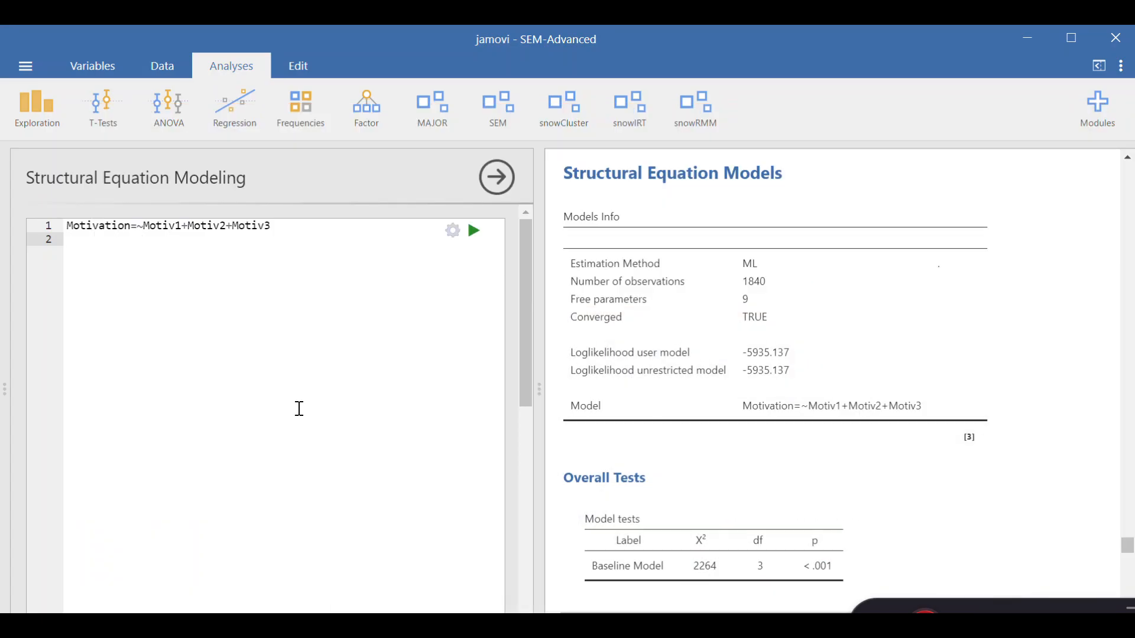
pyautogui.click(34, 412)
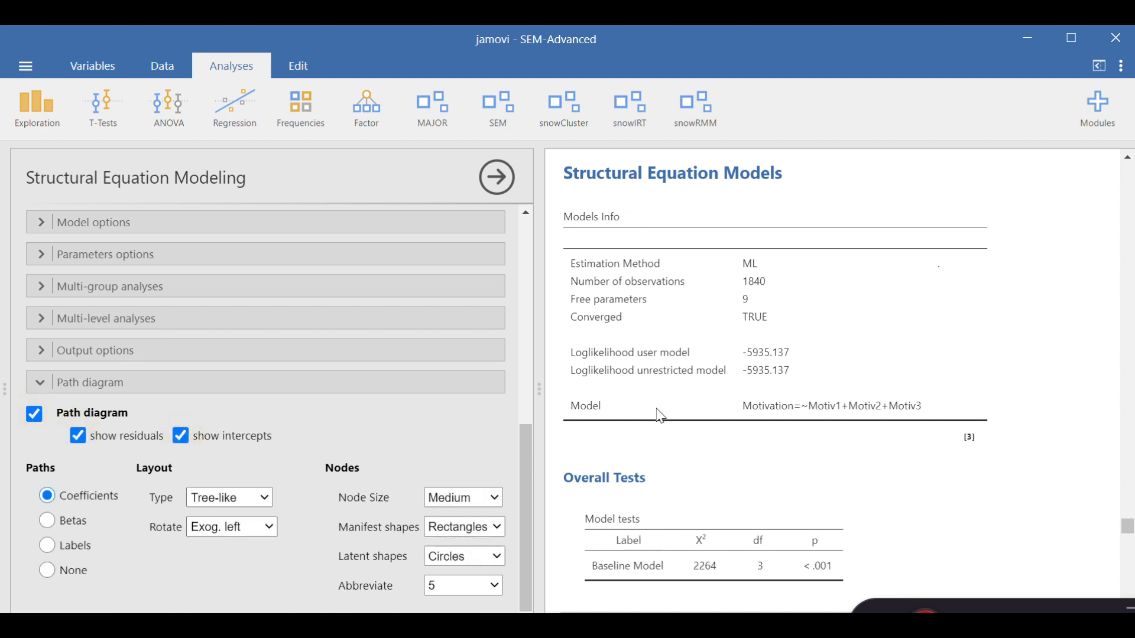
pyautogui.scroll(-3)
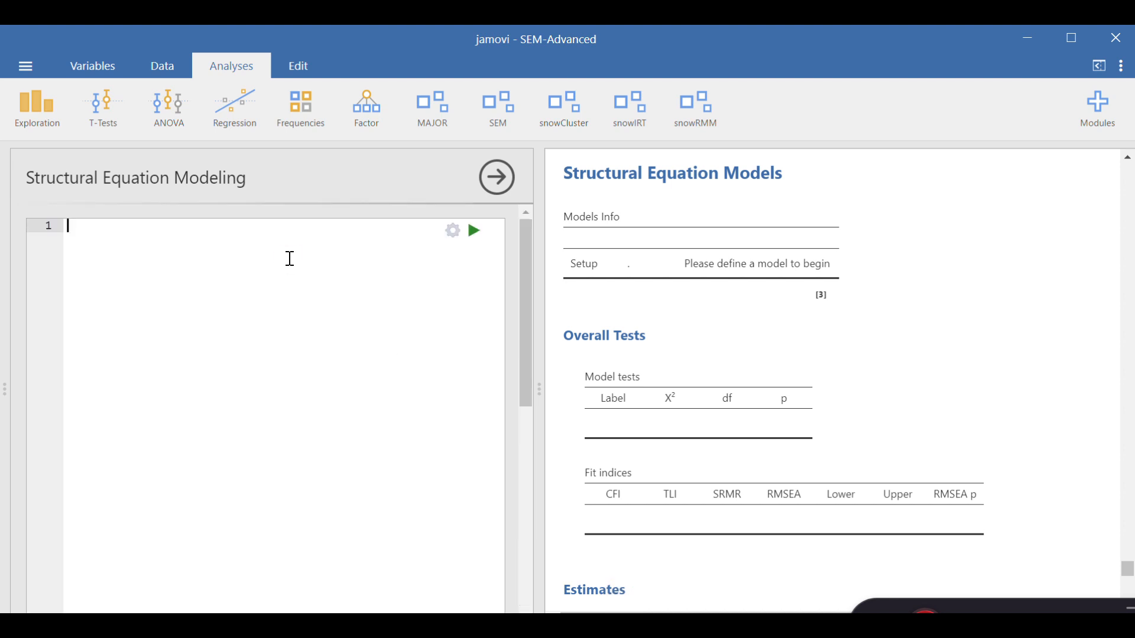
# - Fit Strategy=~Strategy1+...+Strategy5 on 1825 observations and draw its path diagram with residuals
pyautogui.write('Strategy=~Strategy1+Strategy2+Strategy3+Strategy4+Strategy5')
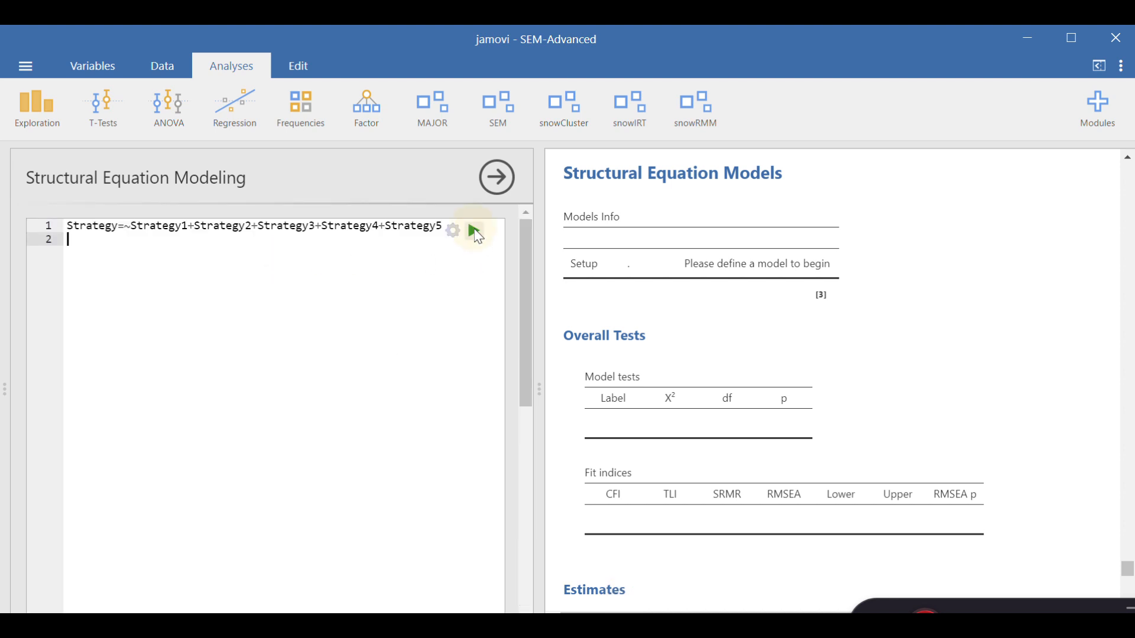
pyautogui.click(473, 230)
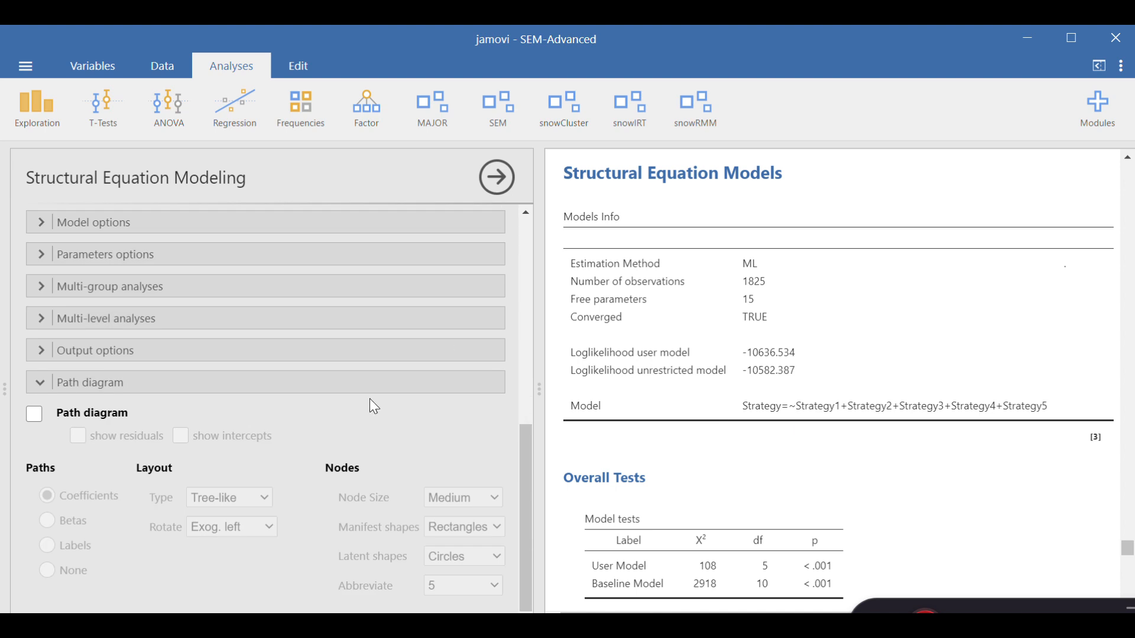
pyautogui.click(35, 413)
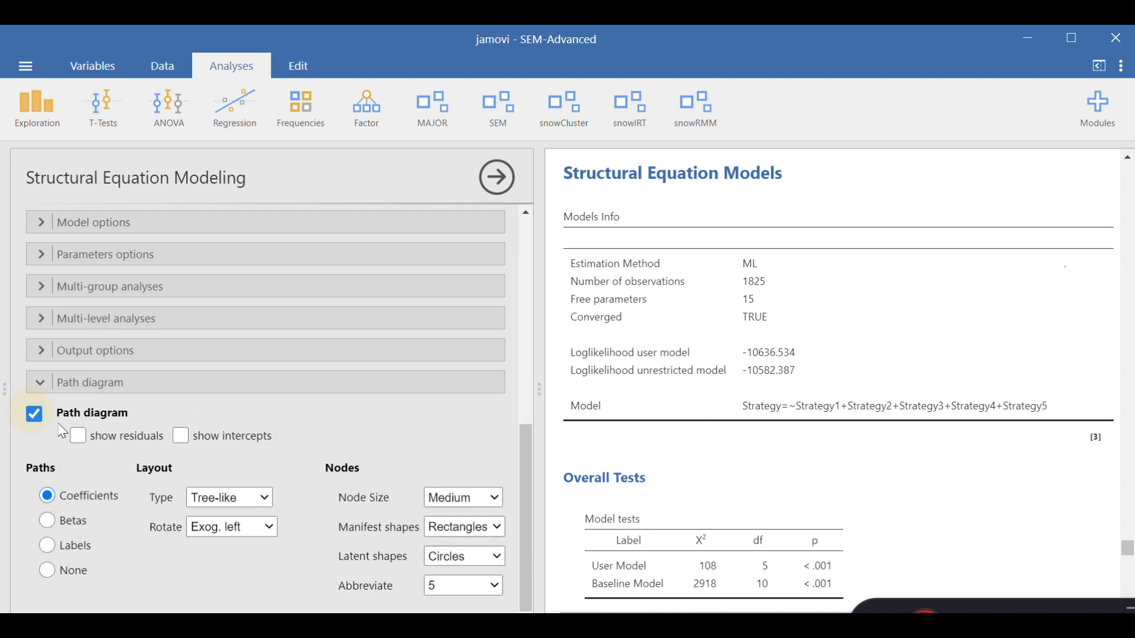
pyautogui.click(179, 434)
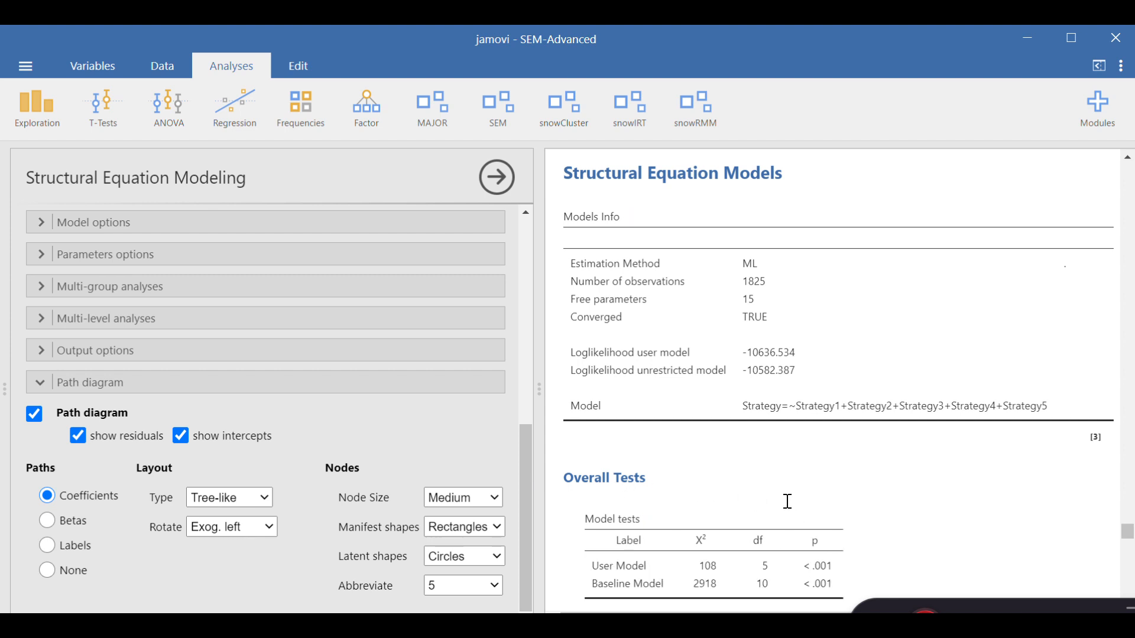
pyautogui.scroll(-3)
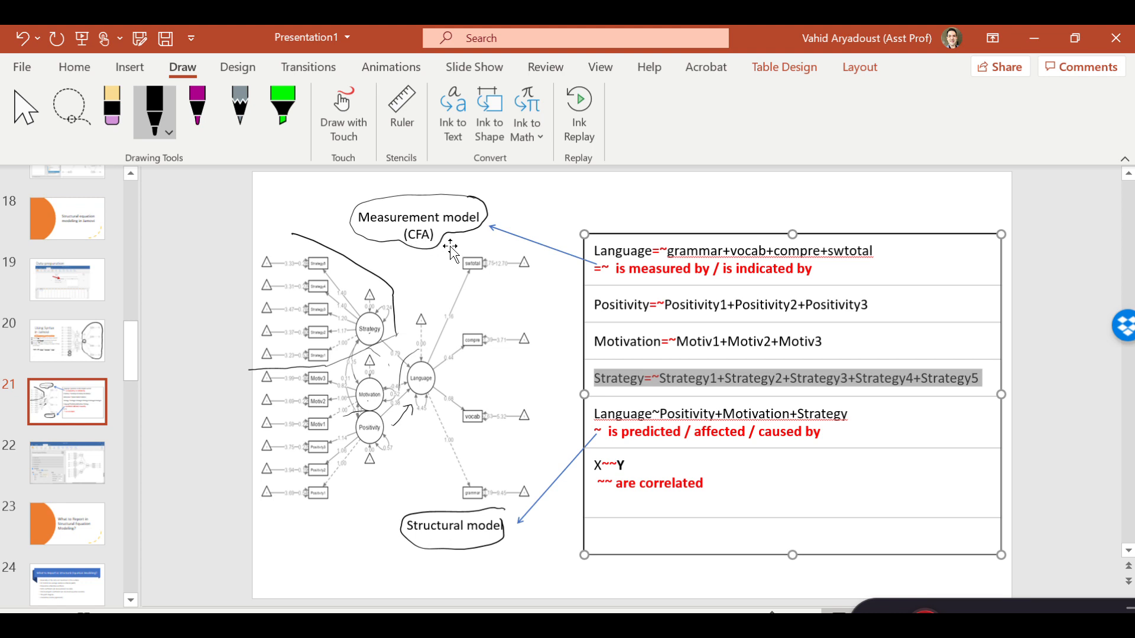
pyautogui.moveTo(504, 279)
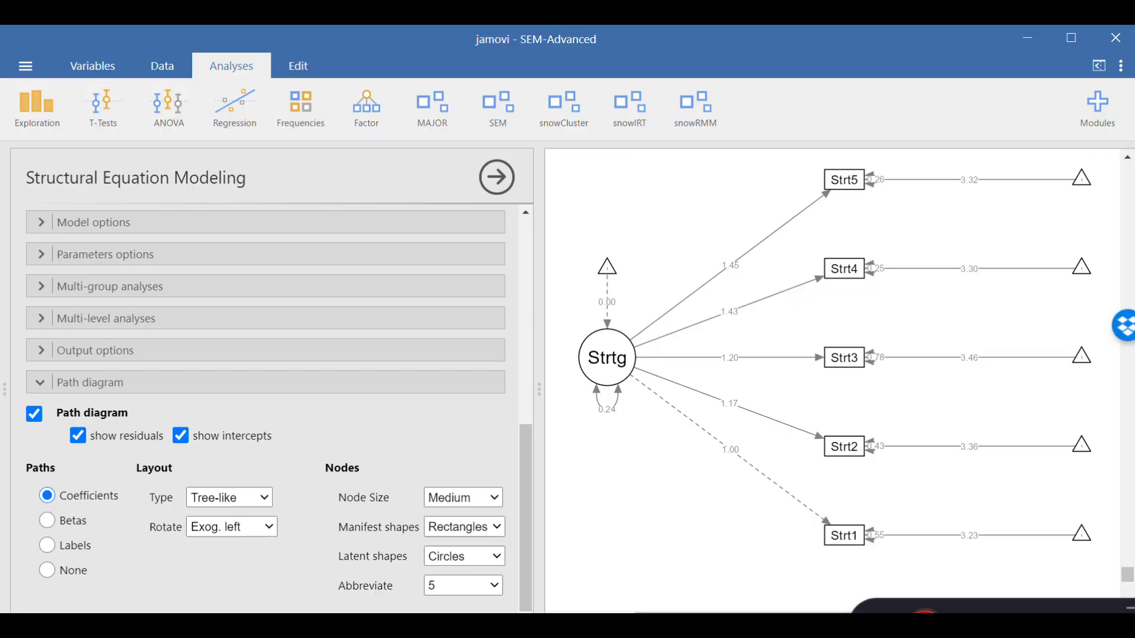
pyautogui.moveTo(669, 514)
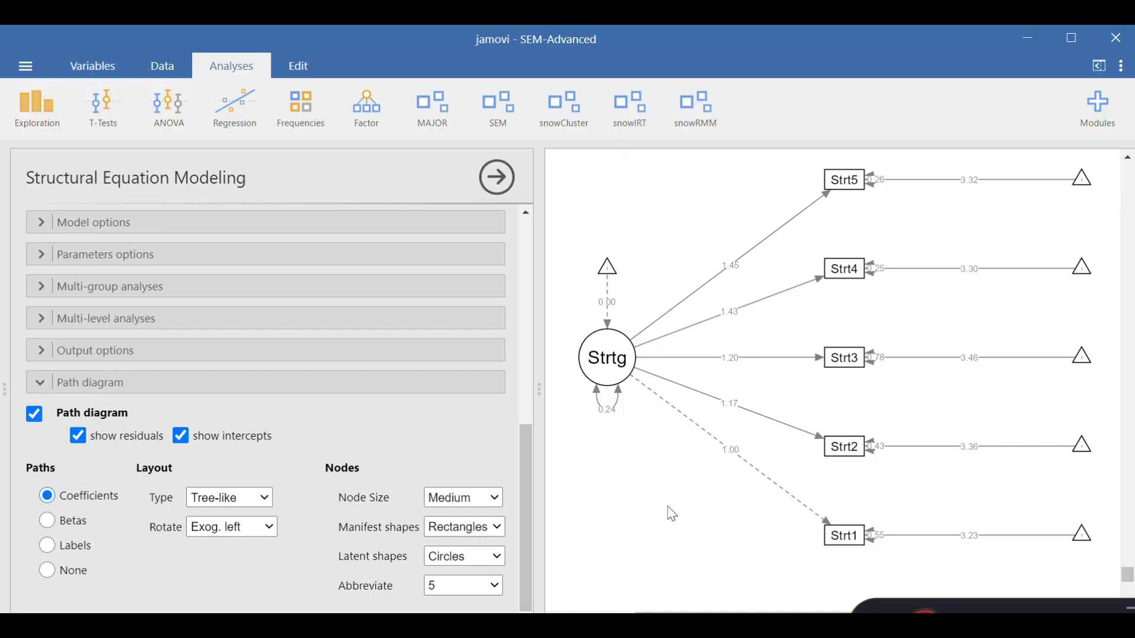
pyautogui.moveTo(661, 488)
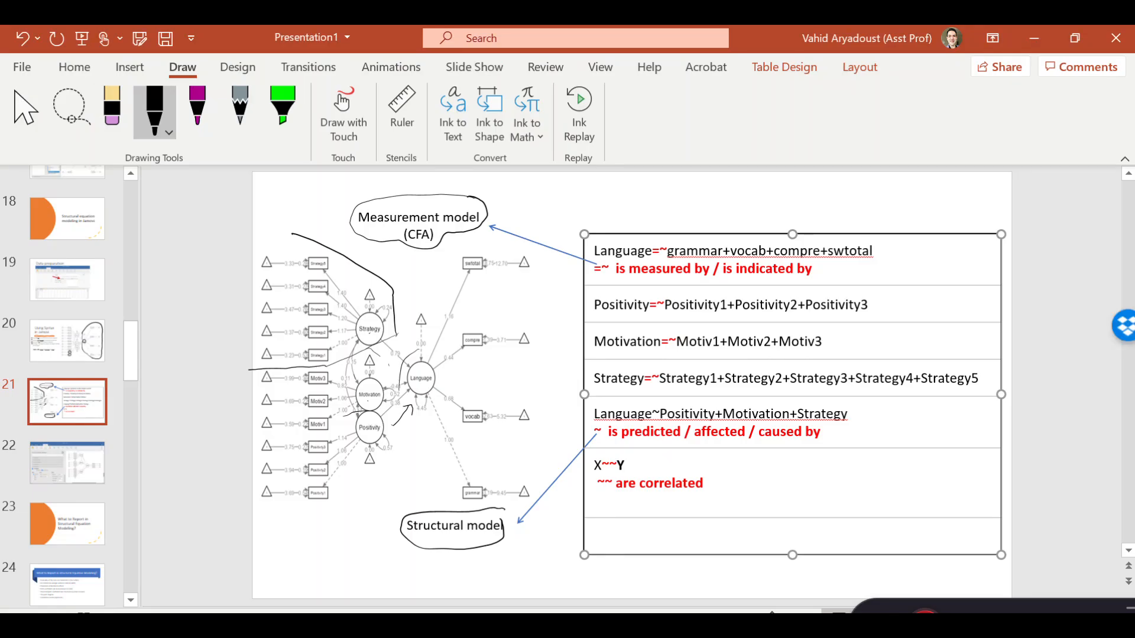
# - Return from the slide to the Strategy analysis and reopen the syntax editor to clear the model
pyautogui.click(67, 340)
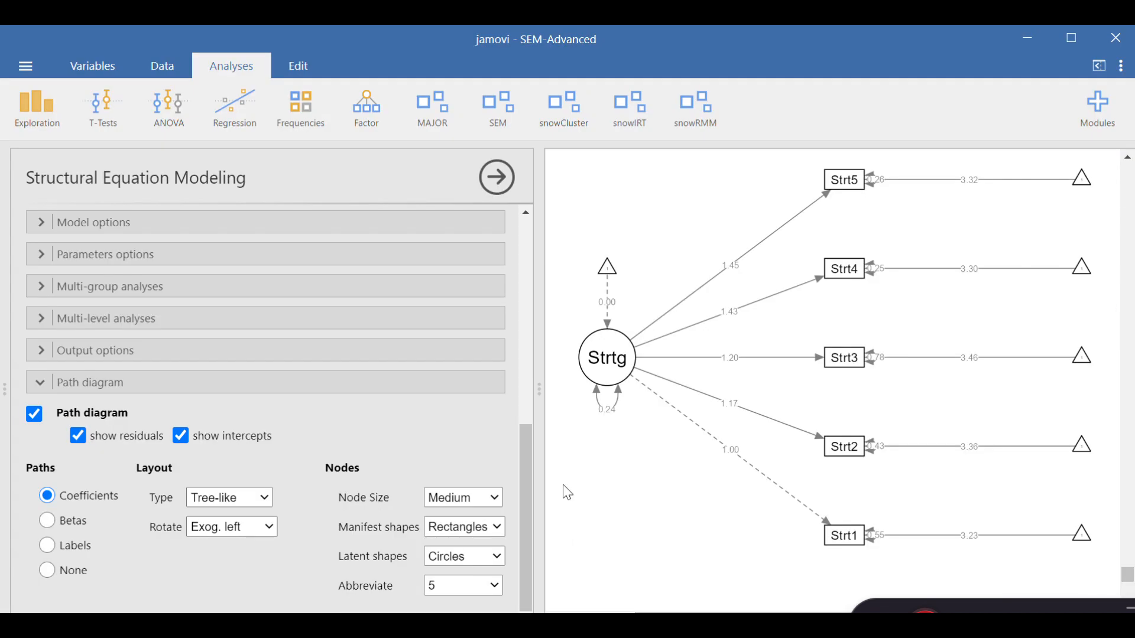
pyautogui.click(497, 107)
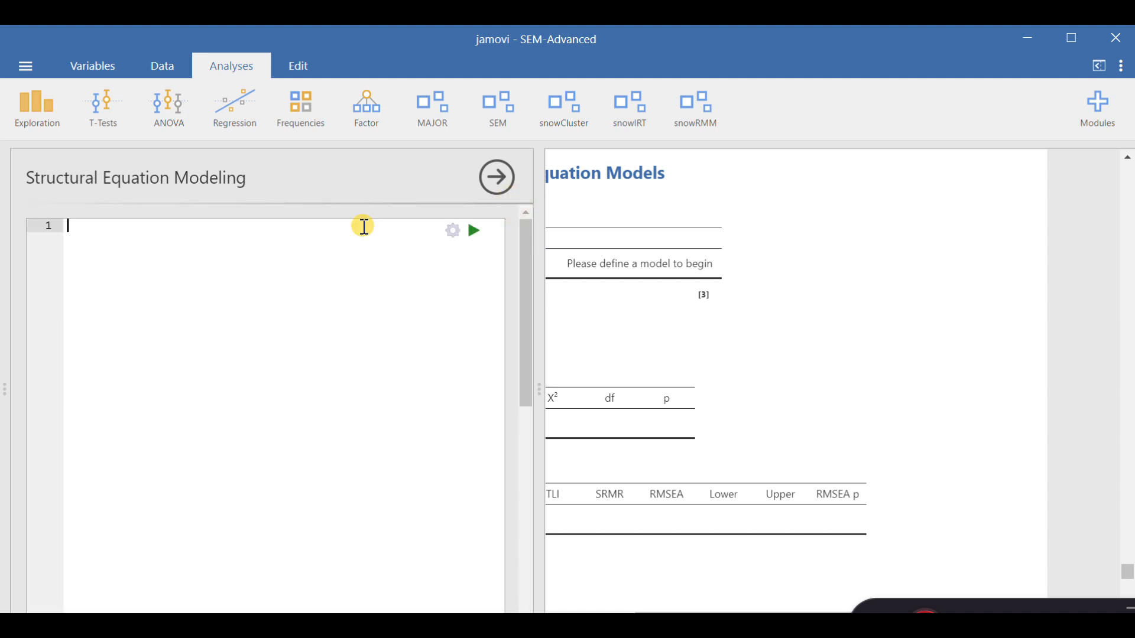
# - Add the Language measurement line (grammar, vocab, compre, swtotal) and run the full five-line SEM
pyautogui.write('Language=~grammar+vocab+compre+swtotal')
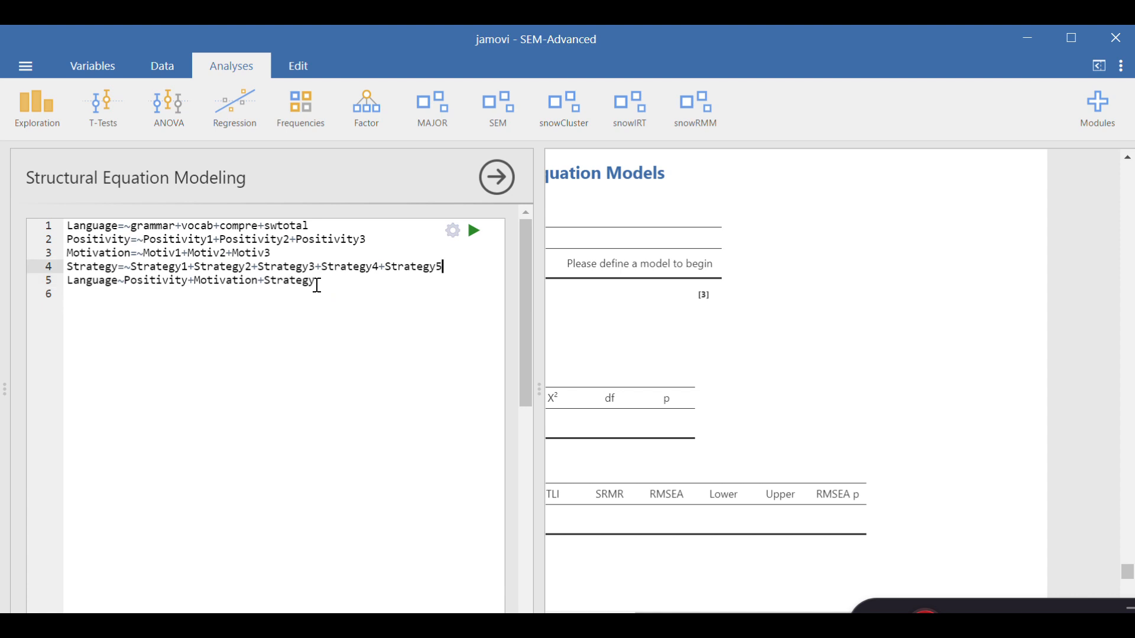
pyautogui.press('ctrl+a')
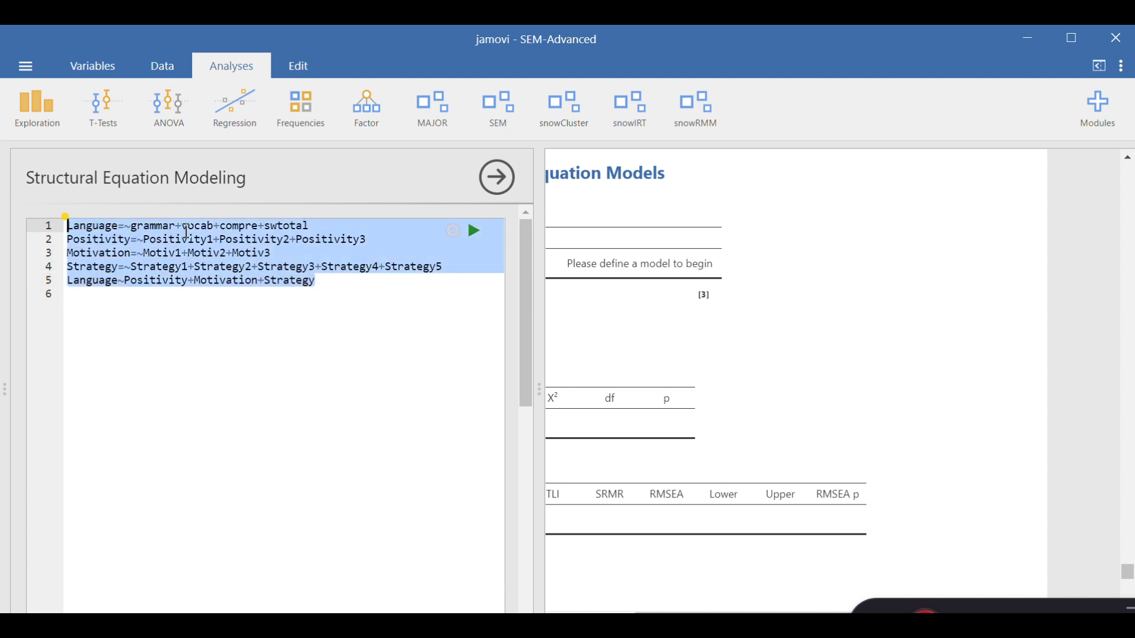
pyautogui.click(475, 231)
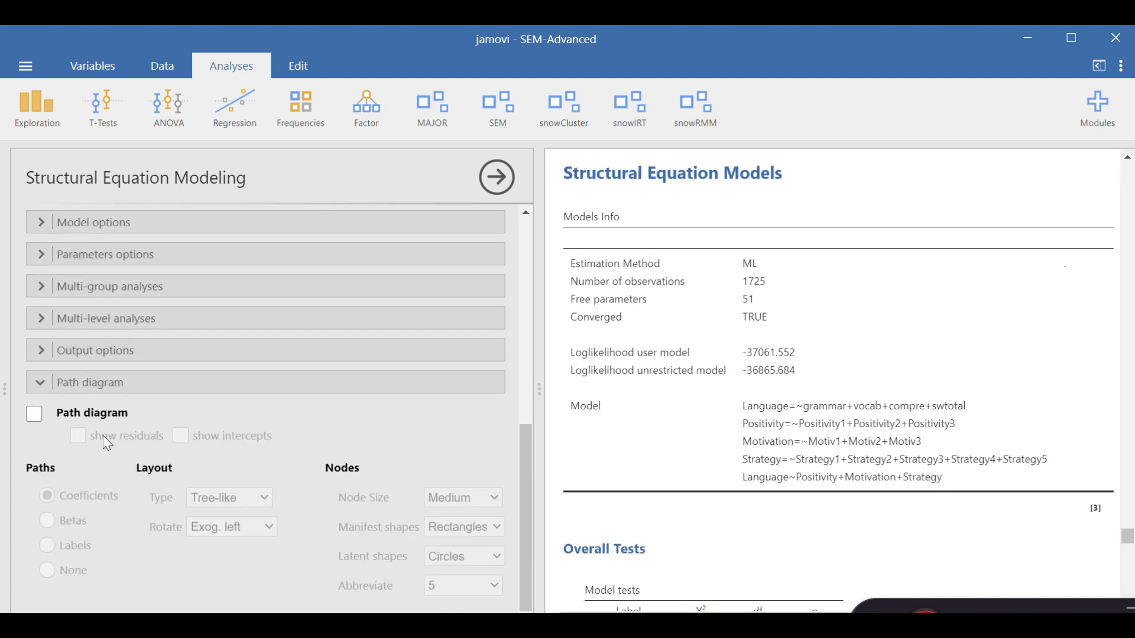
# - Show the path diagram with residuals for the full model and review it
pyautogui.click(33, 414)
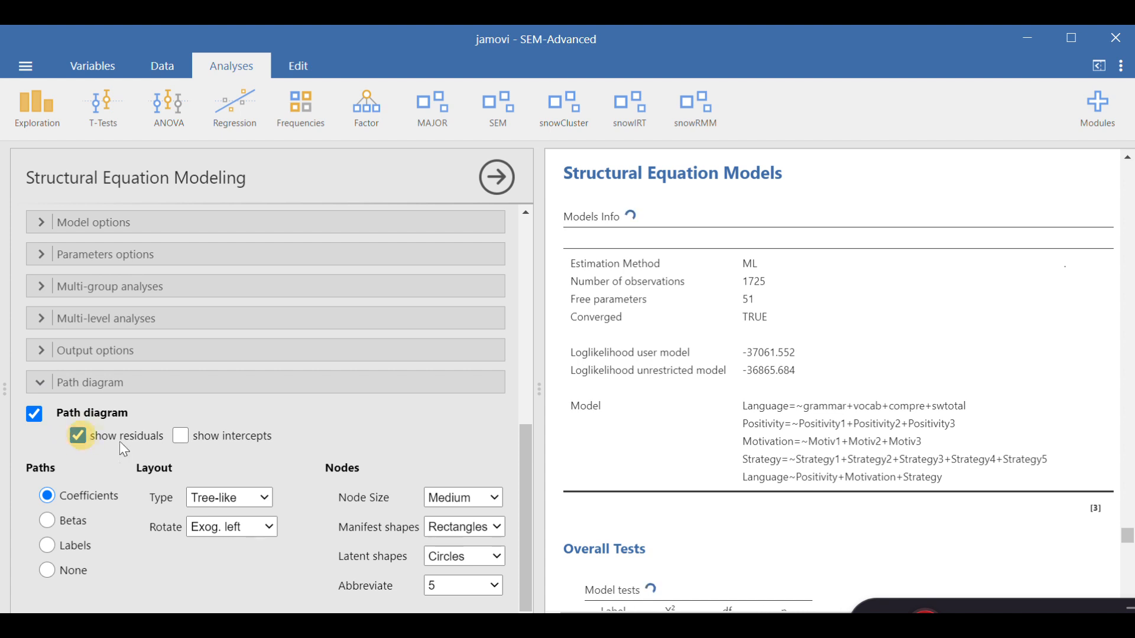
pyautogui.click(181, 436)
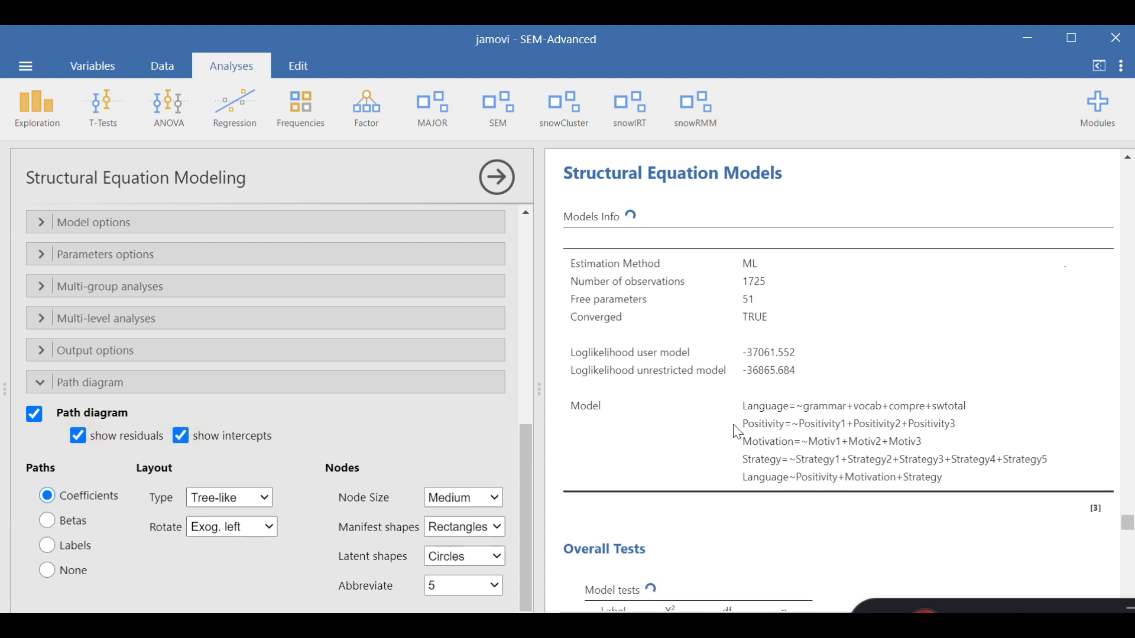
pyautogui.scroll(-3)
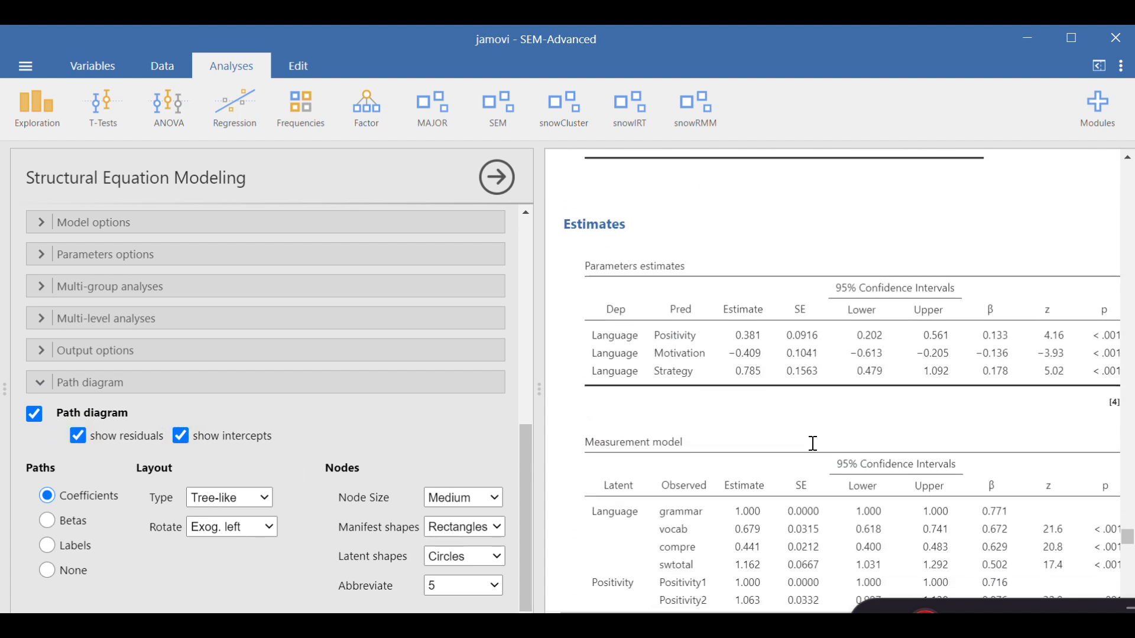
pyautogui.scroll(-3)
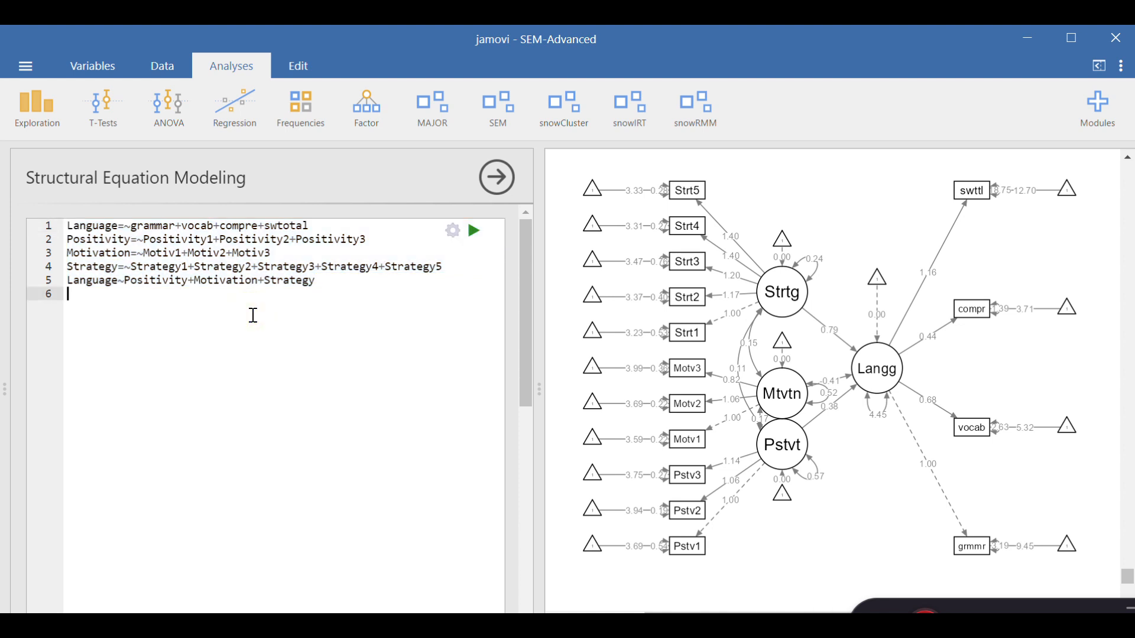
pyautogui.moveTo(619, 445)
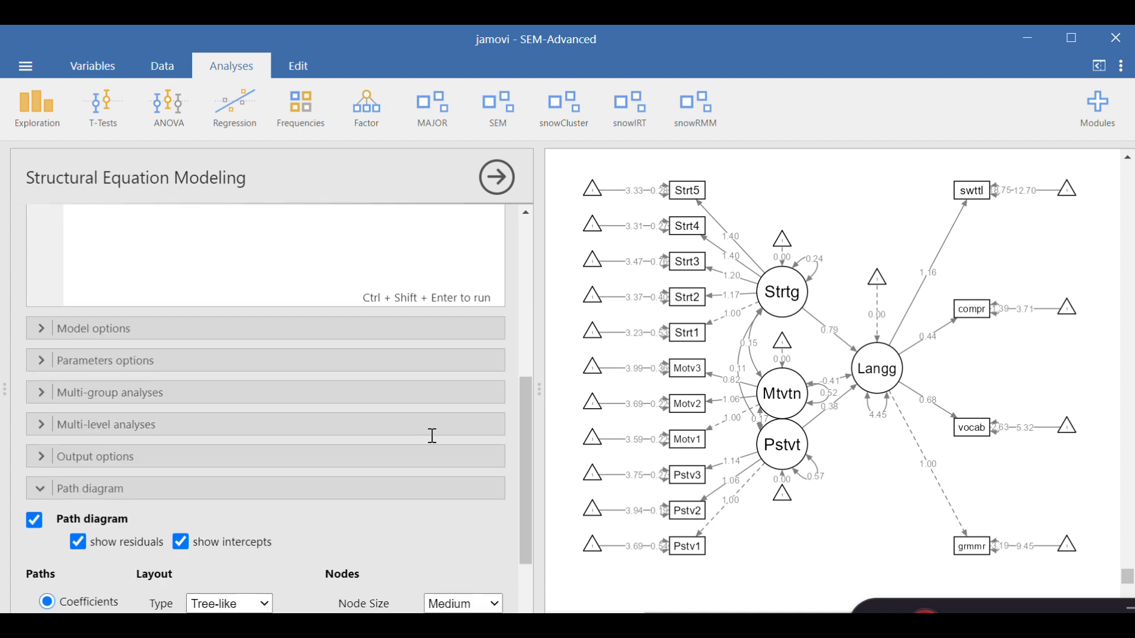
pyautogui.moveTo(149, 365)
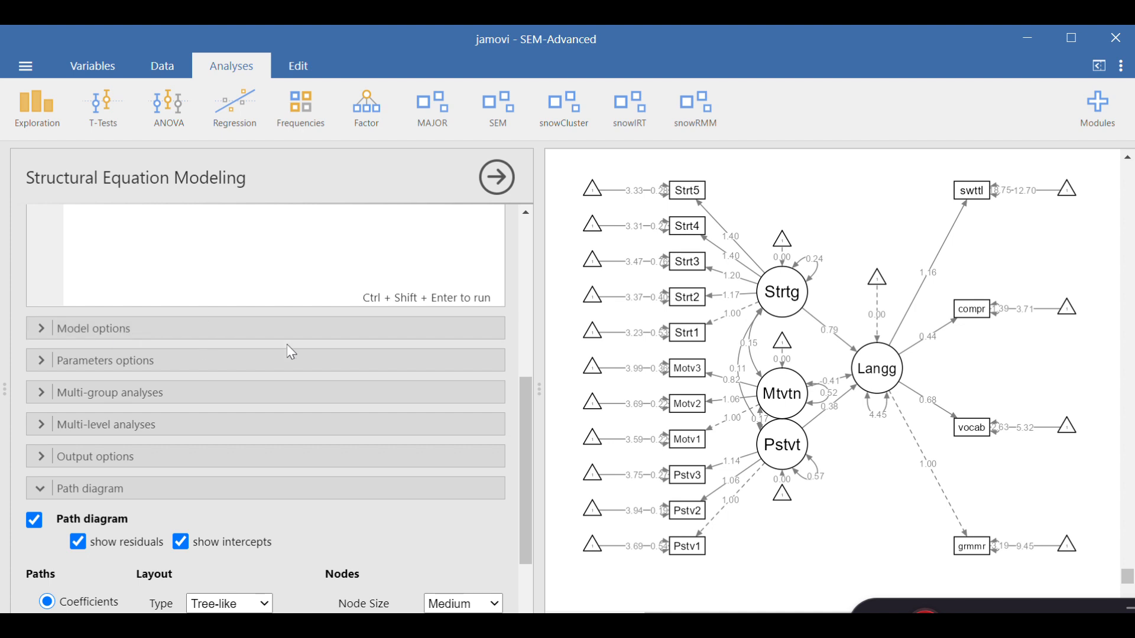
pyautogui.moveTo(593, 420)
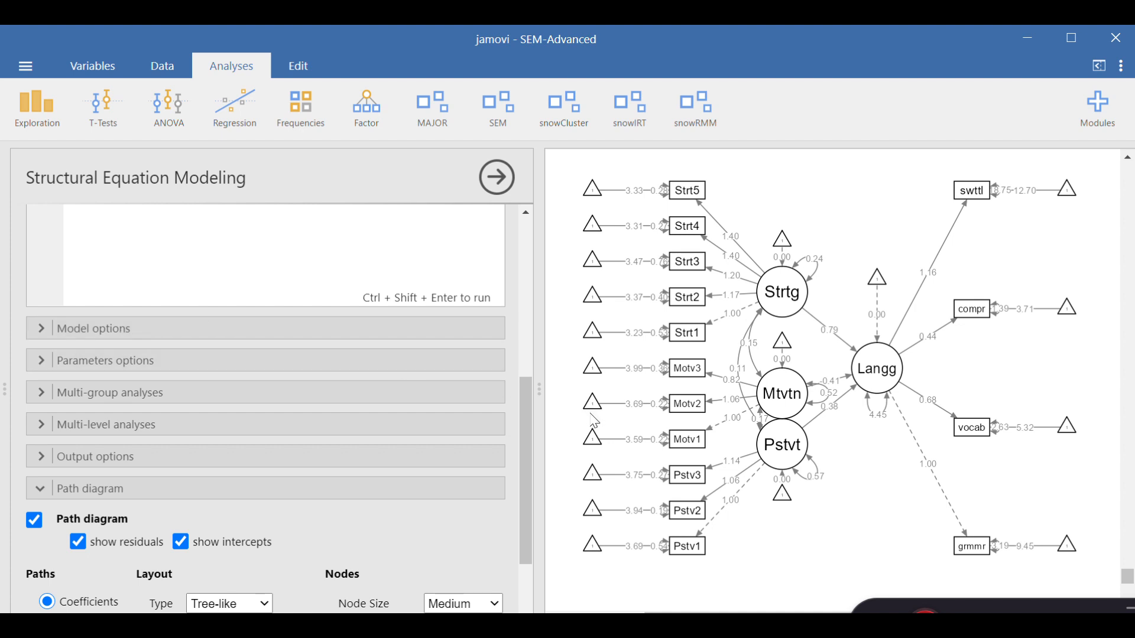
pyautogui.moveTo(592, 420)
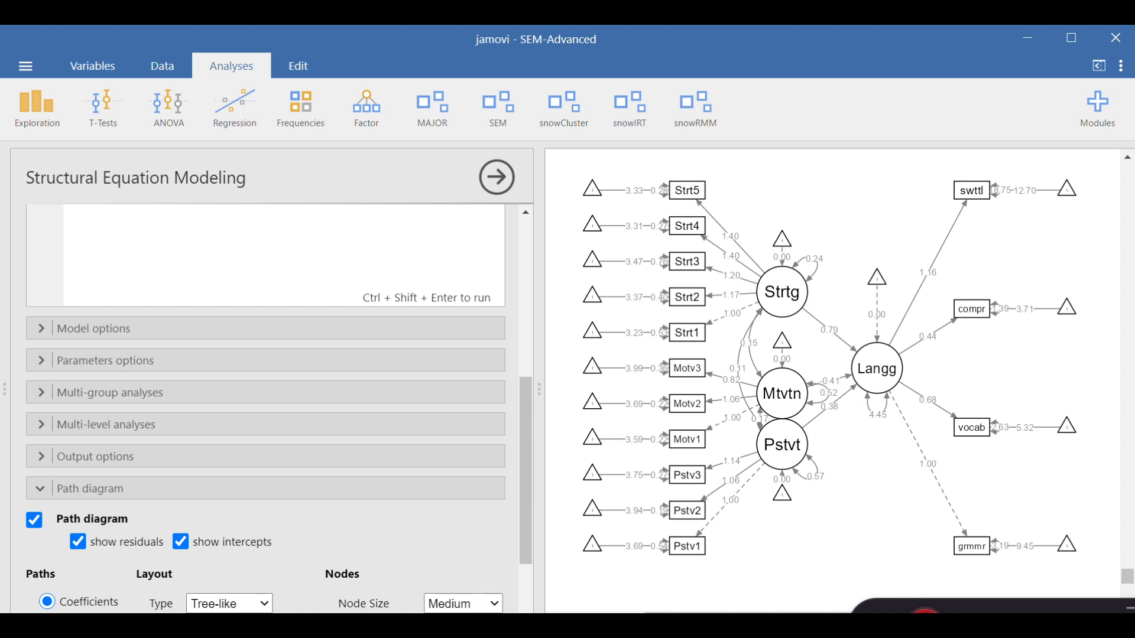